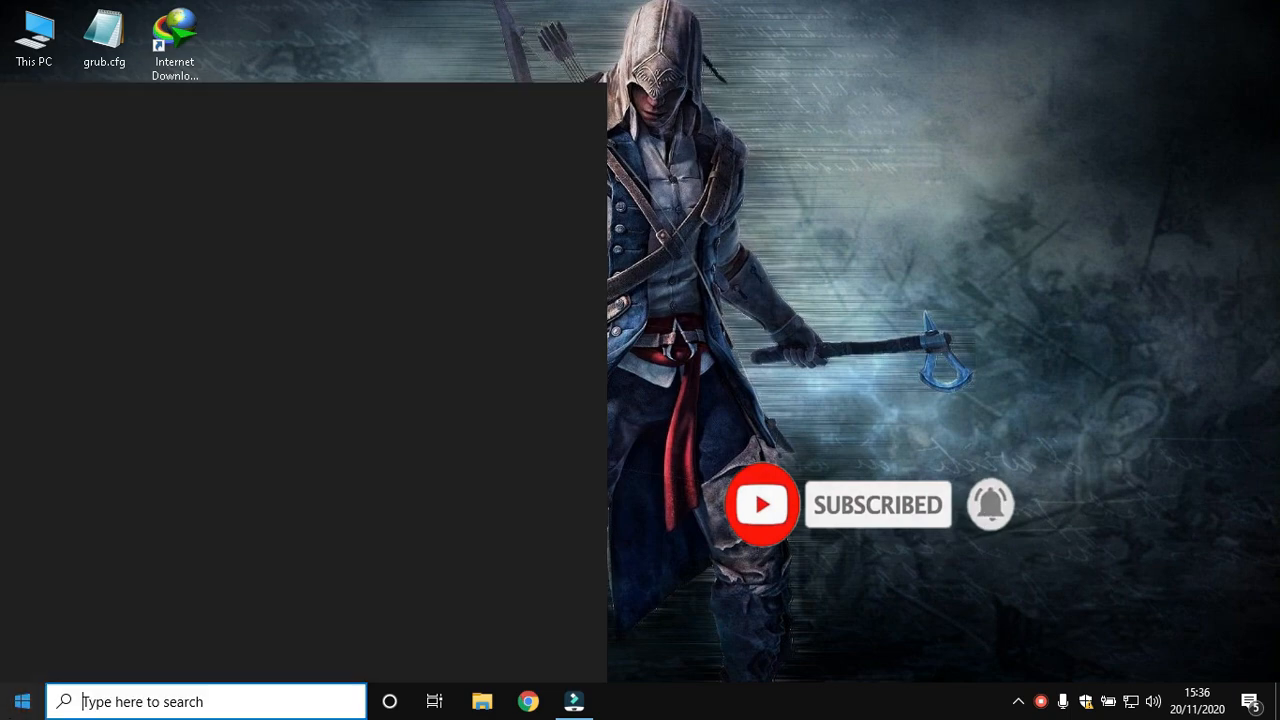
# Open Windows Settings from the Start menu and scroll down to Privacy
pyautogui.click(22, 701)
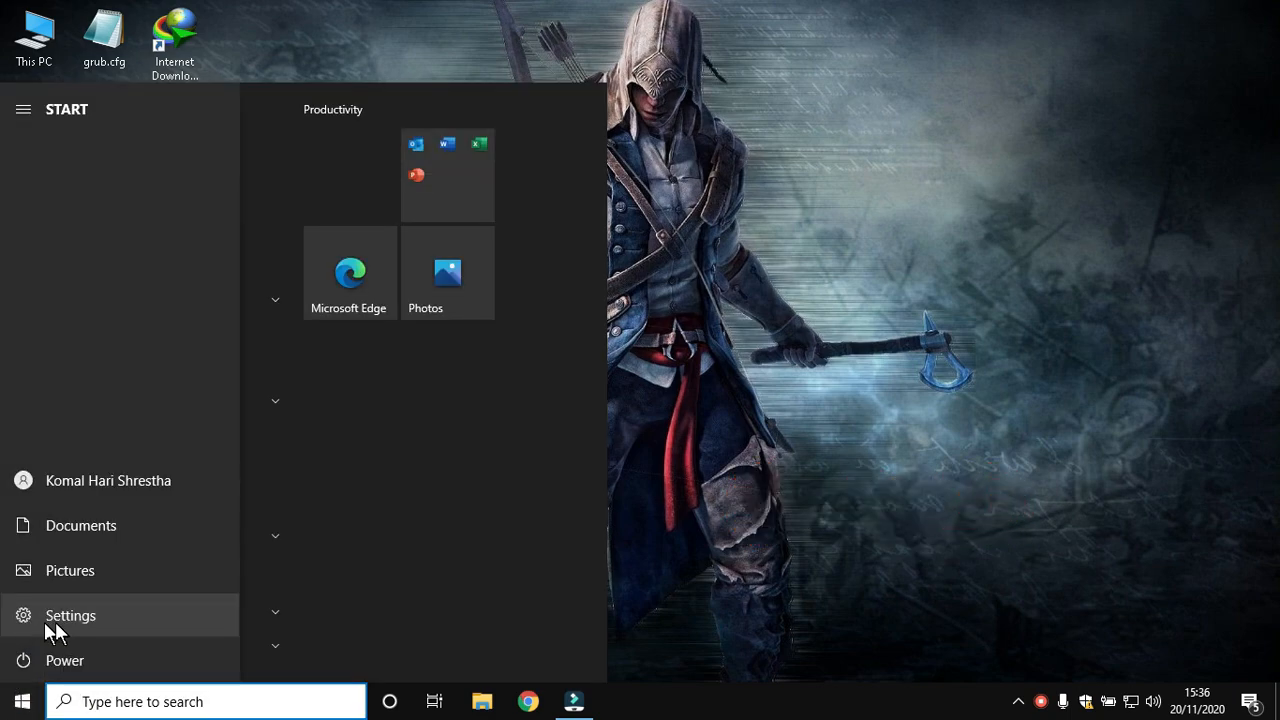
pyautogui.click(70, 615)
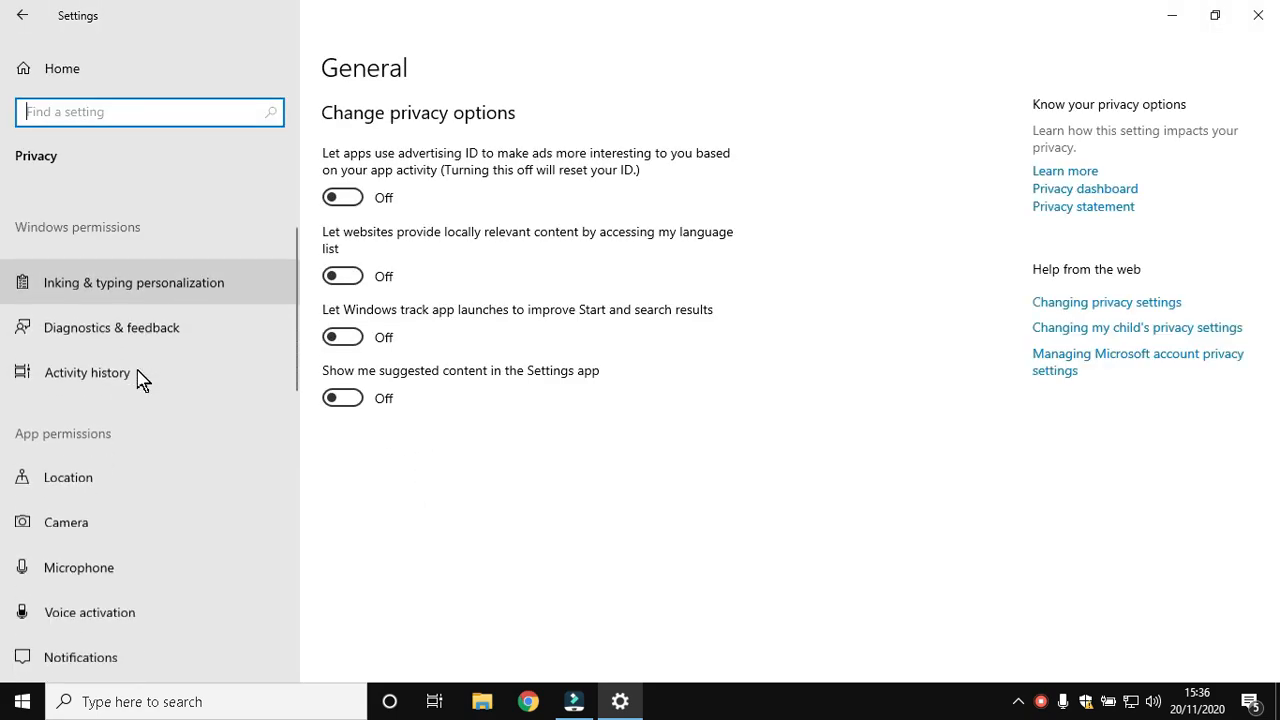
pyautogui.scroll(-3)
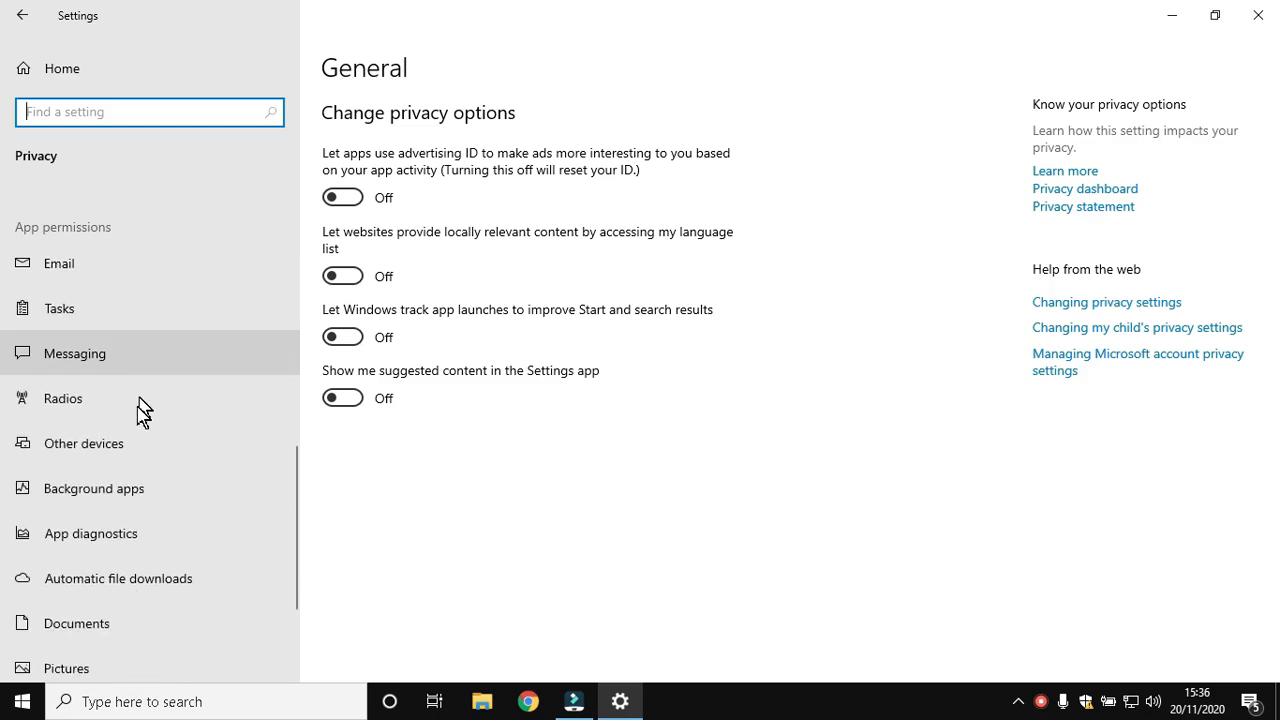
# Turn off Calculator and the other background apps, then close Settings
pyautogui.click(101, 488)
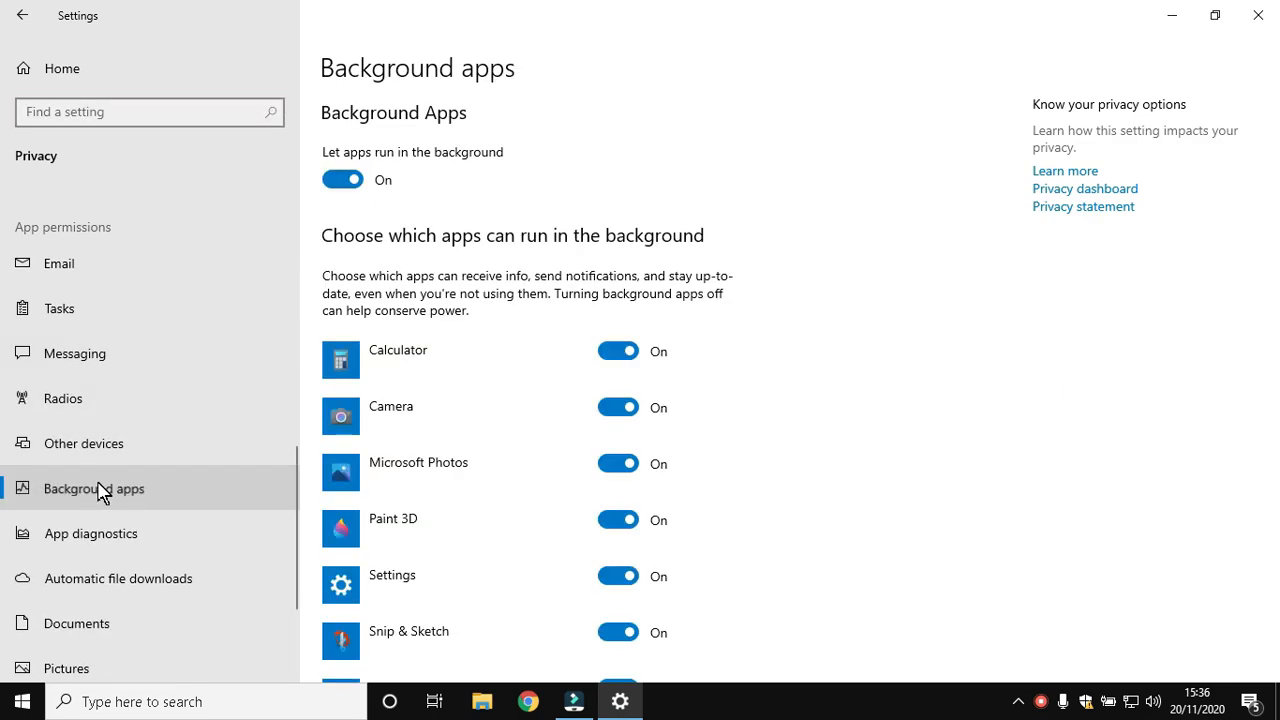
pyautogui.scroll(-3)
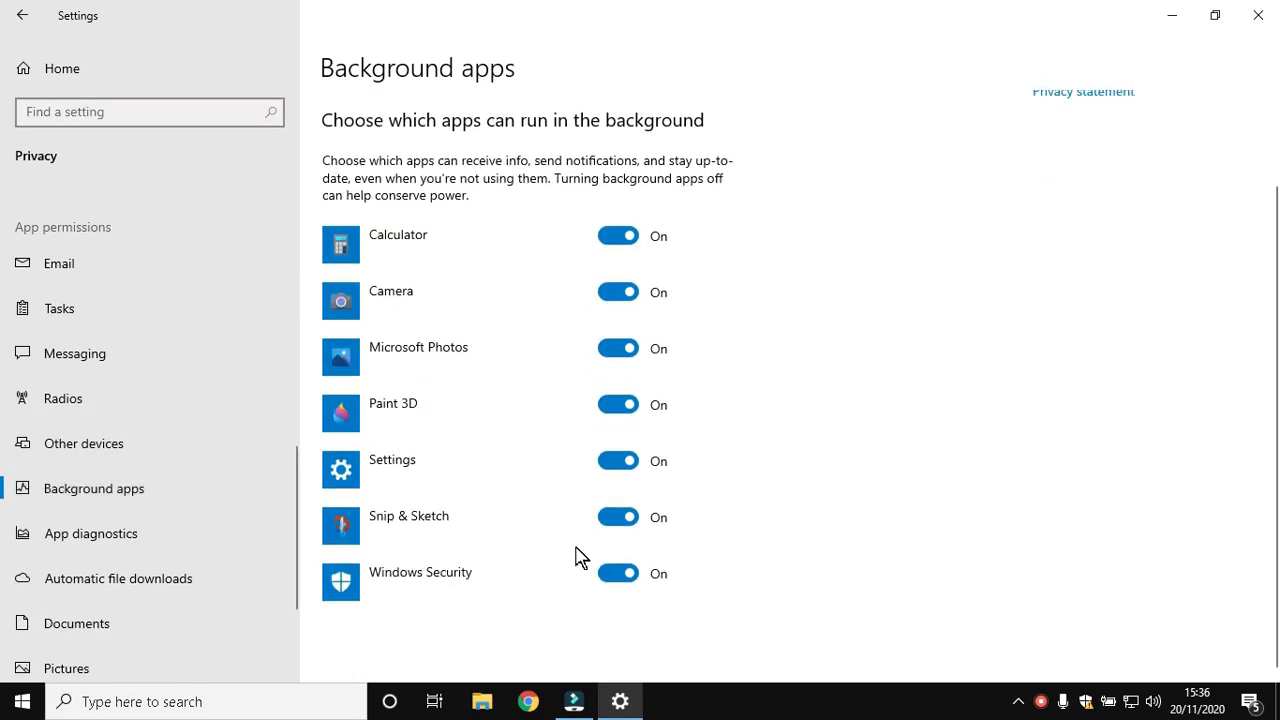
pyautogui.scroll(3)
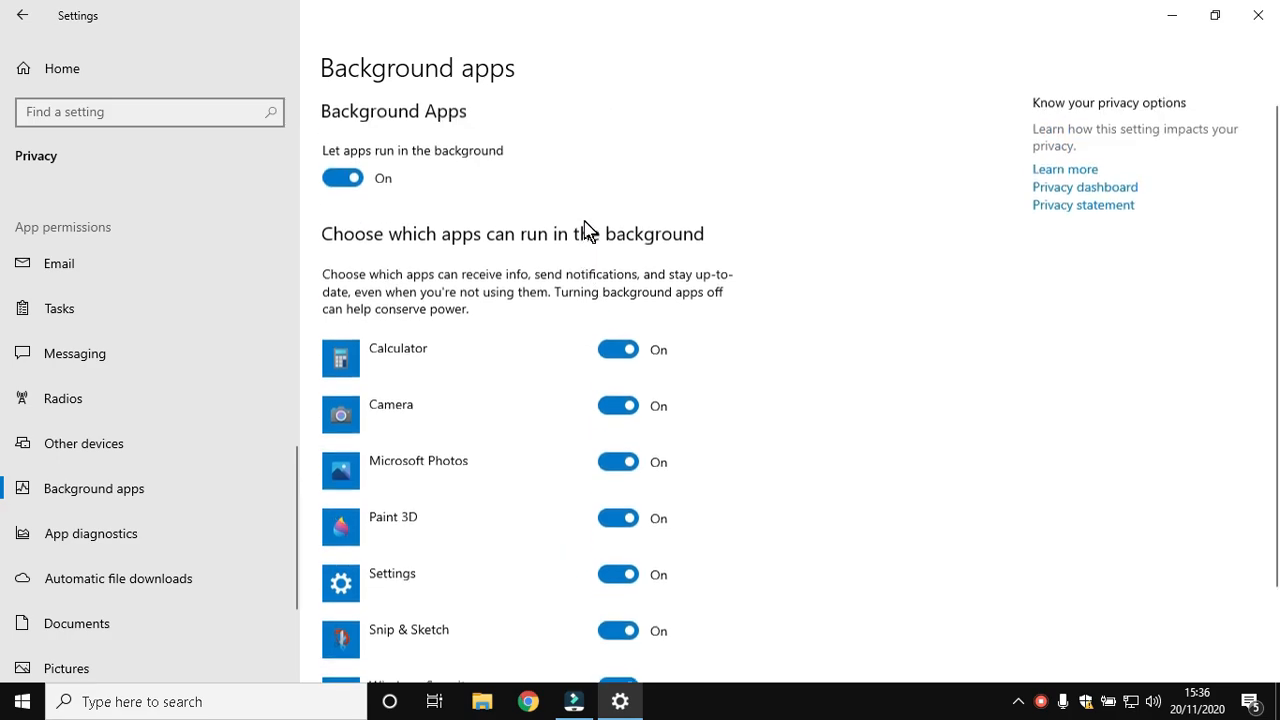
pyautogui.click(618, 350)
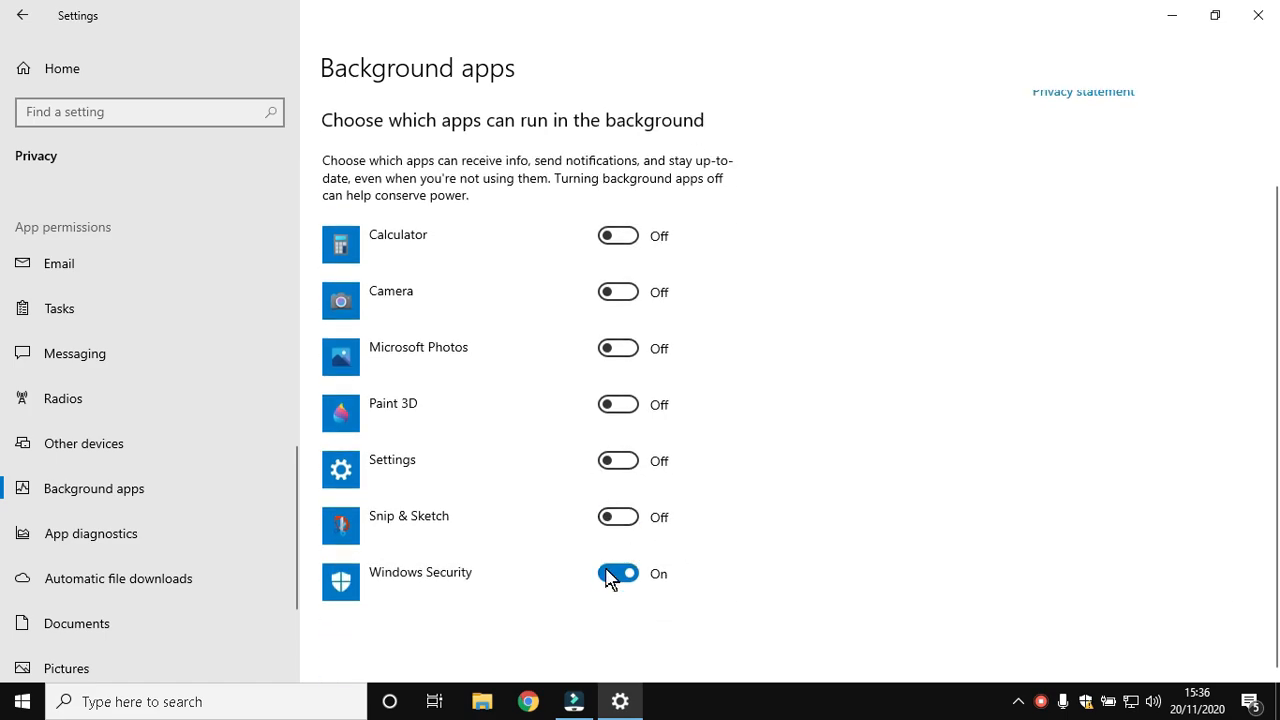
pyautogui.moveTo(127, 533)
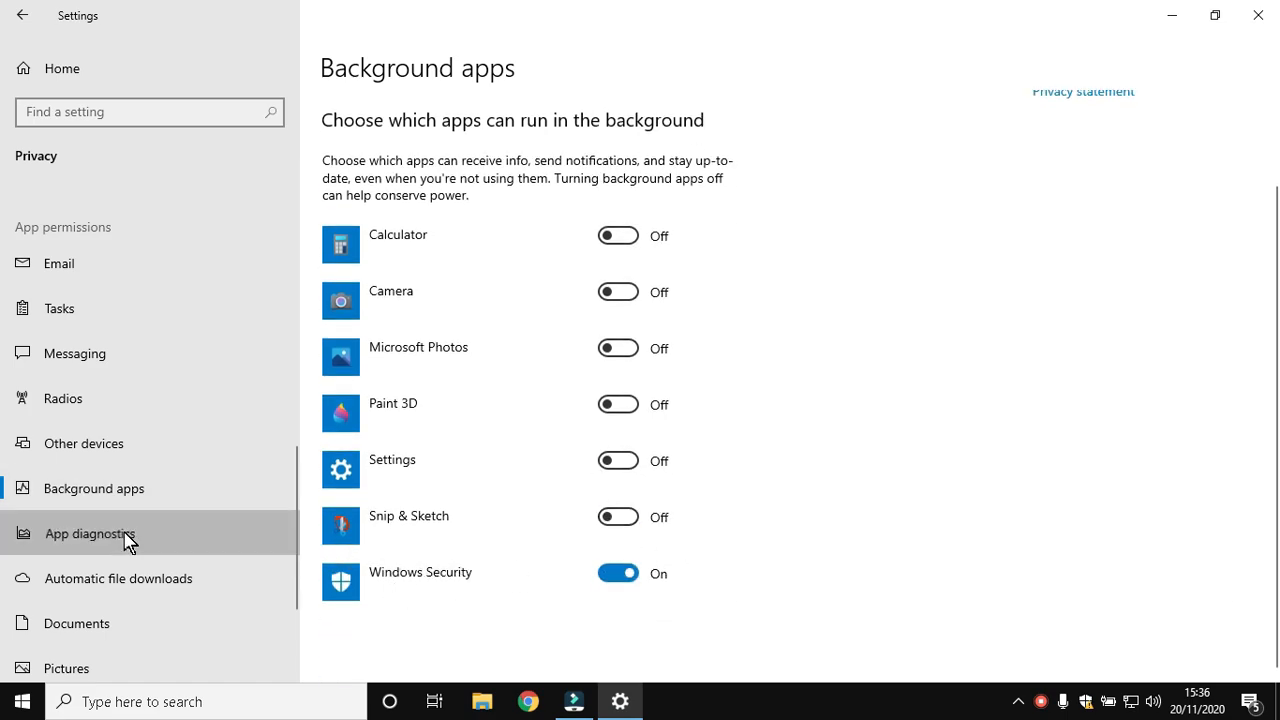
pyautogui.click(90, 533)
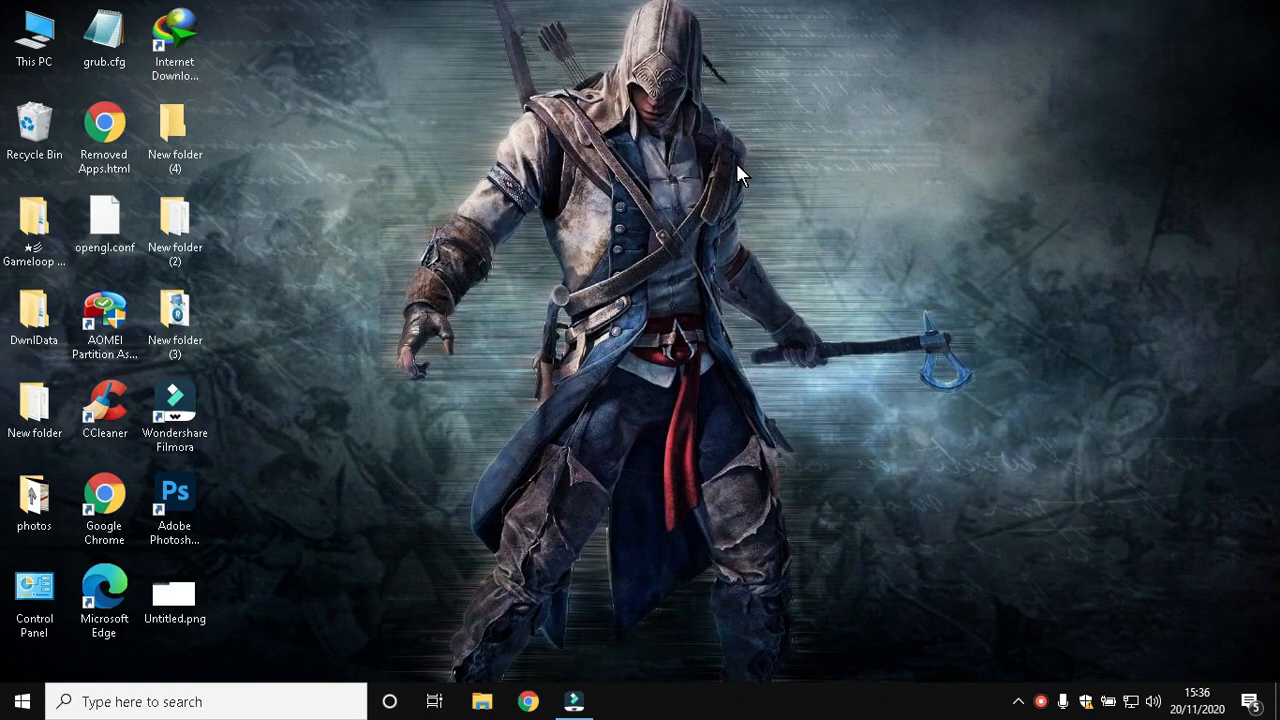
# Search for 'task' and launch Task Scheduler from the results
pyautogui.click(22, 701)
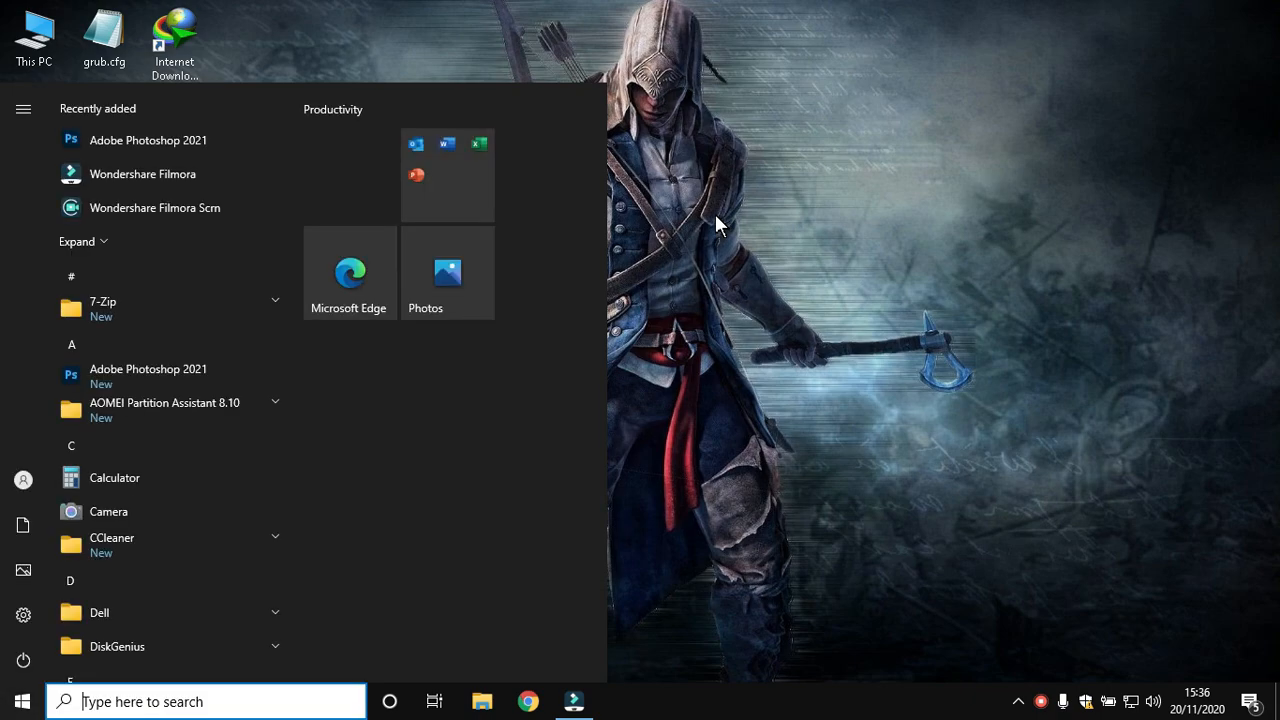
pyautogui.write('task sched')
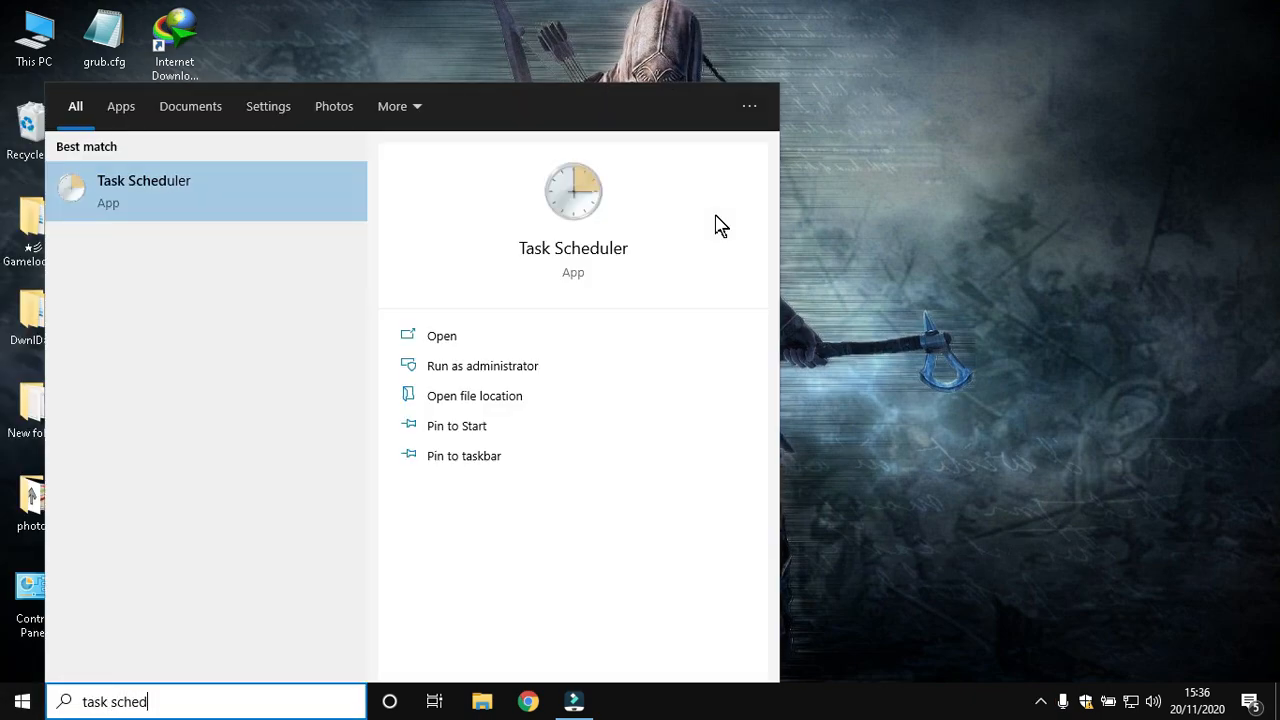
pyautogui.moveTo(465, 345)
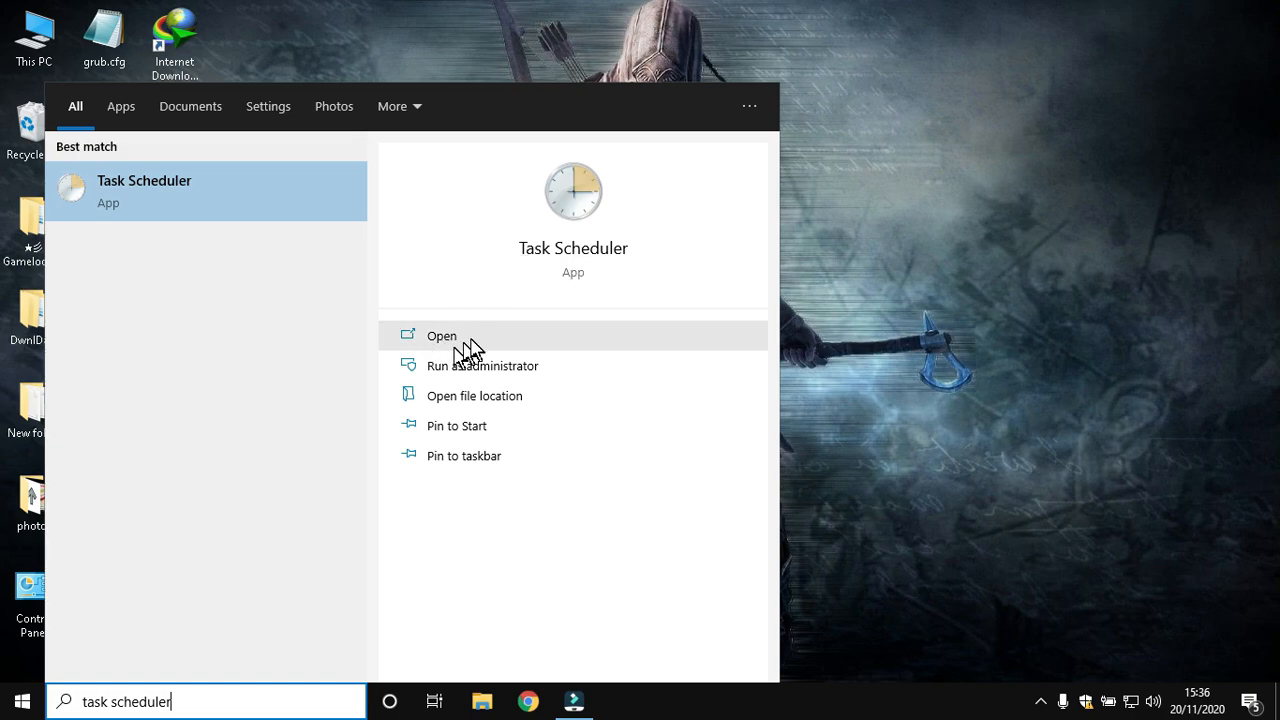
pyautogui.click(441, 335)
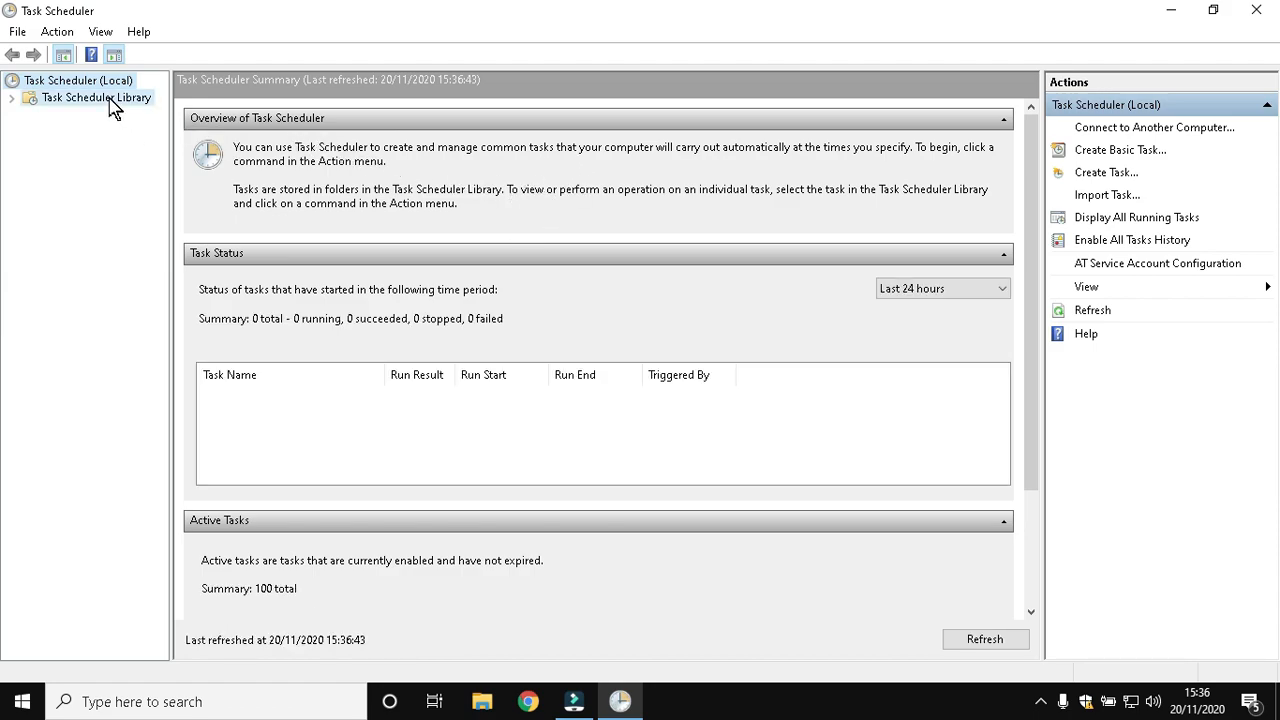
# Delete the Intel PTT EK Recertification task from the Task Scheduler Library, then close it
pyautogui.click(95, 97)
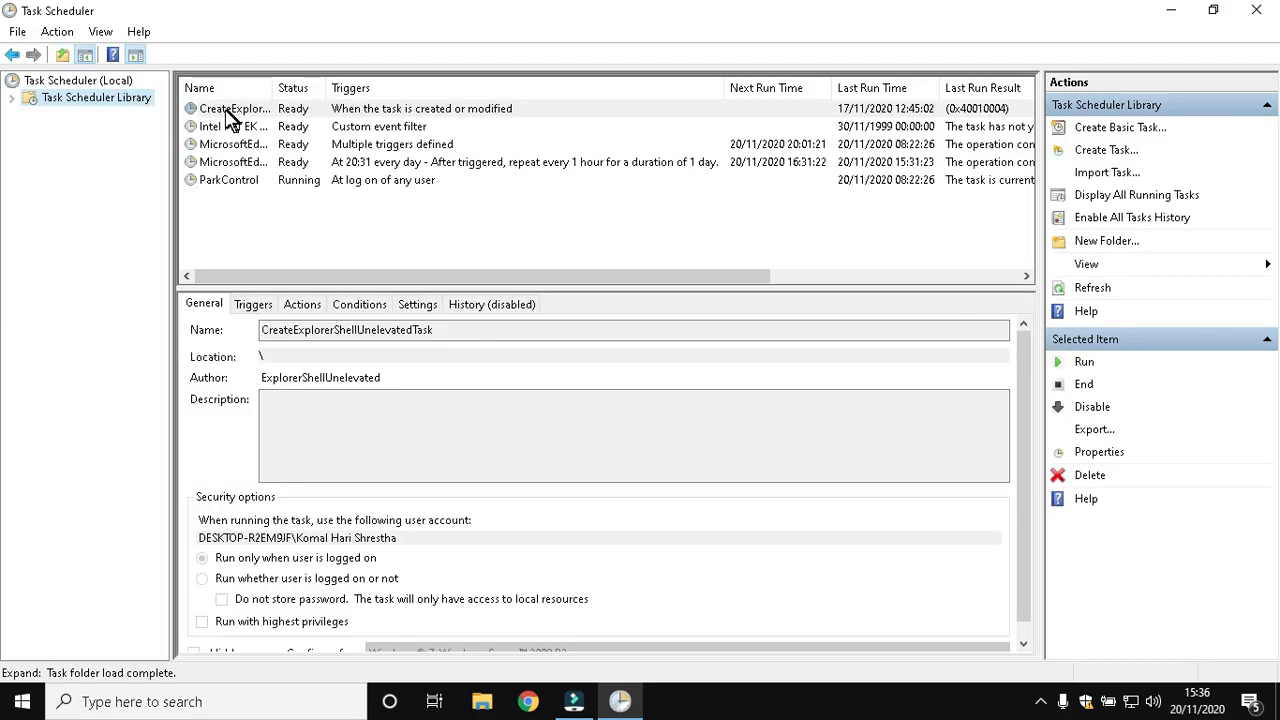
pyautogui.click(233, 126)
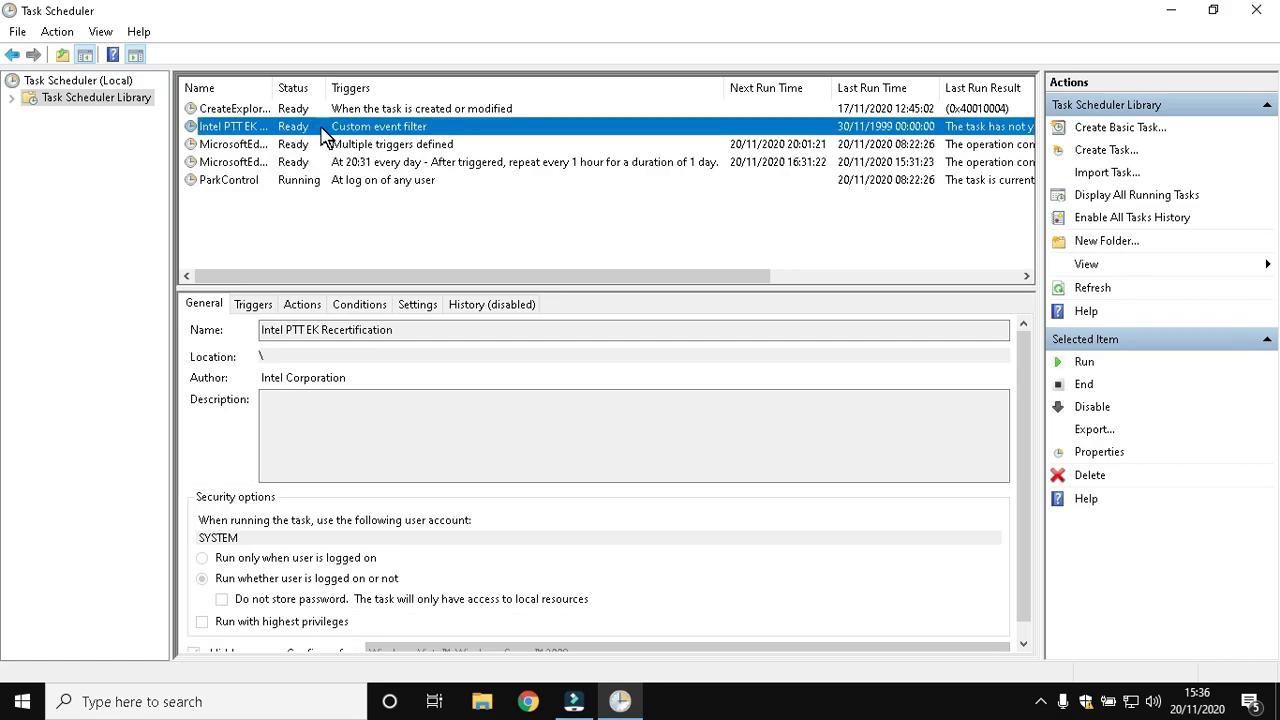
pyautogui.click(1089, 475)
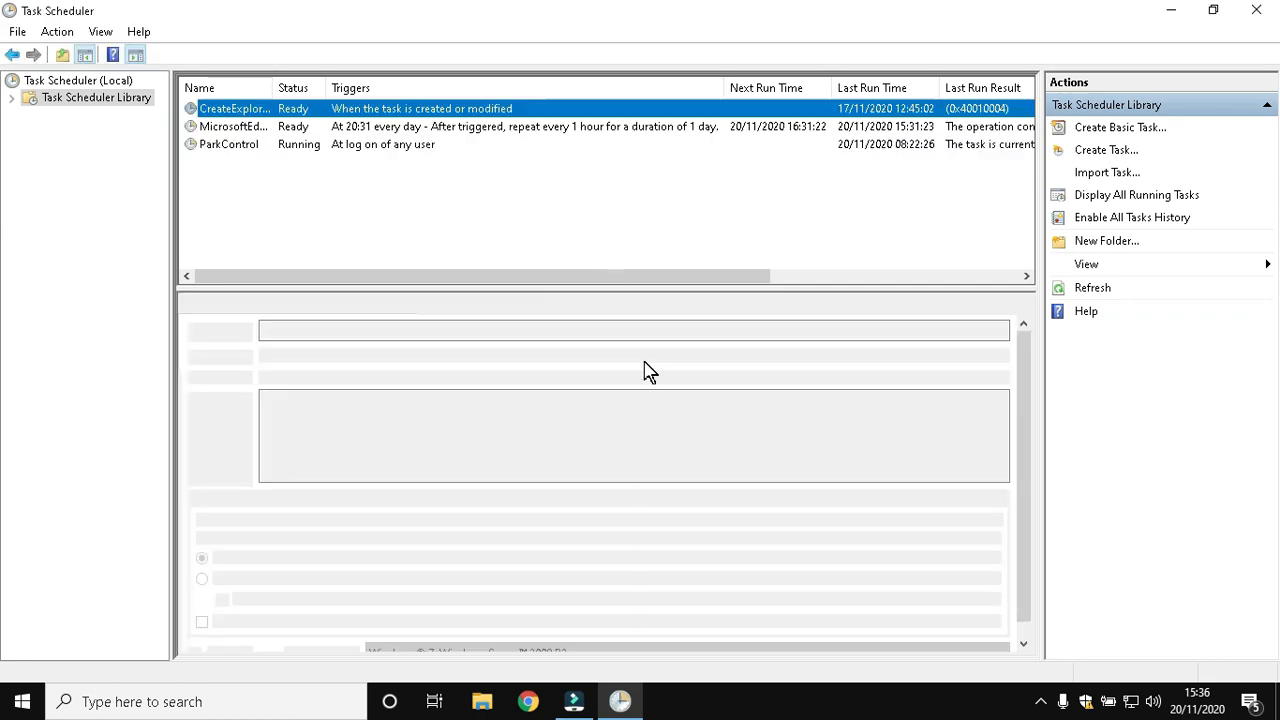
pyautogui.click(234, 126)
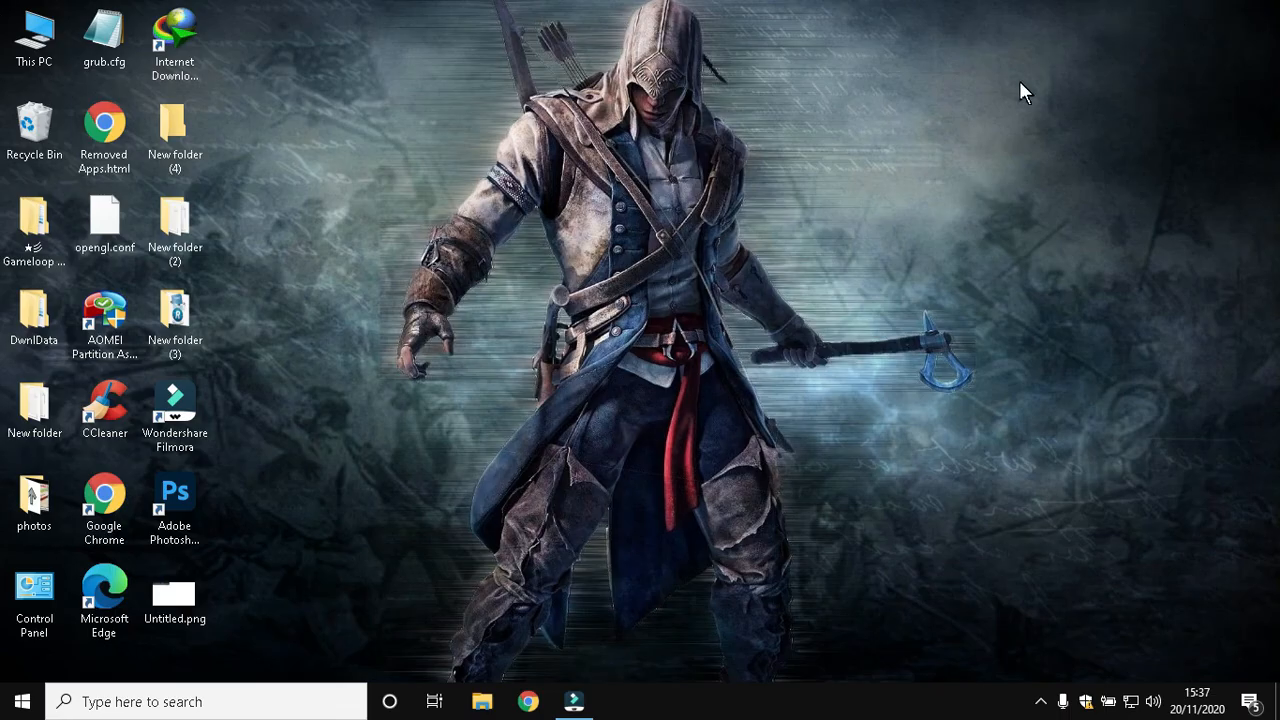
pyautogui.moveTo(710, 215)
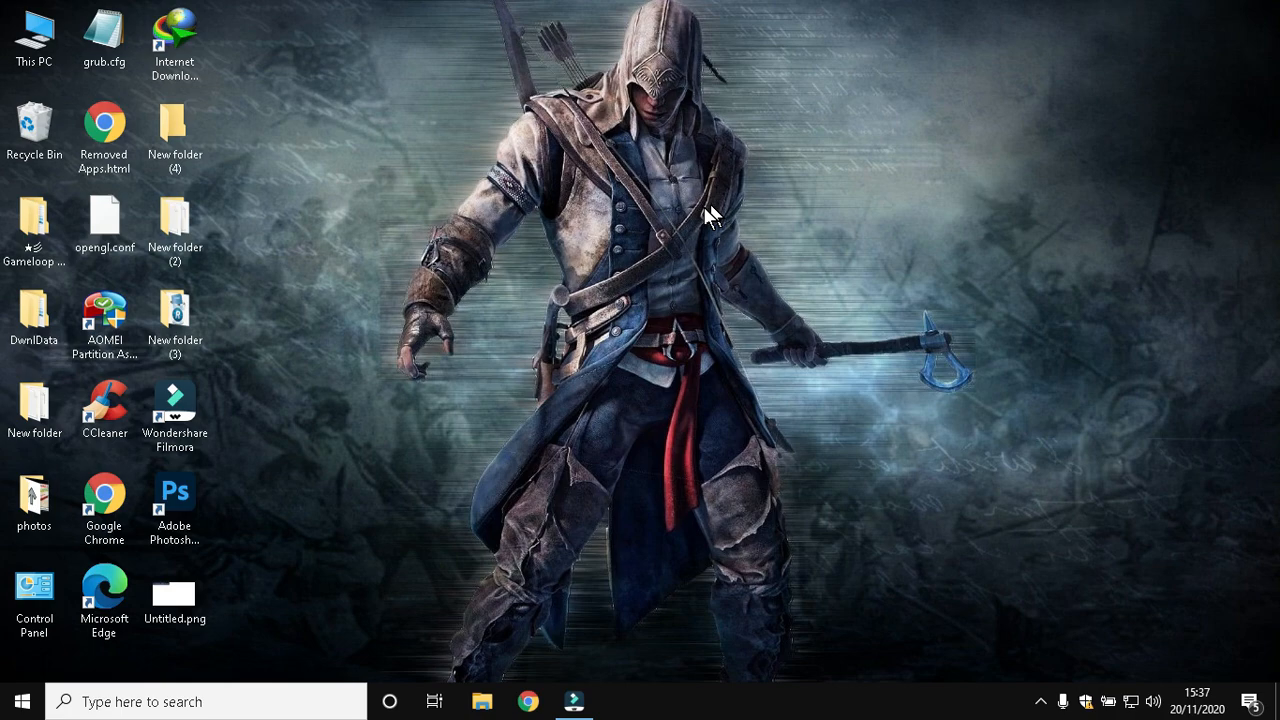
# Run msconfig and set the boot advanced options to 4 processors
pyautogui.press('Win+r')
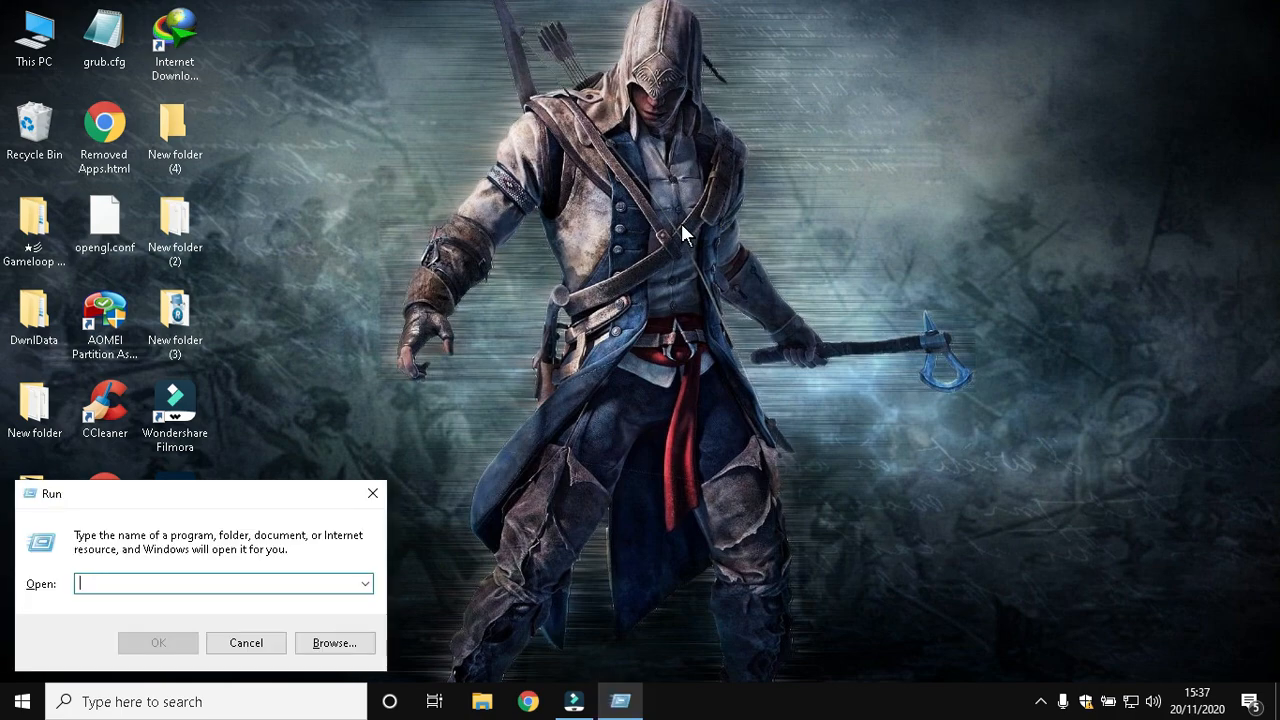
pyautogui.write('msc')
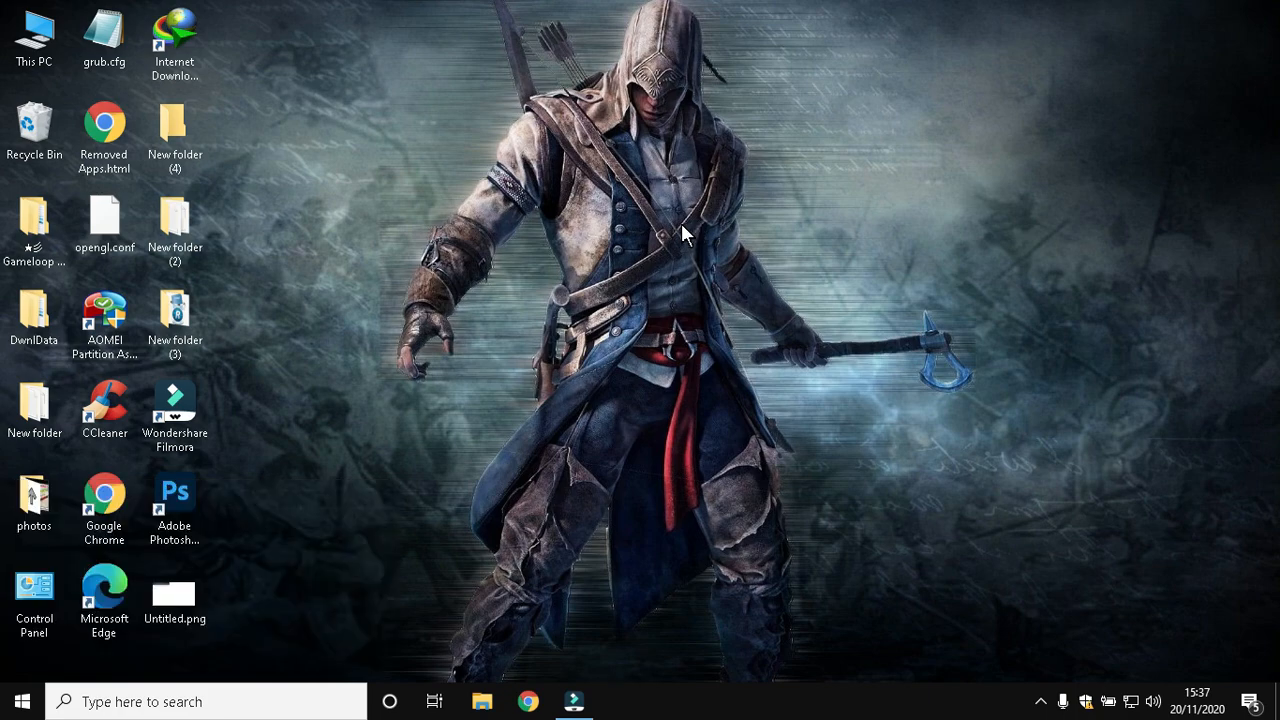
pyautogui.click(617, 701)
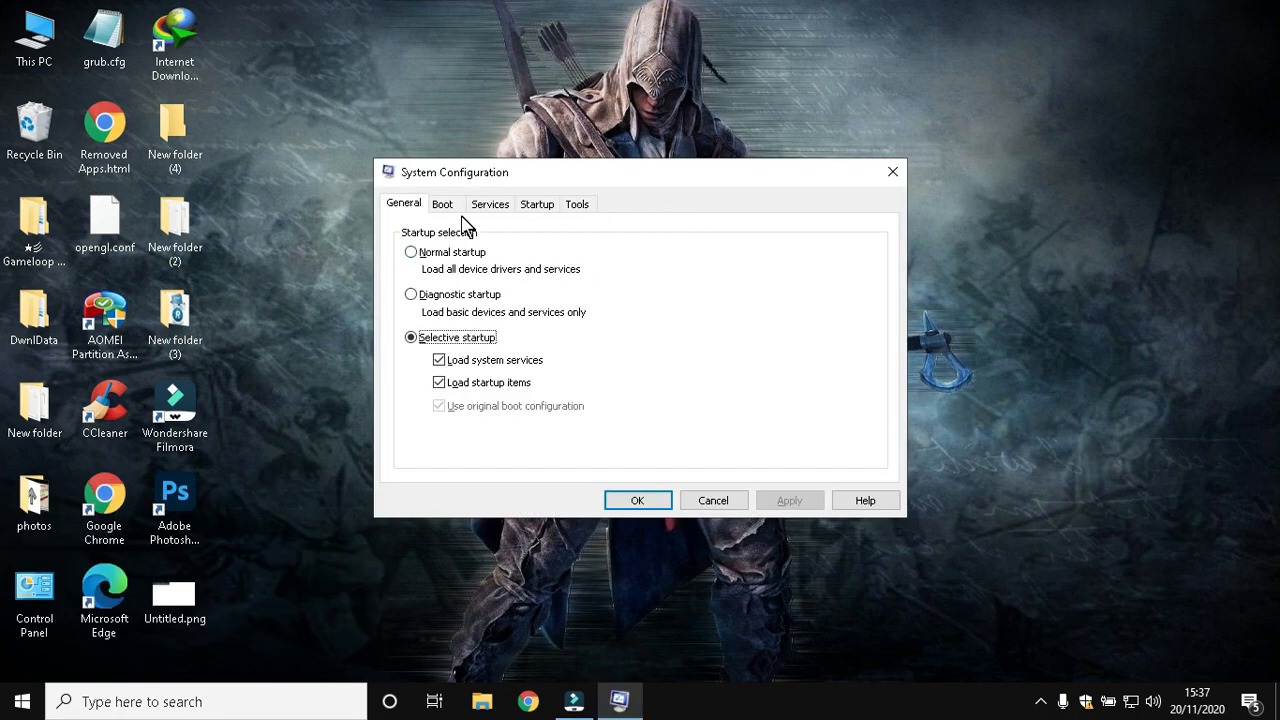
pyautogui.click(442, 203)
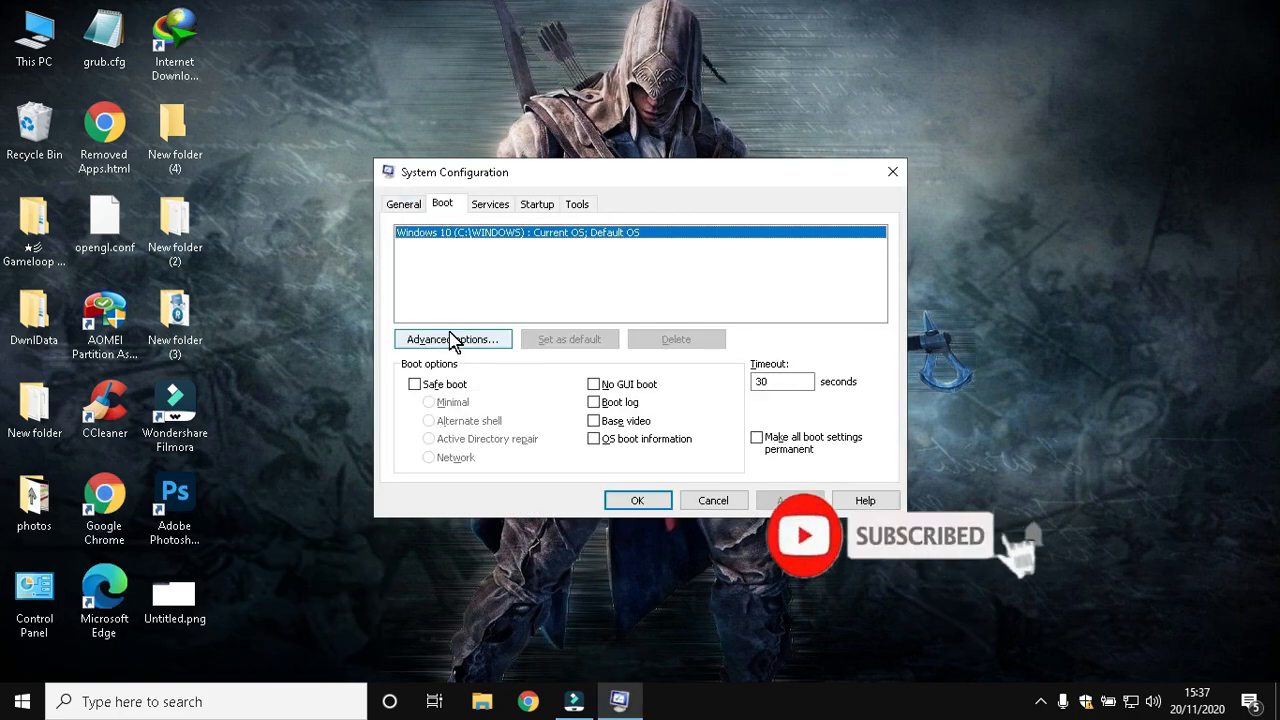
pyautogui.click(452, 339)
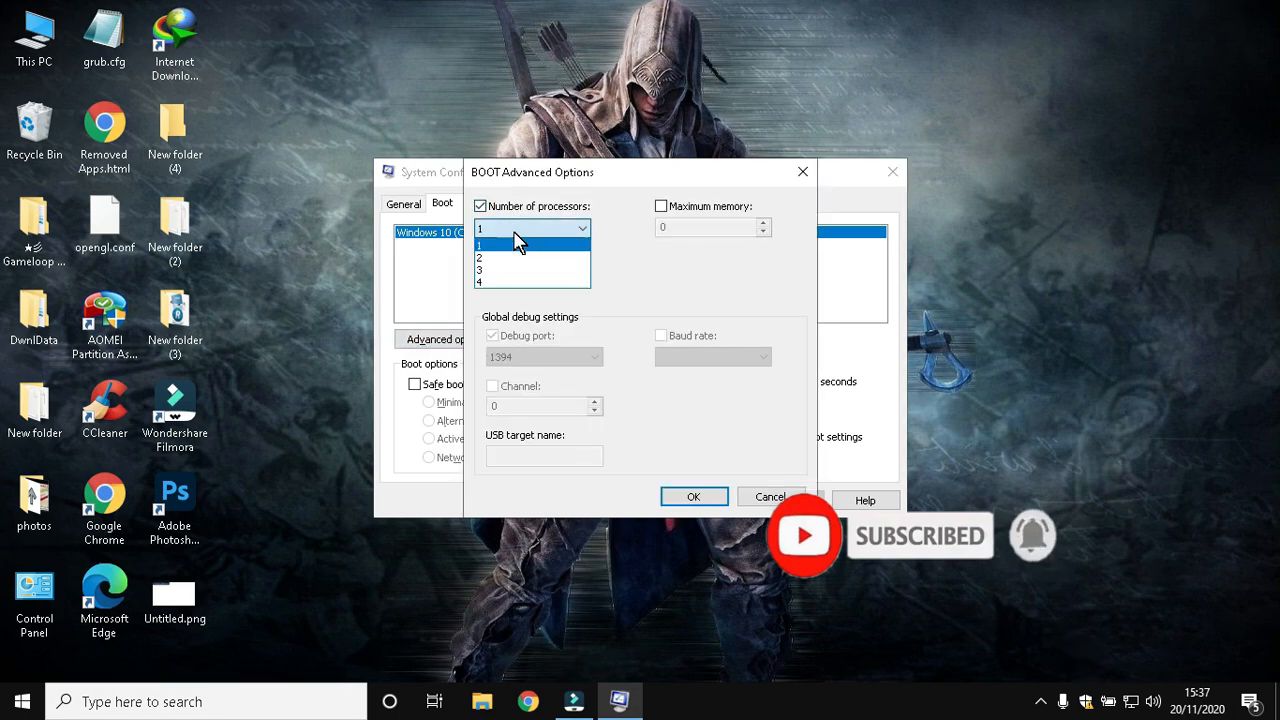
pyautogui.click(481, 282)
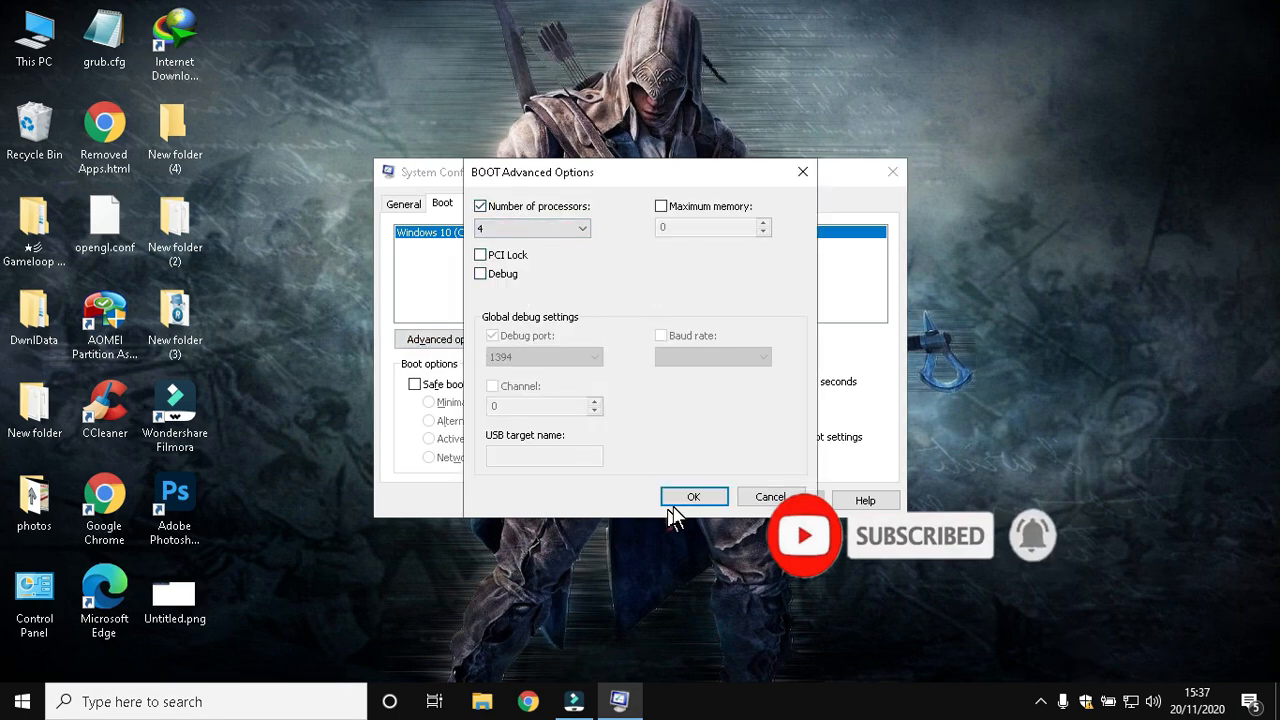
pyautogui.click(694, 497)
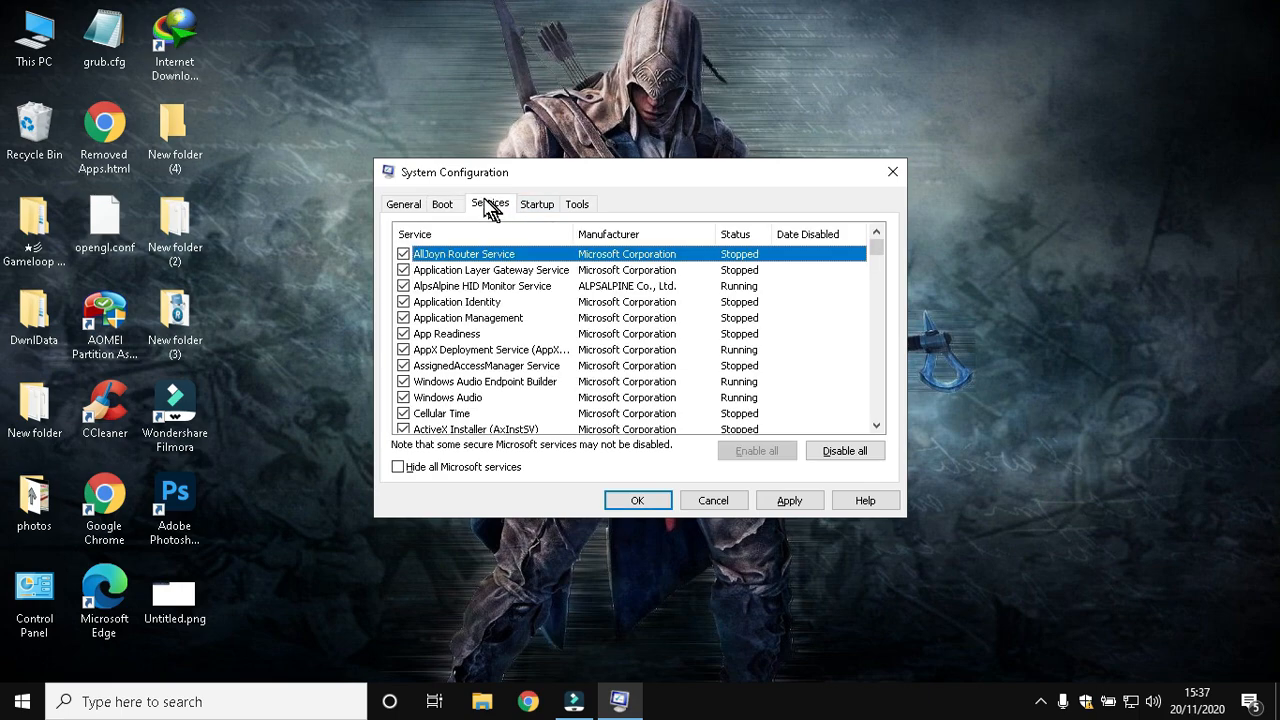
pyautogui.moveTo(399, 467)
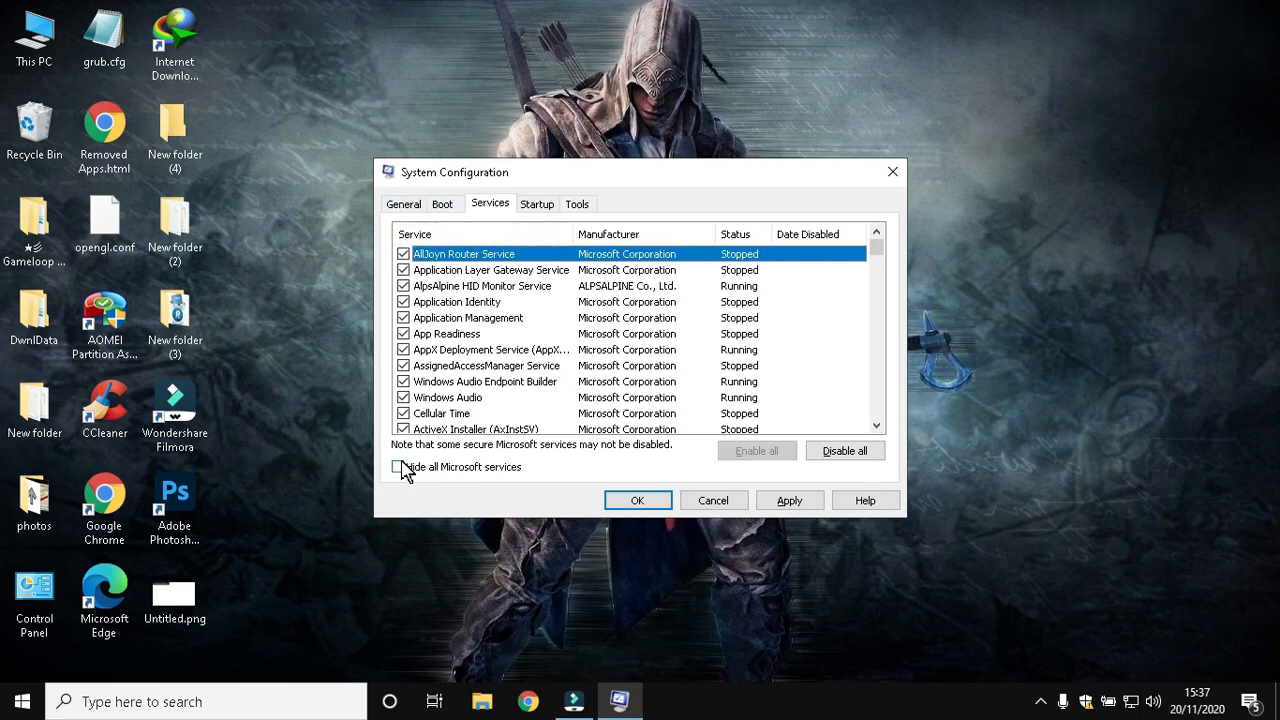
# Hide Microsoft services, disable the Google and Ext2 services, and confirm
pyautogui.click(399, 467)
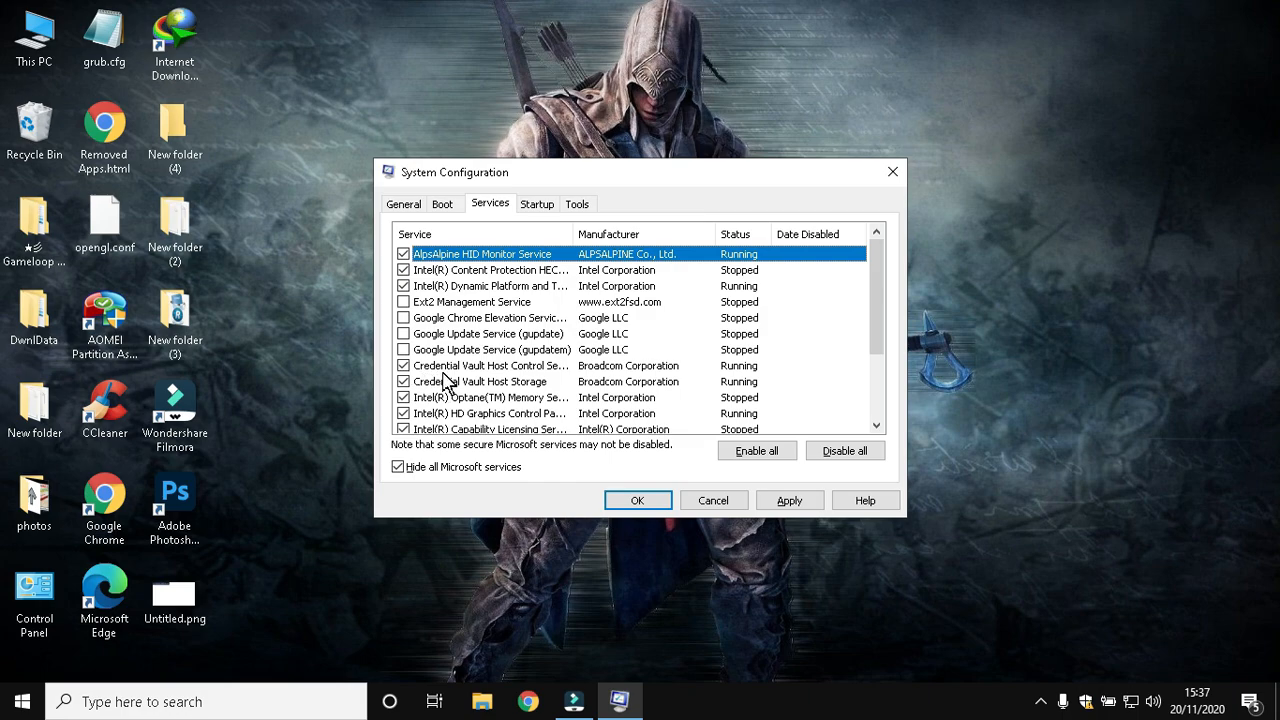
pyautogui.scroll(-3)
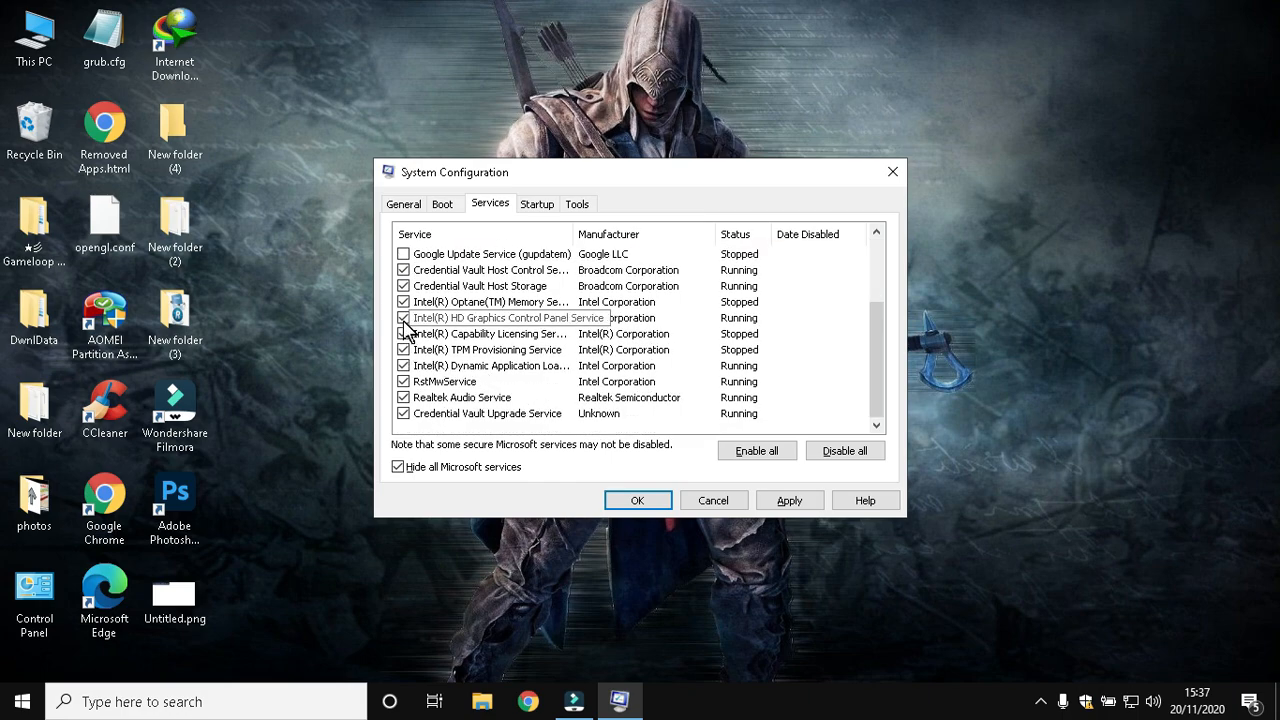
pyautogui.moveTo(713, 500)
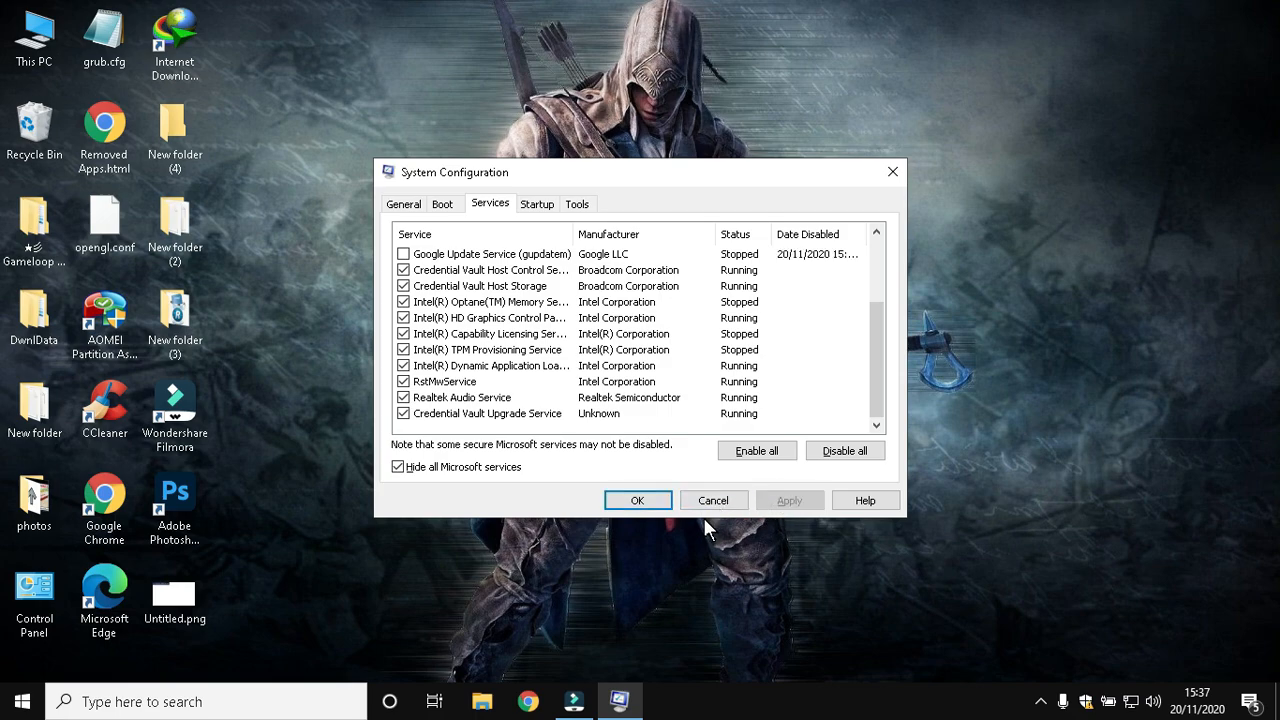
pyautogui.click(528, 701)
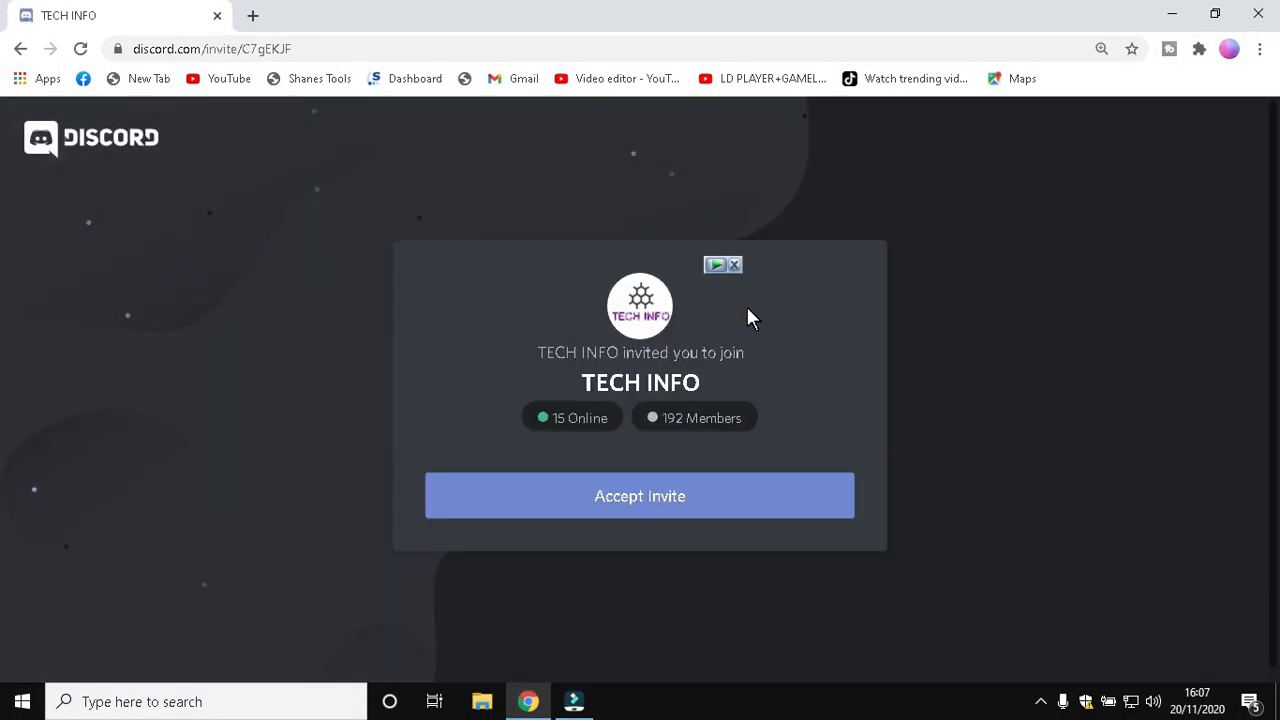
# Accept the TECH INFO Discord invite and view the welcome channel
pyautogui.click(639, 495)
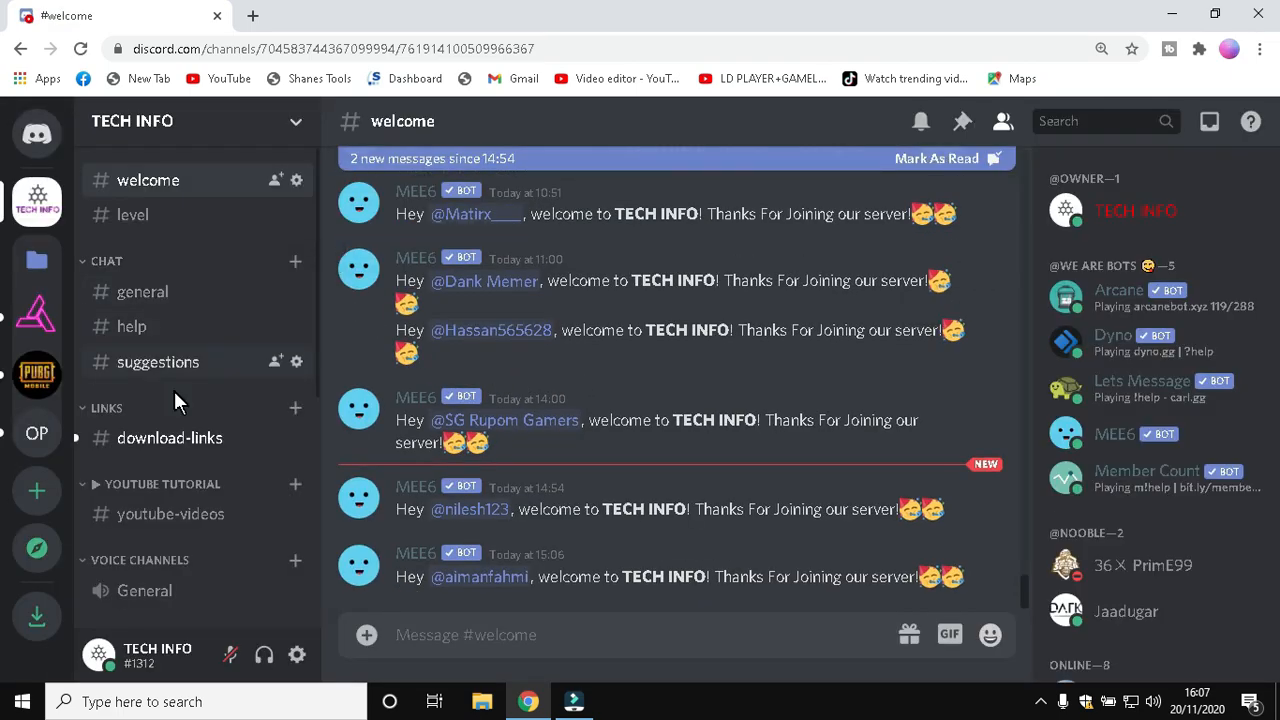
pyautogui.click(169, 438)
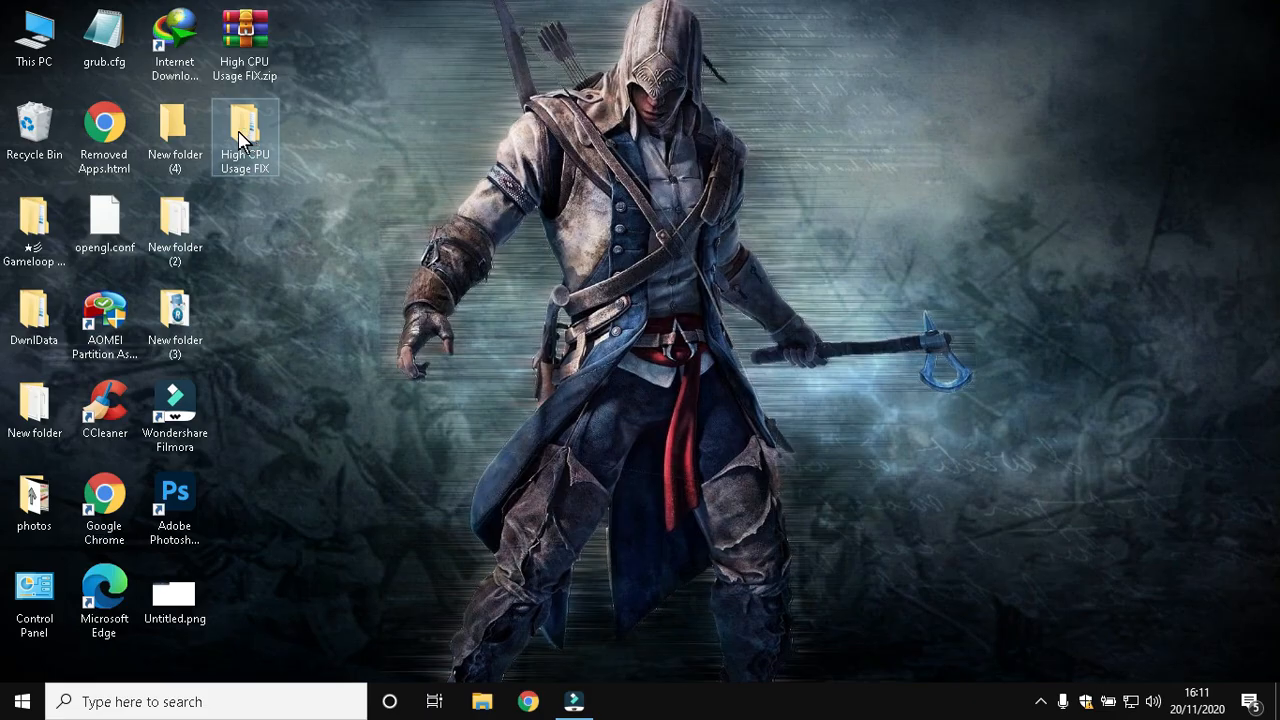
# Merge GameDVR.reg from Disable XBOX Services into the registry
pyautogui.doubleClick(245, 130)
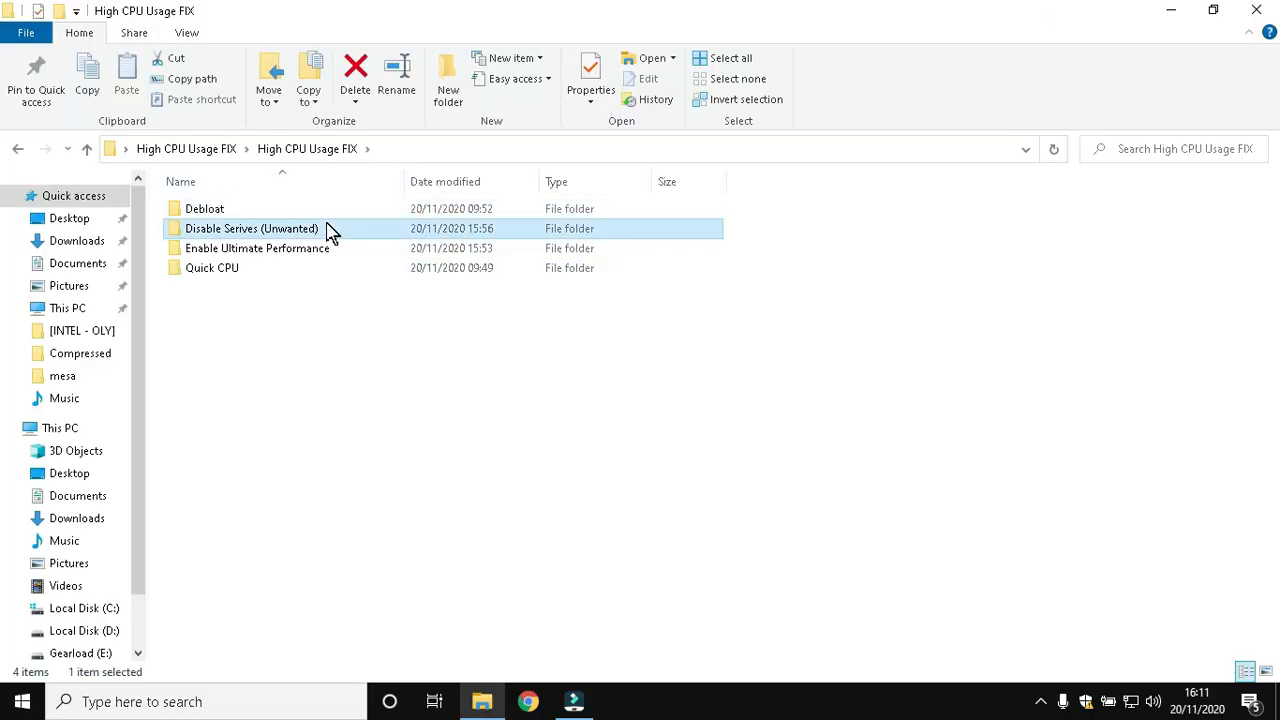
pyautogui.doubleClick(251, 228)
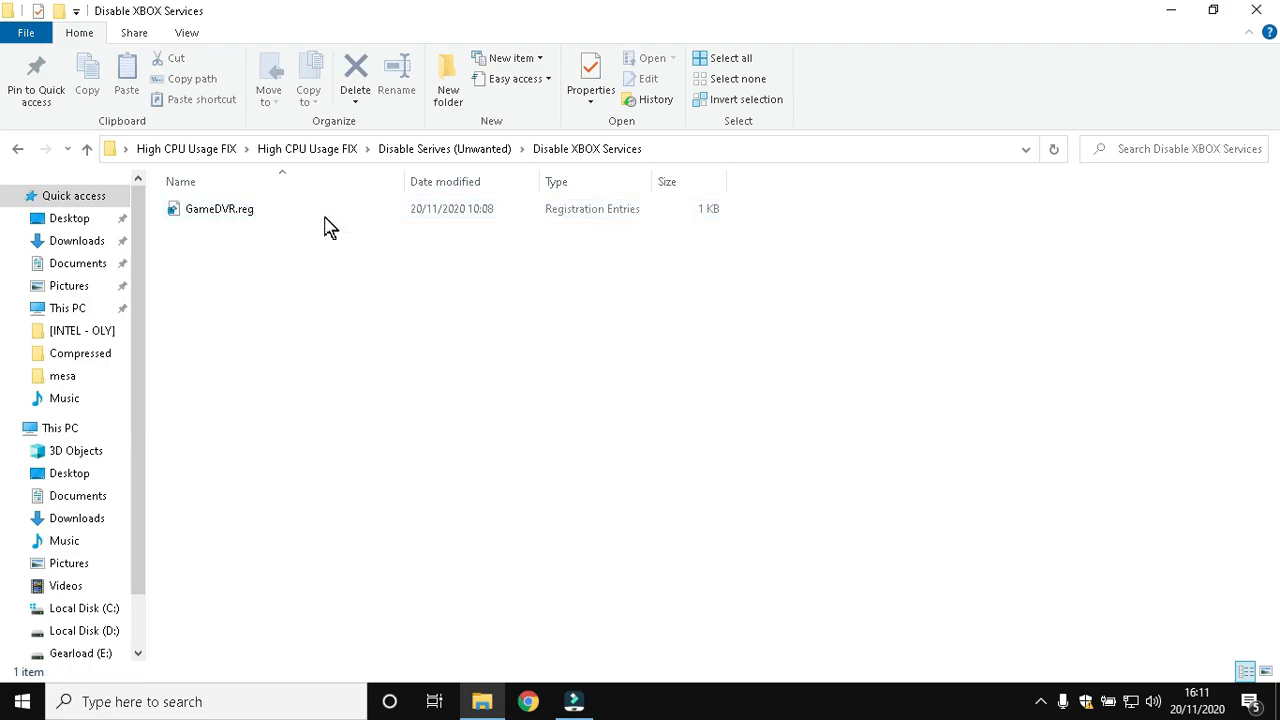
pyautogui.click(219, 208)
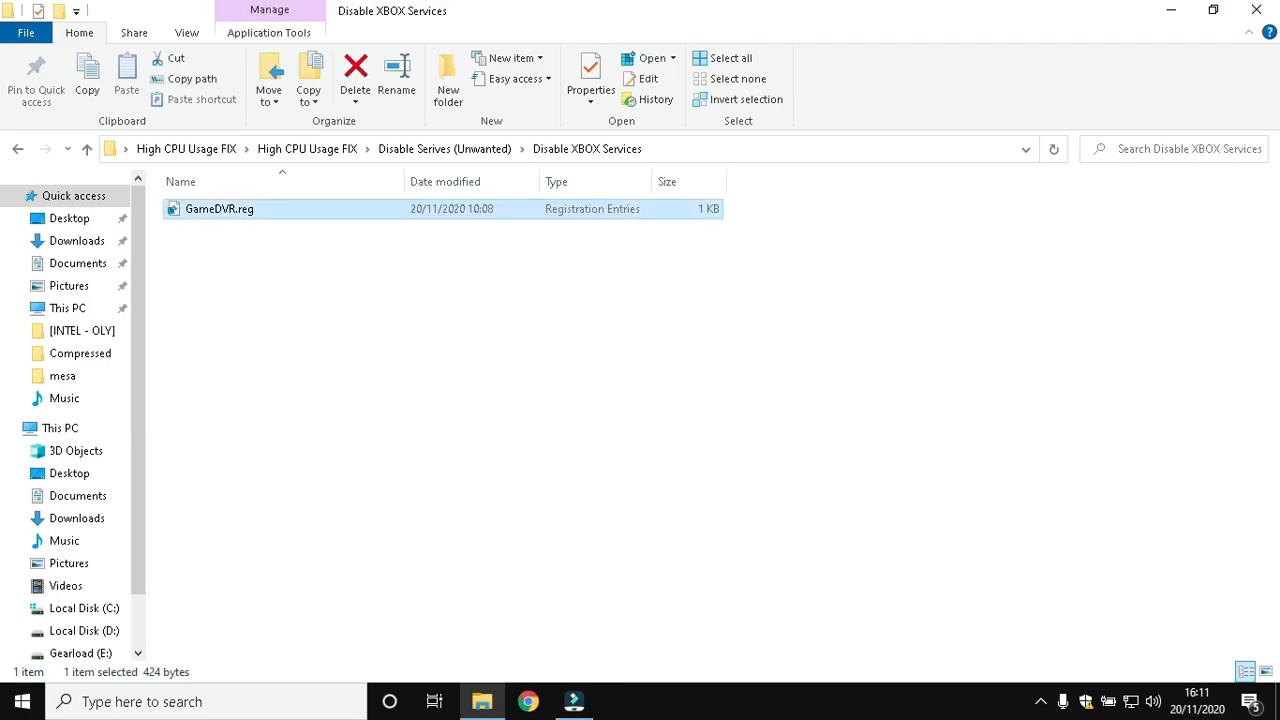
pyautogui.doubleClick(220, 208)
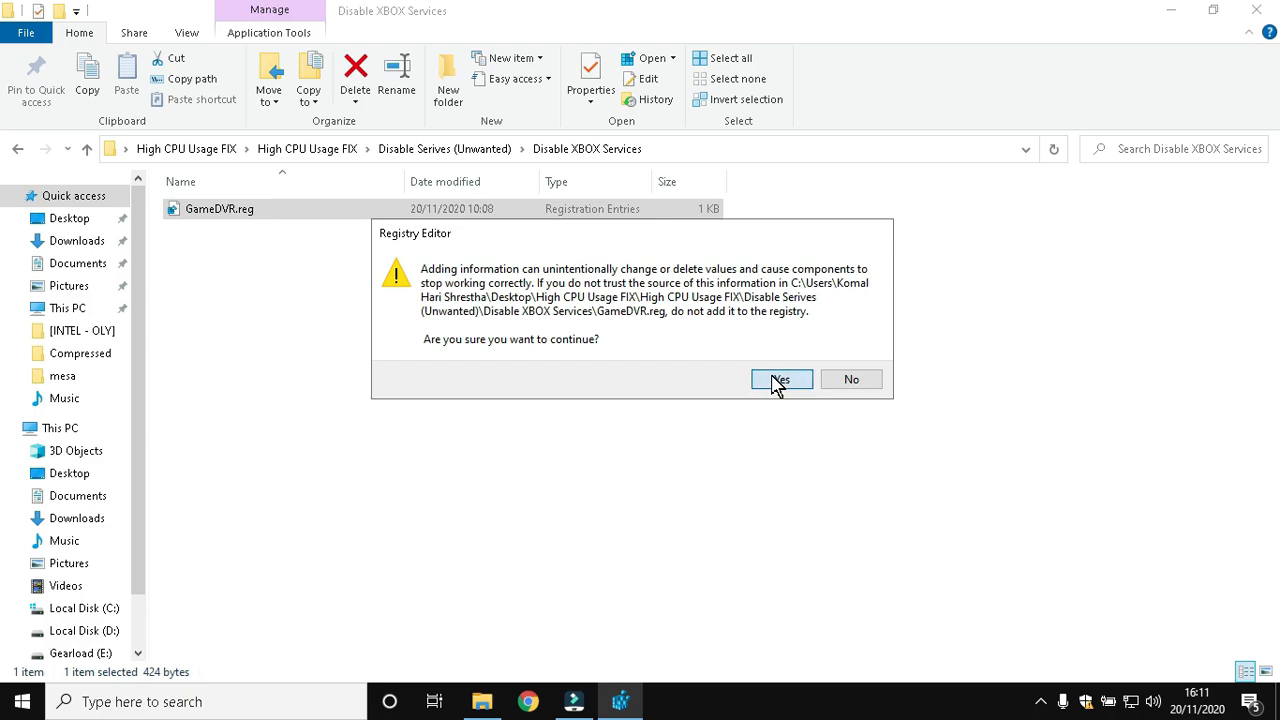
pyautogui.click(781, 379)
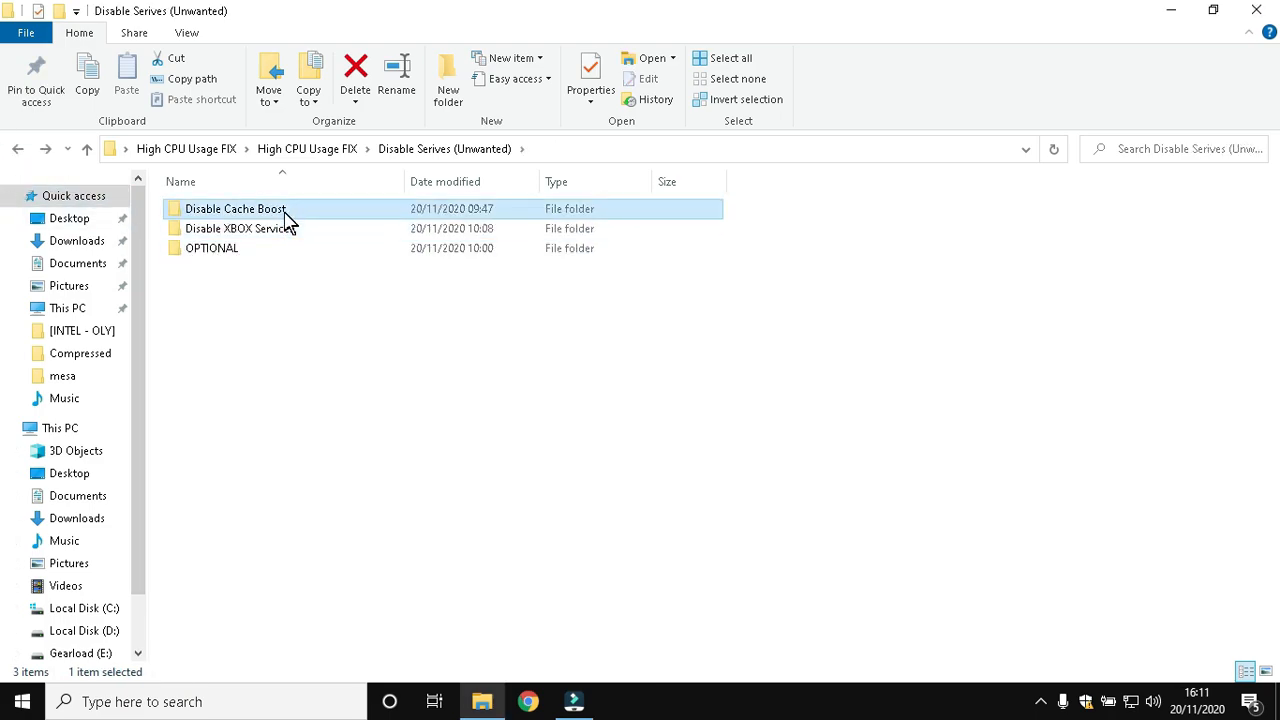
# Run Disable Superfetch.bat as administrator and Disable Sysmain.bat from Disable Cache Boost
pyautogui.doubleClick(235, 208)
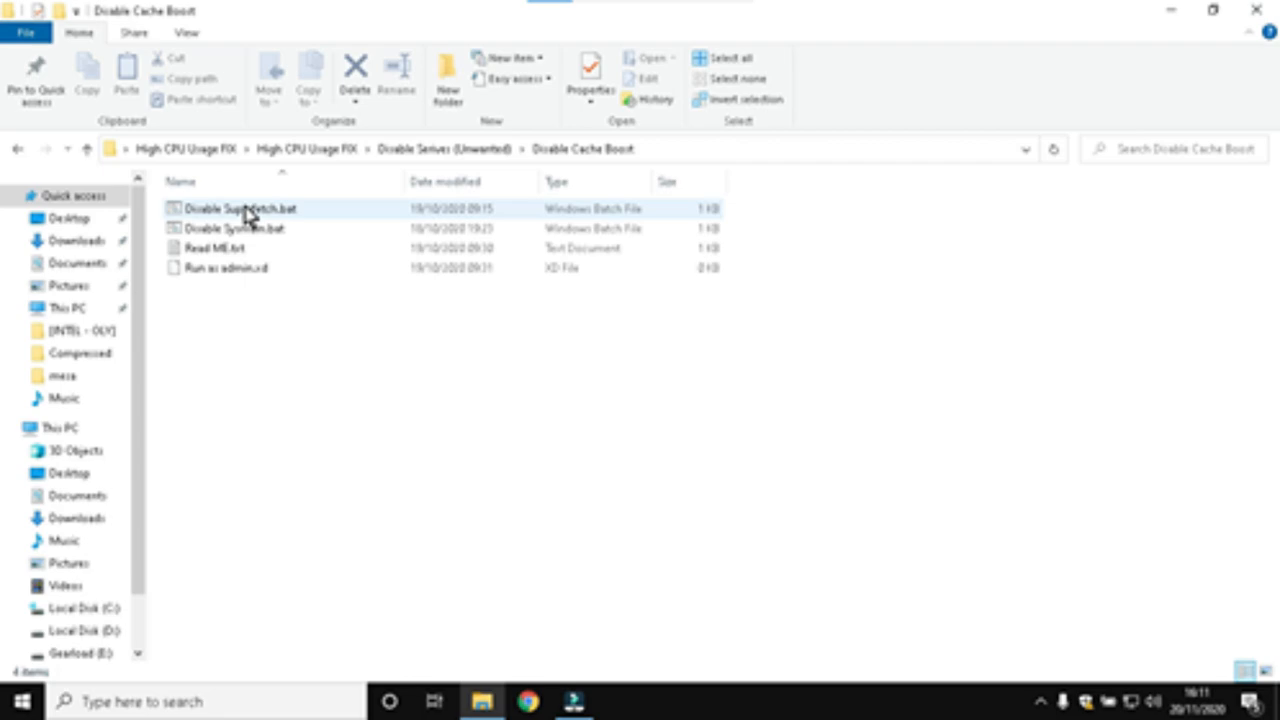
pyautogui.rightClick(240, 209)
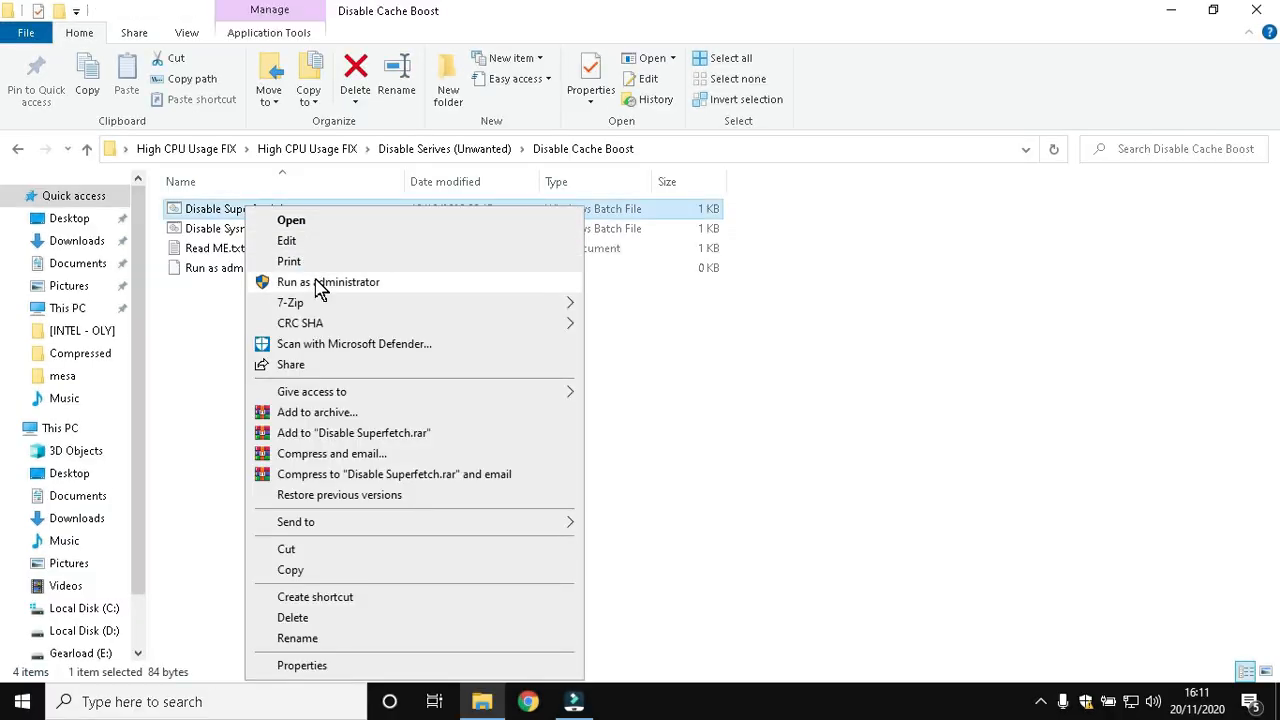
pyautogui.click(328, 281)
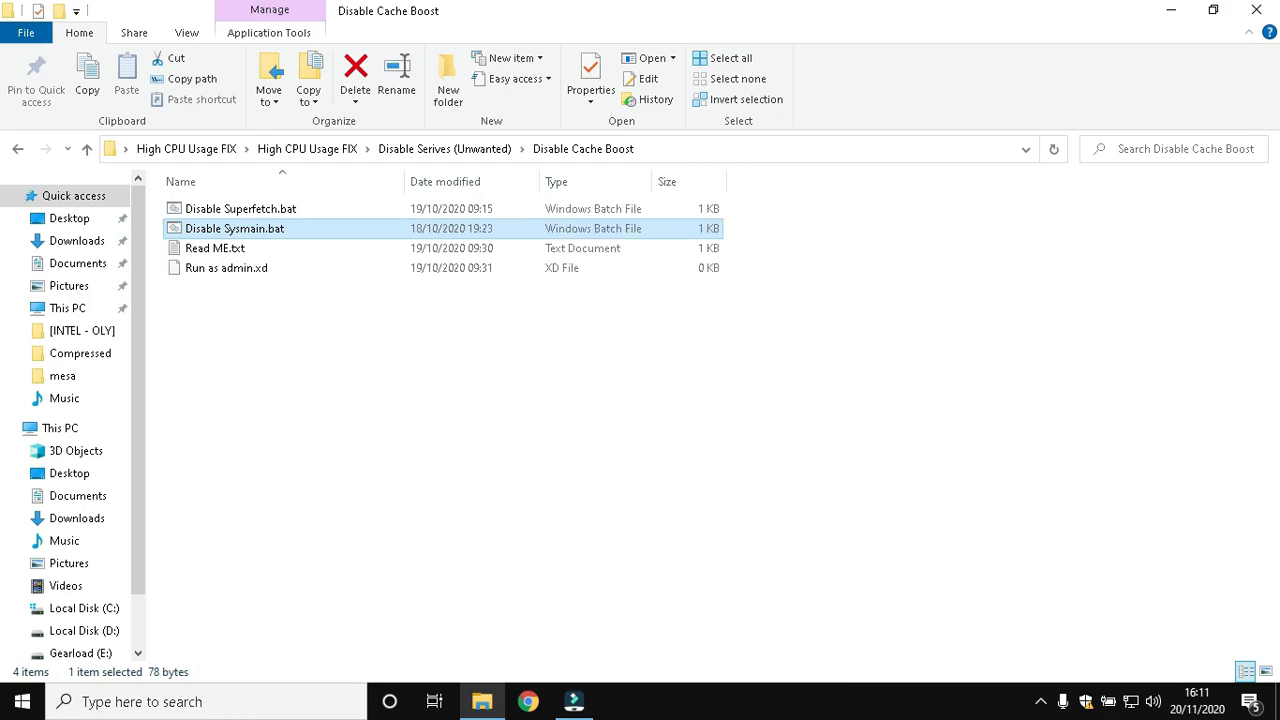
pyautogui.doubleClick(235, 228)
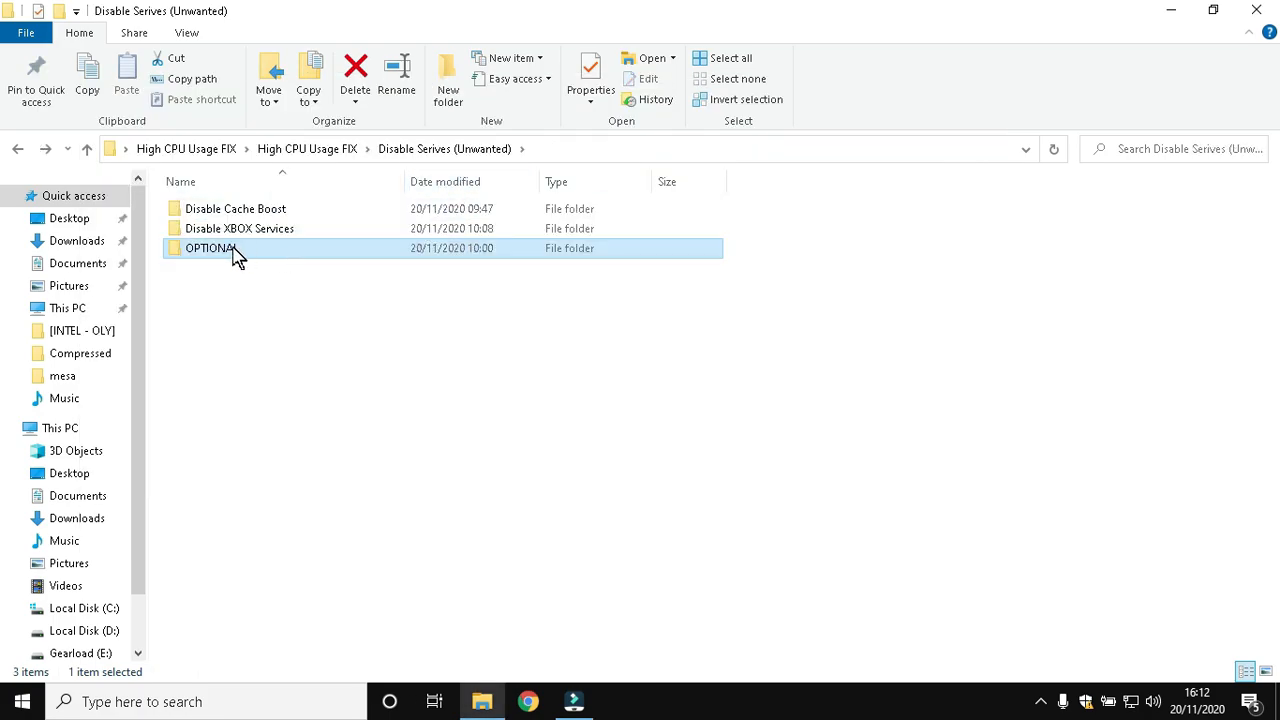
# Read the READ ME note from the OPTIONAL folder in a maximized Notepad
pyautogui.doubleClick(210, 248)
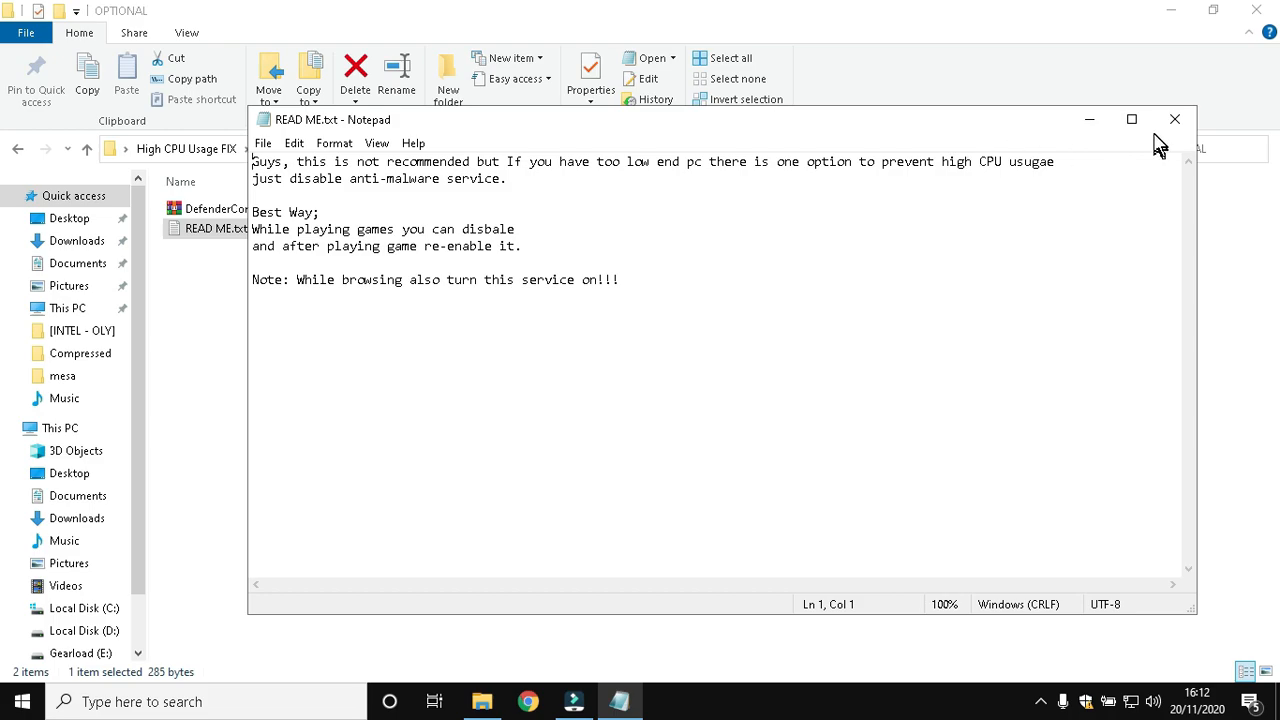
pyautogui.click(1131, 119)
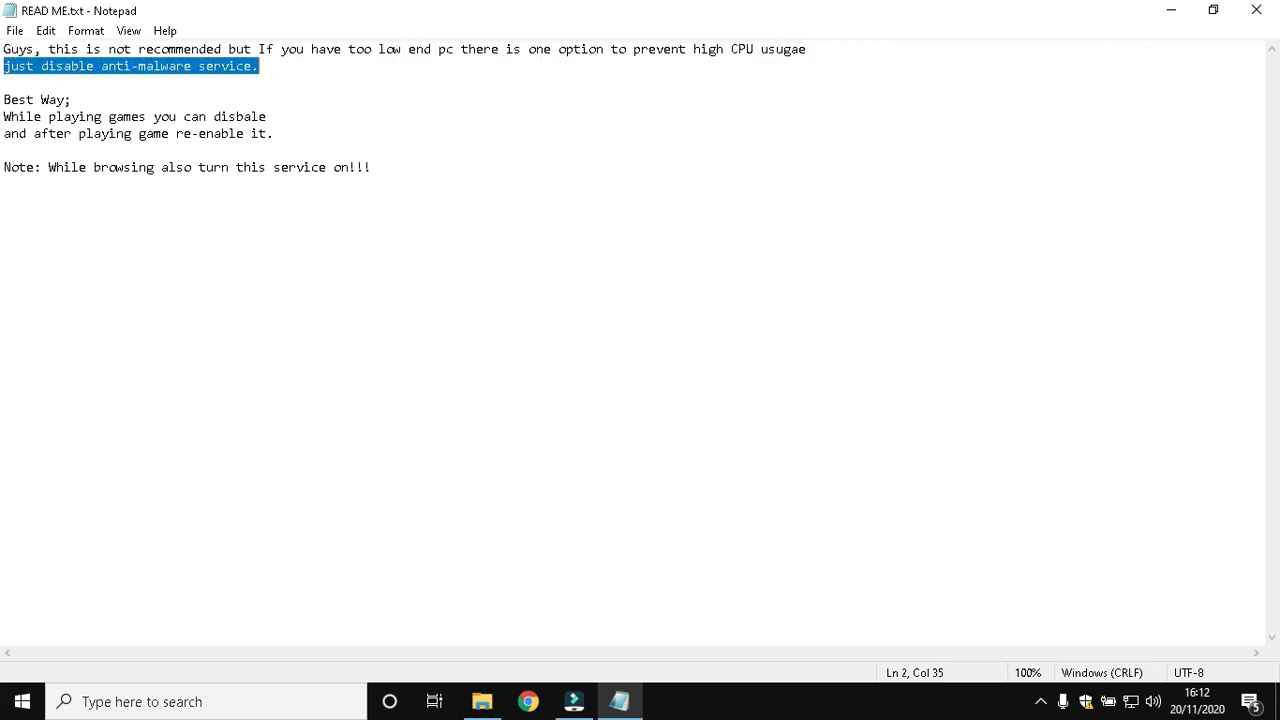
pyautogui.click(72, 99)
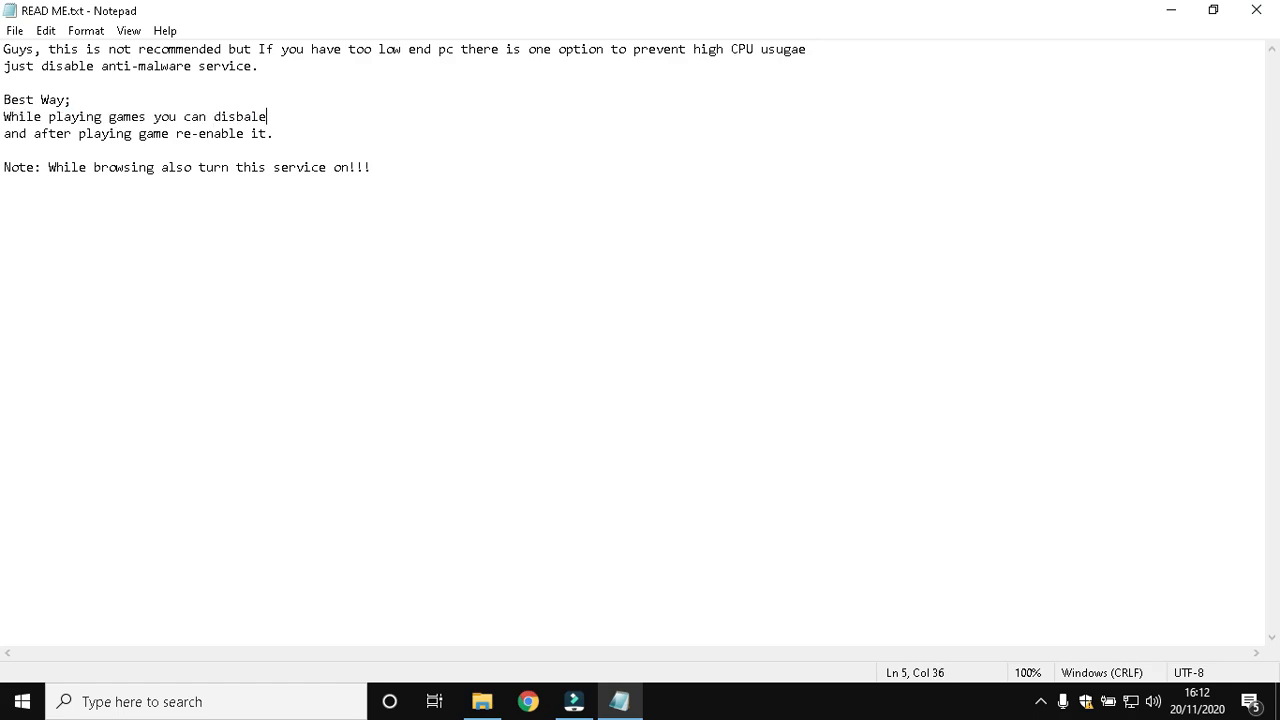
pyautogui.doubleClick(15, 167)
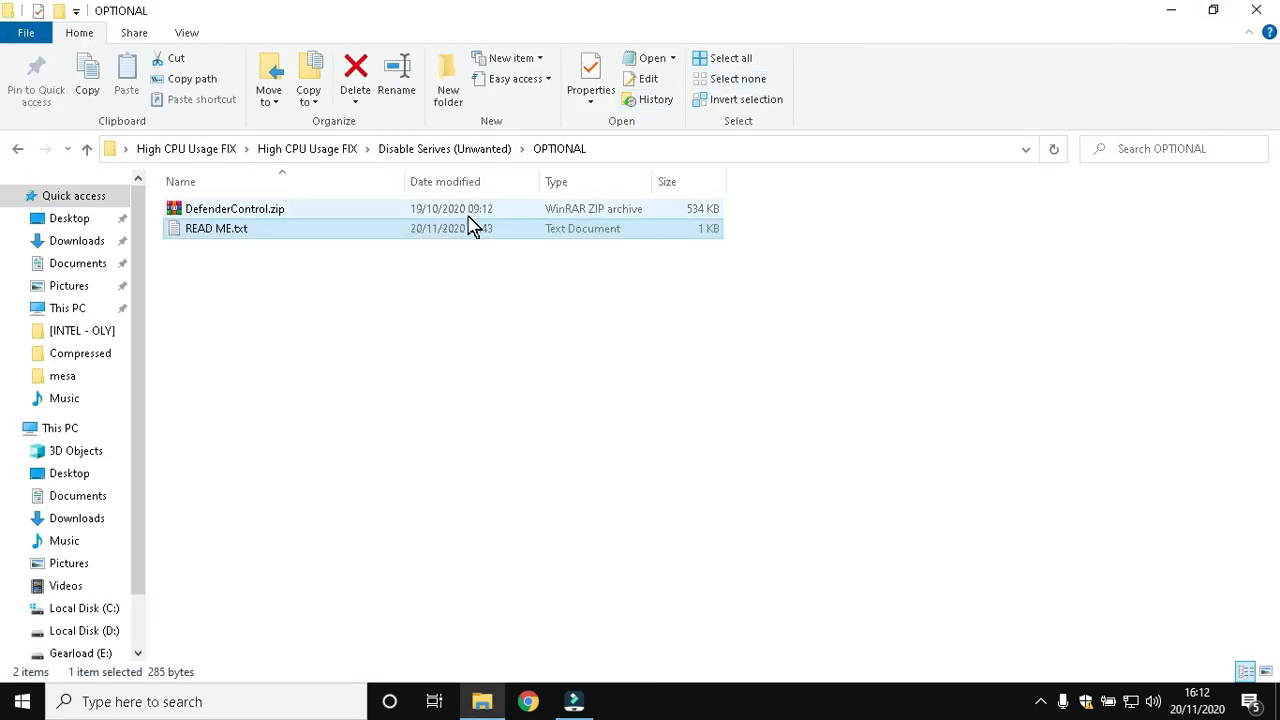
# Extract DefenderControl.zip, launch DefenderControl and disable Windows Defender
pyautogui.rightClick(235, 208)
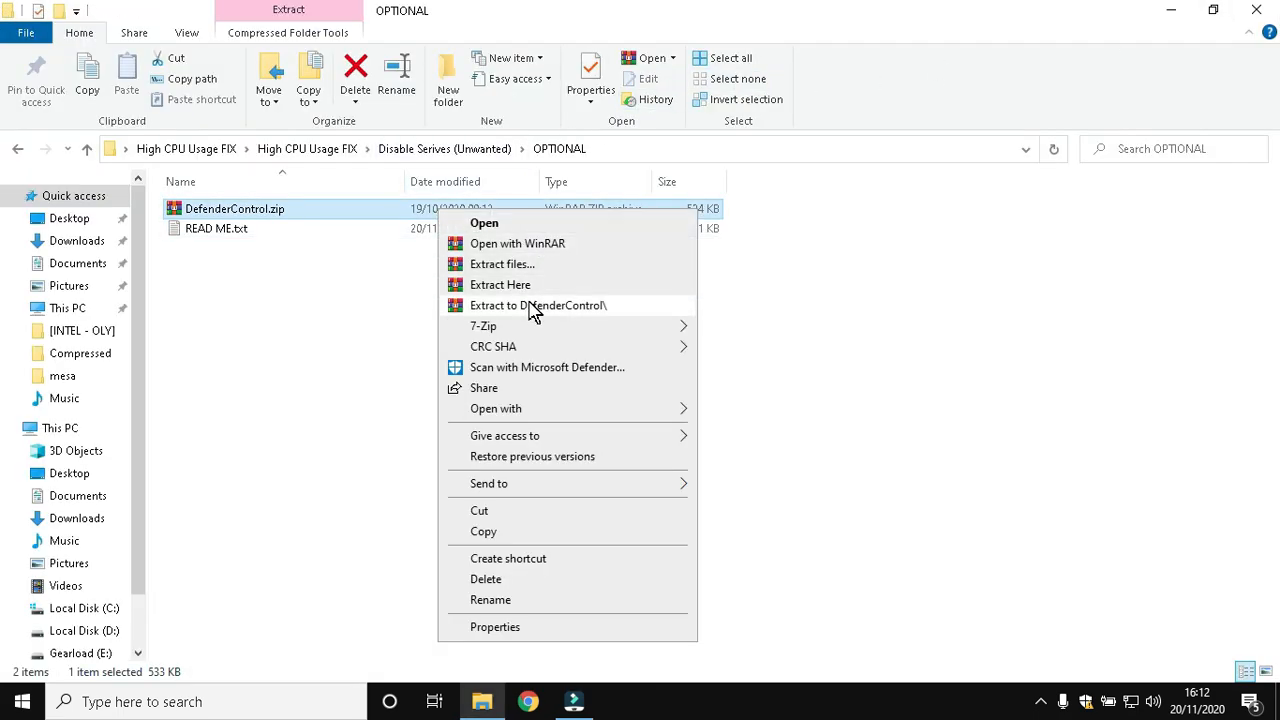
pyautogui.click(538, 305)
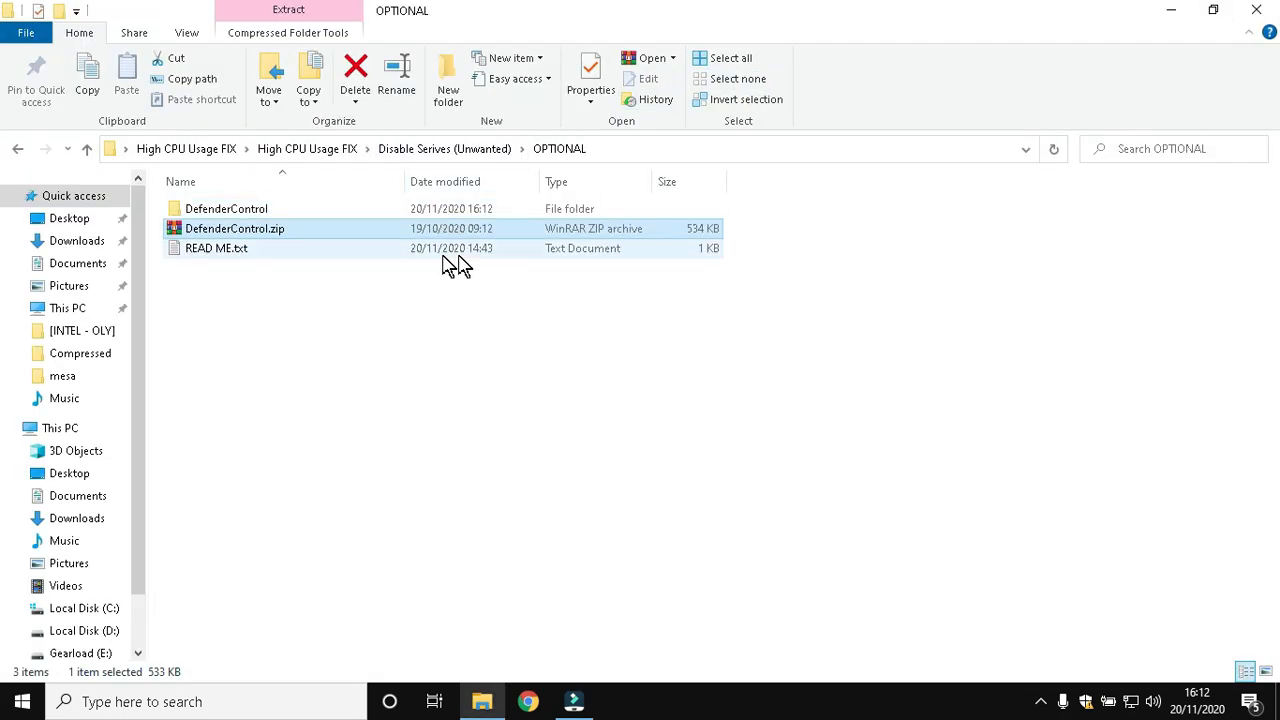
pyautogui.doubleClick(226, 208)
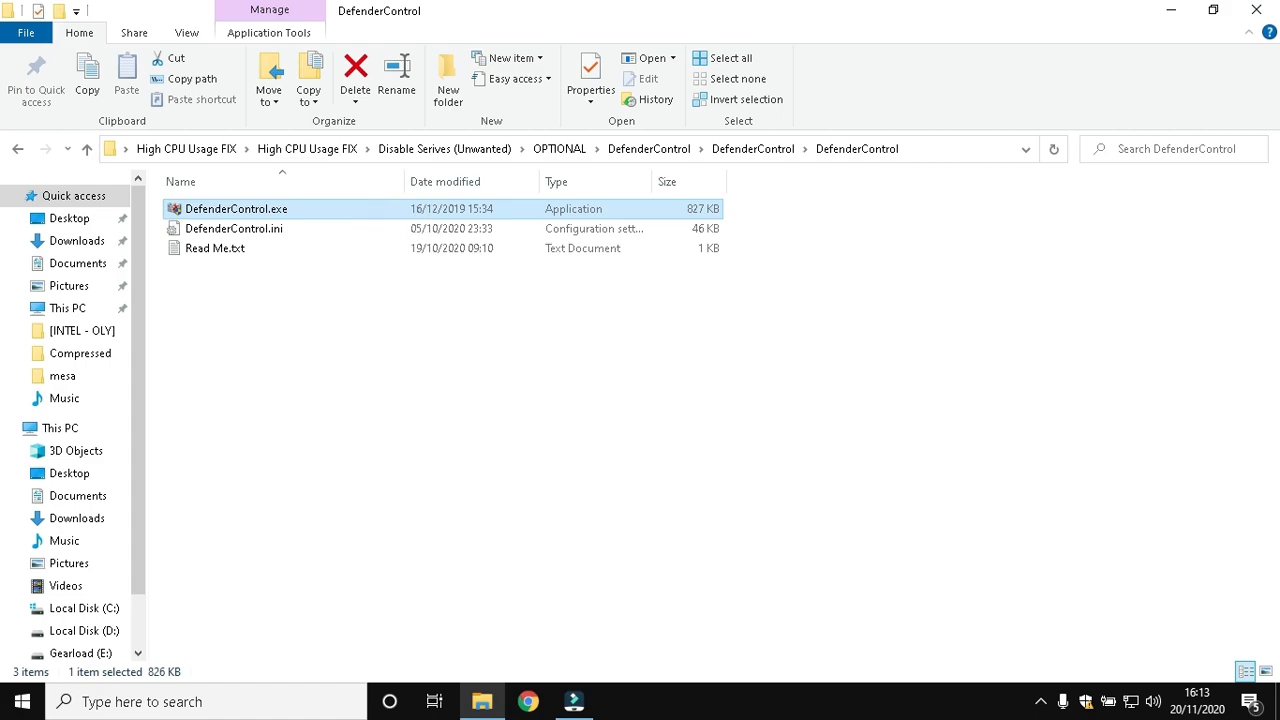
pyautogui.doubleClick(236, 208)
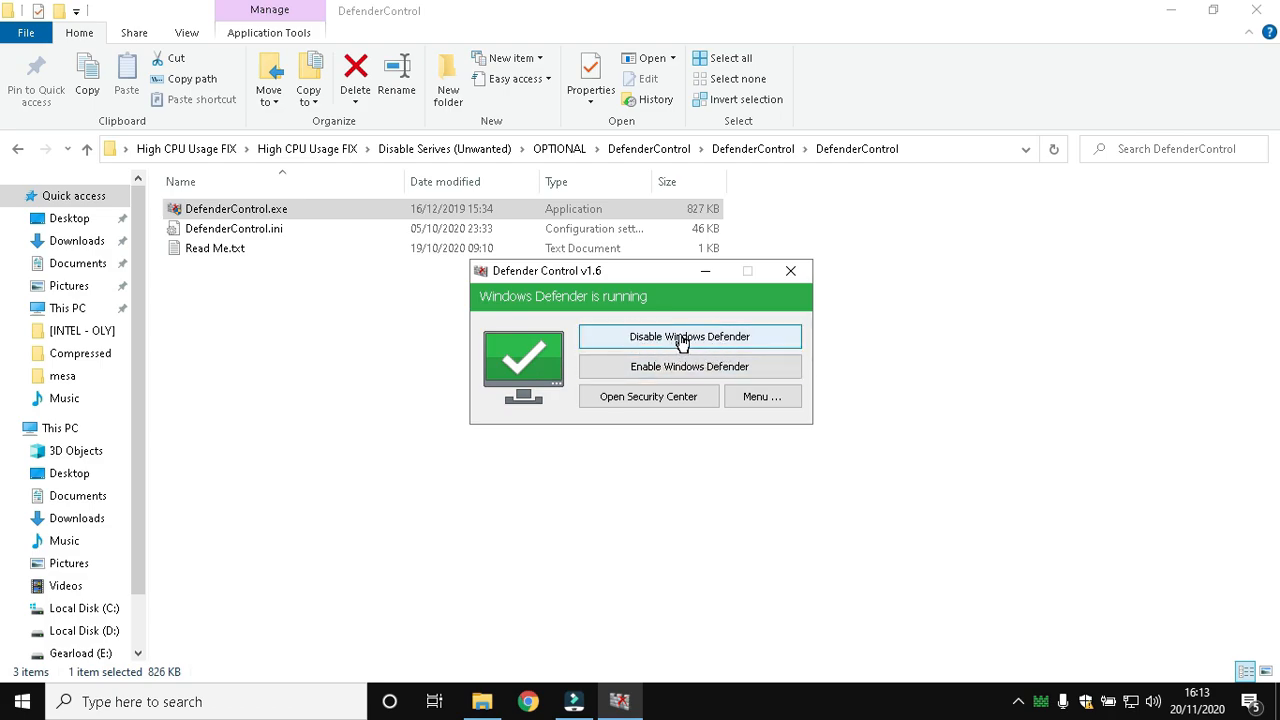
pyautogui.click(17, 148)
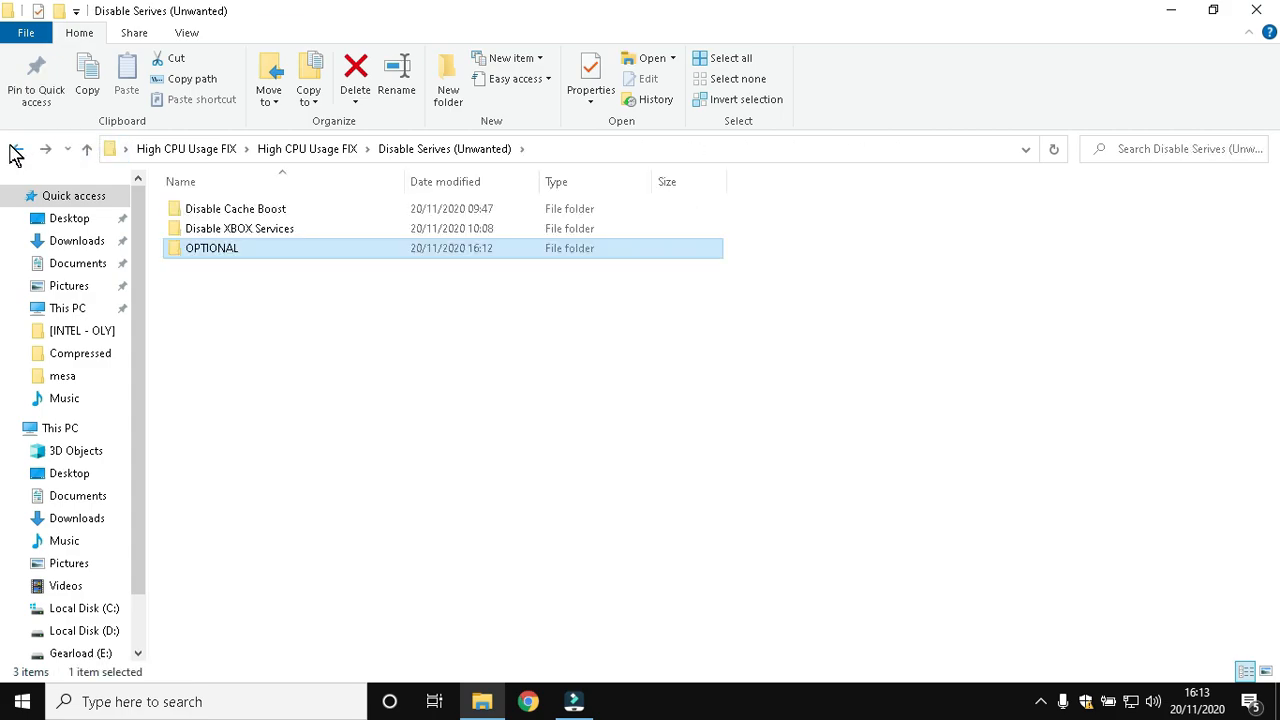
# Run the Add Ultimate Performance to Power Plan script from the Enable Ultimate Performance folder
pyautogui.click(18, 148)
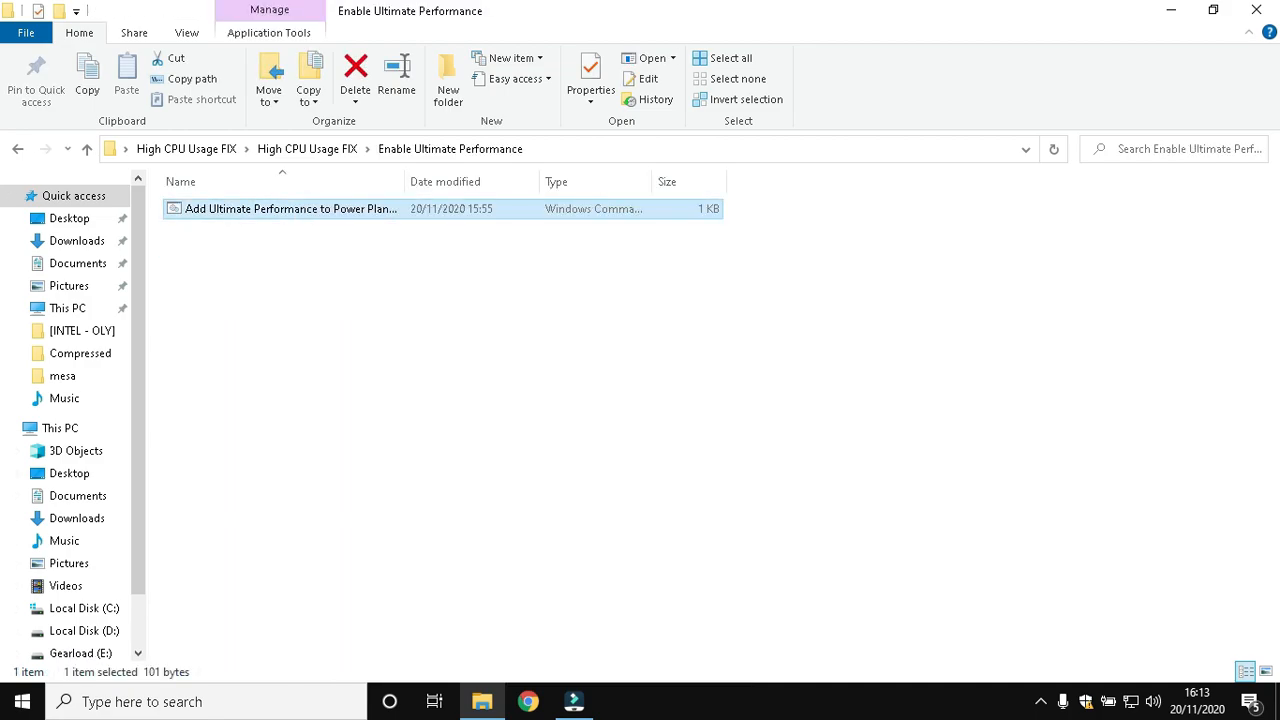
pyautogui.doubleClick(289, 209)
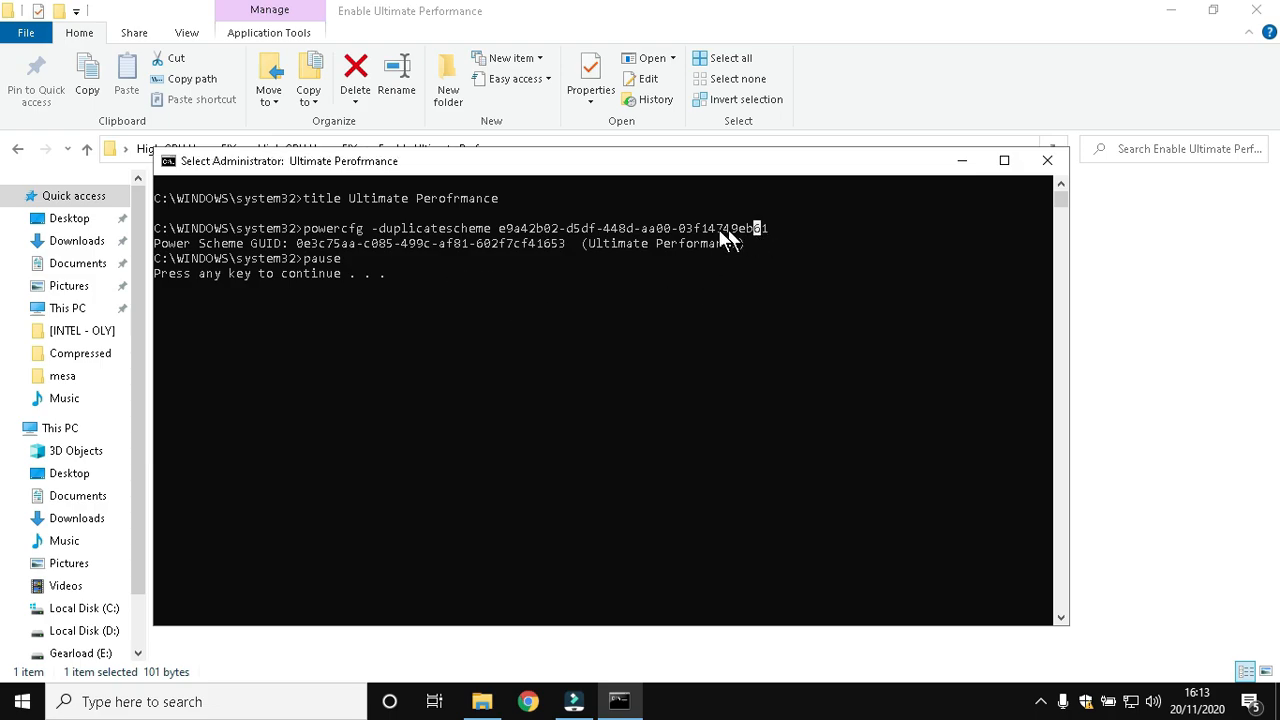
pyautogui.moveTo(1025, 190)
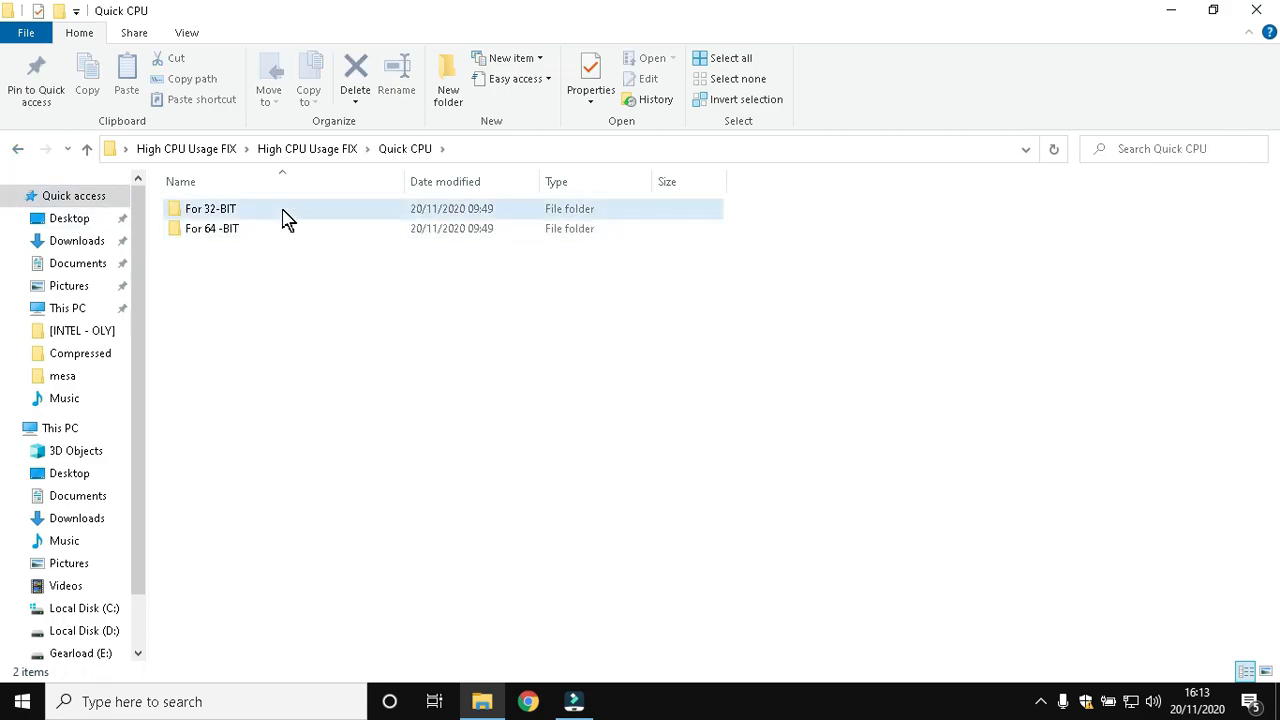
# Extract QuickCpuSetup64 and complete the Quick CPU x64 installer with Launch checked
pyautogui.rightClick(237, 208)
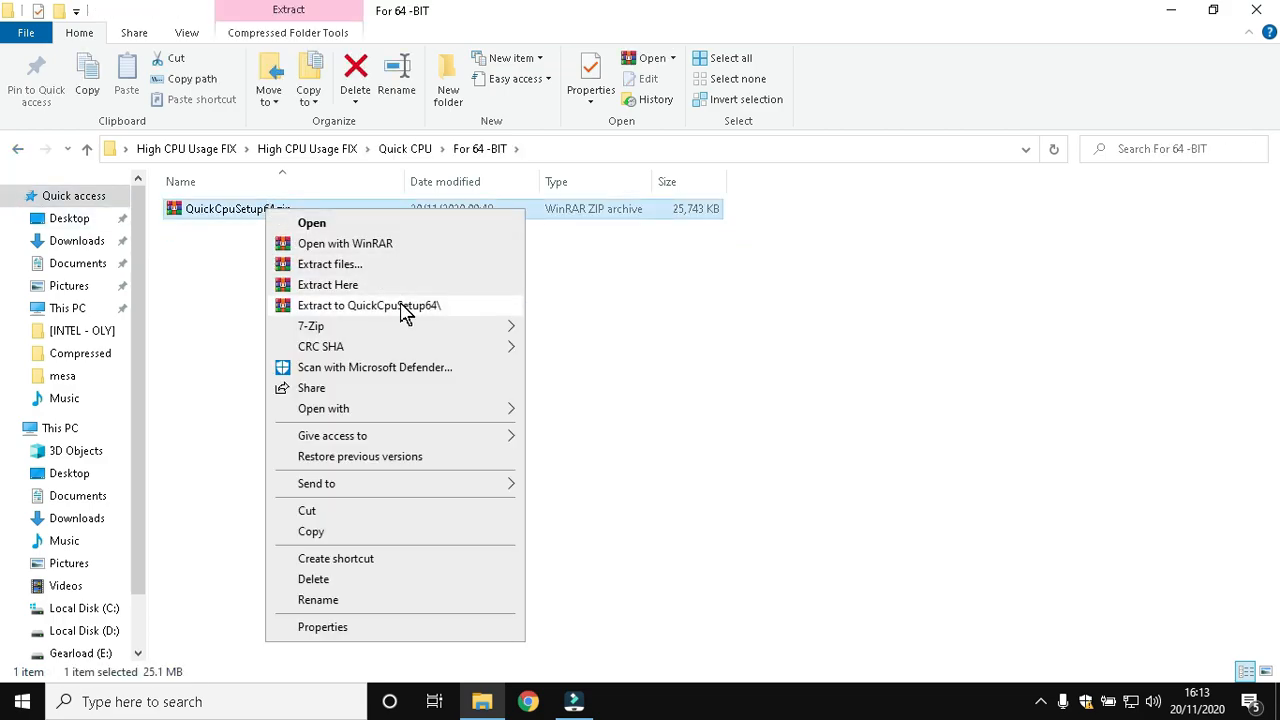
pyautogui.click(368, 305)
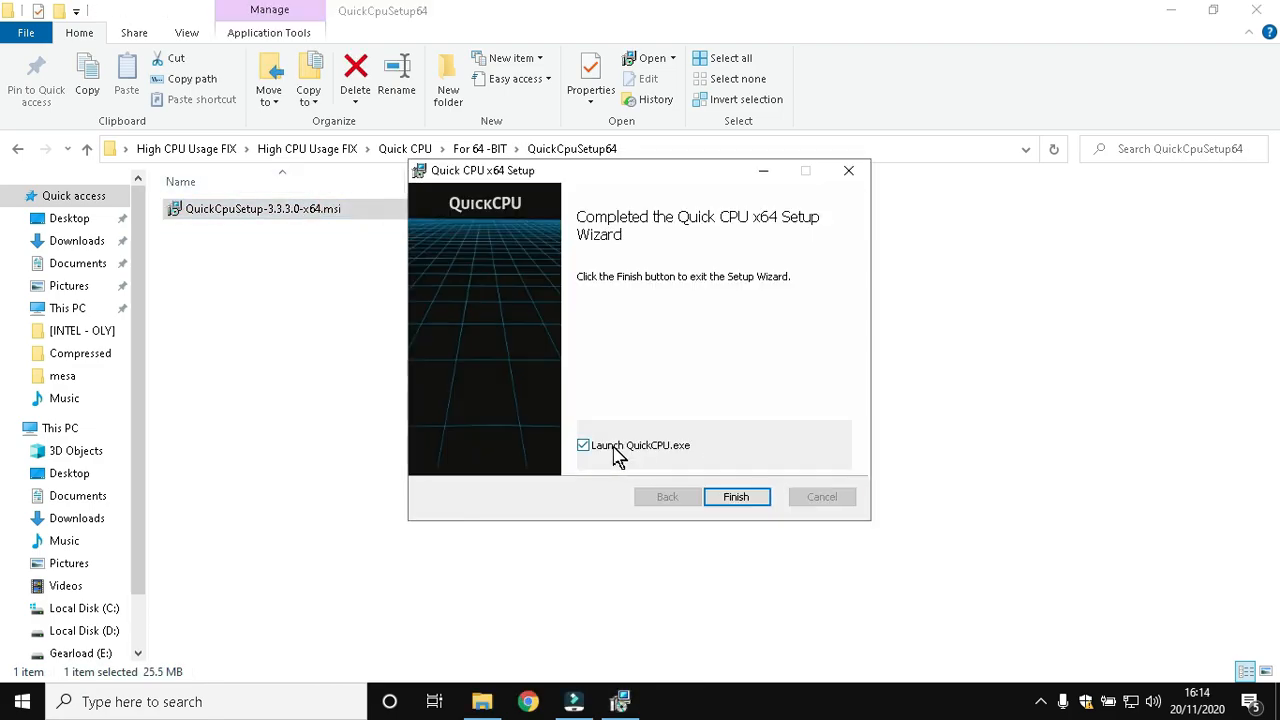
pyautogui.click(736, 497)
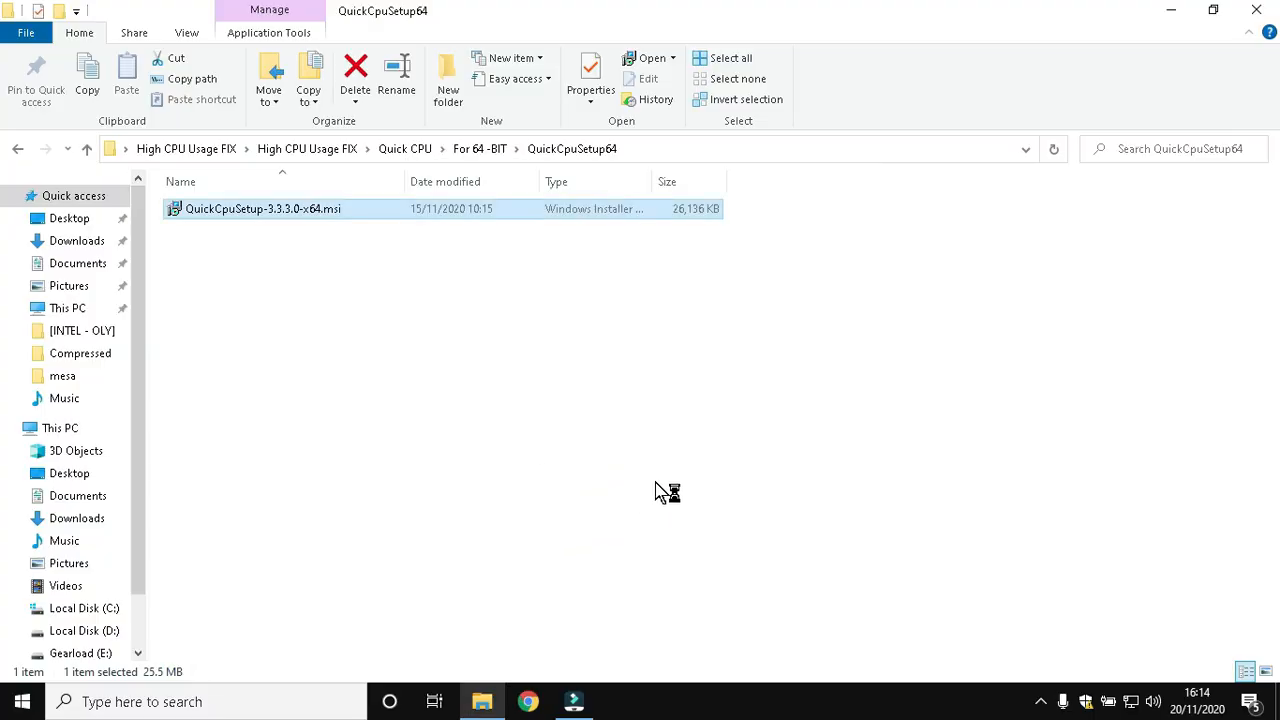
pyautogui.moveTo(911, 250)
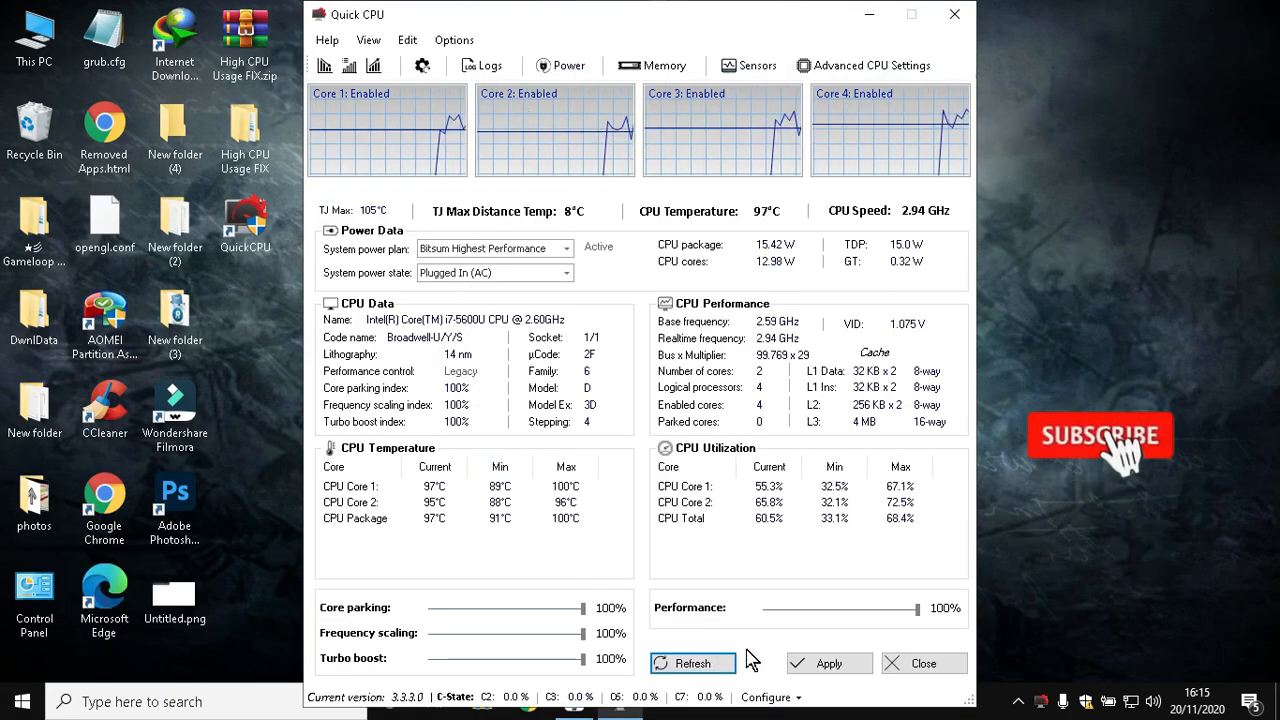
# Apply the Ultimate Performance power plan at 100% performance in Quick CPU, then close it
pyautogui.moveTo(910, 608); pyautogui.dragTo(874, 608)
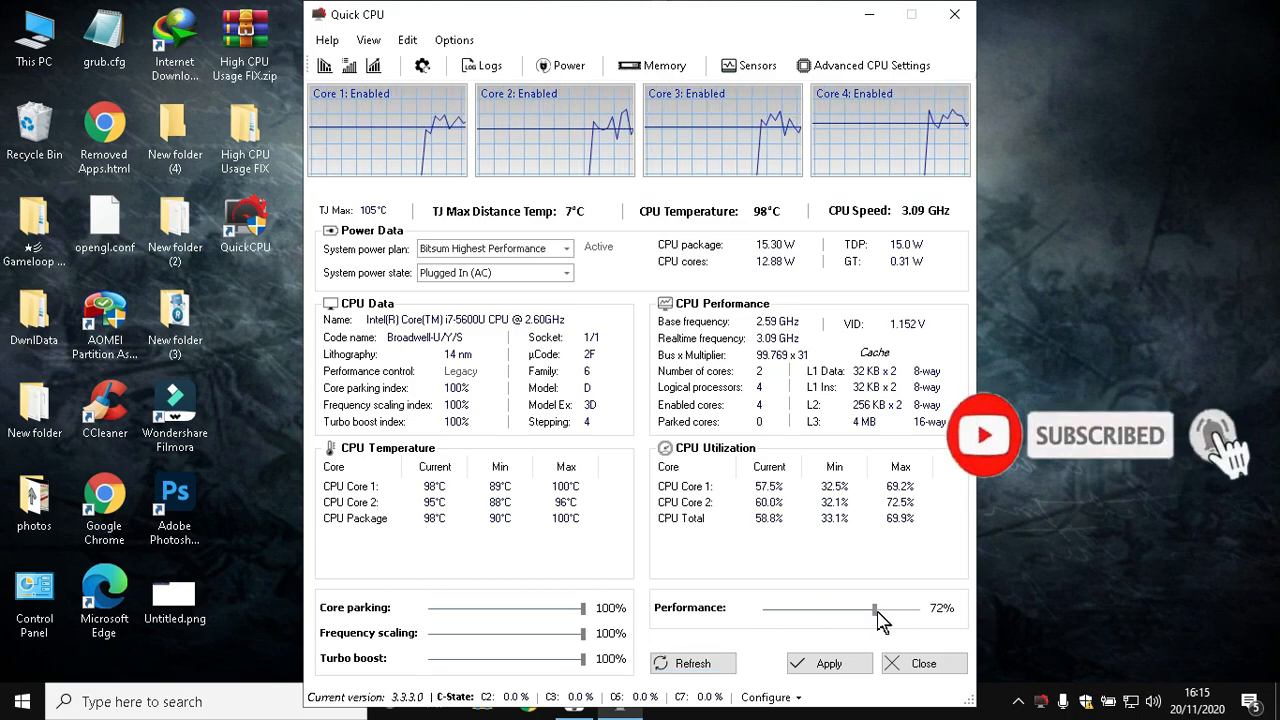
pyautogui.moveTo(875, 608); pyautogui.dragTo(910, 608)
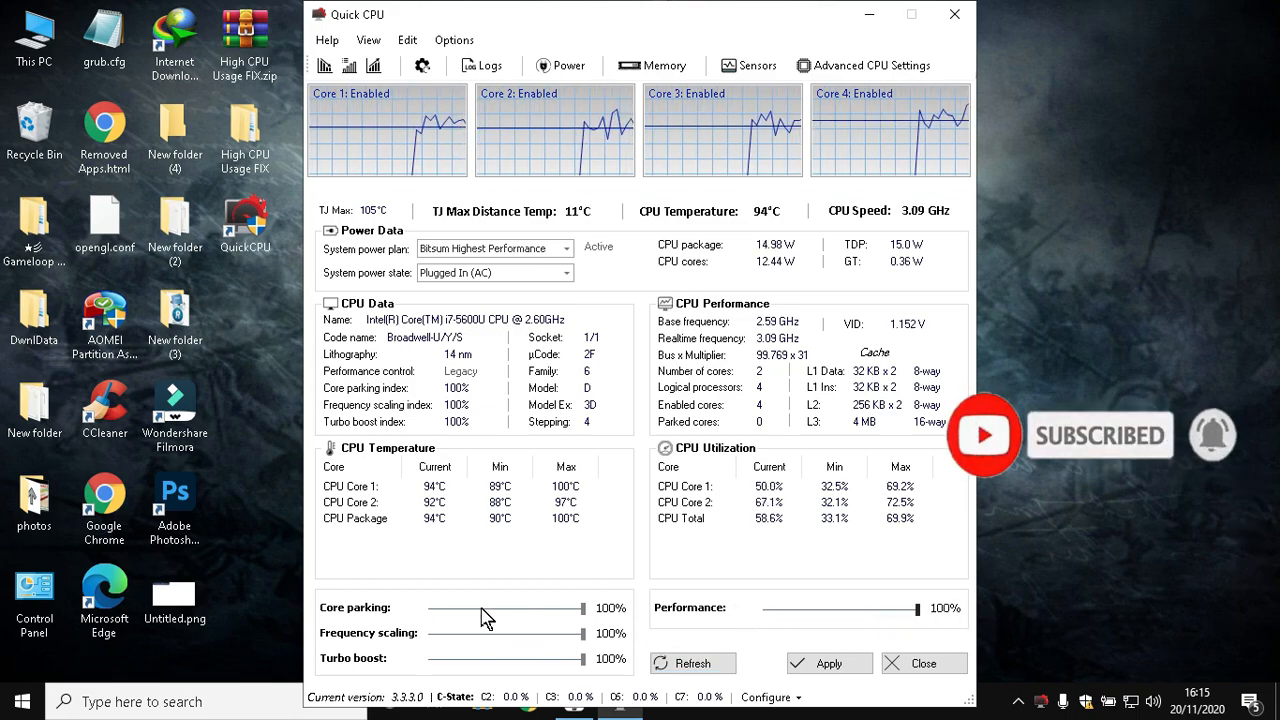
pyautogui.click(828, 663)
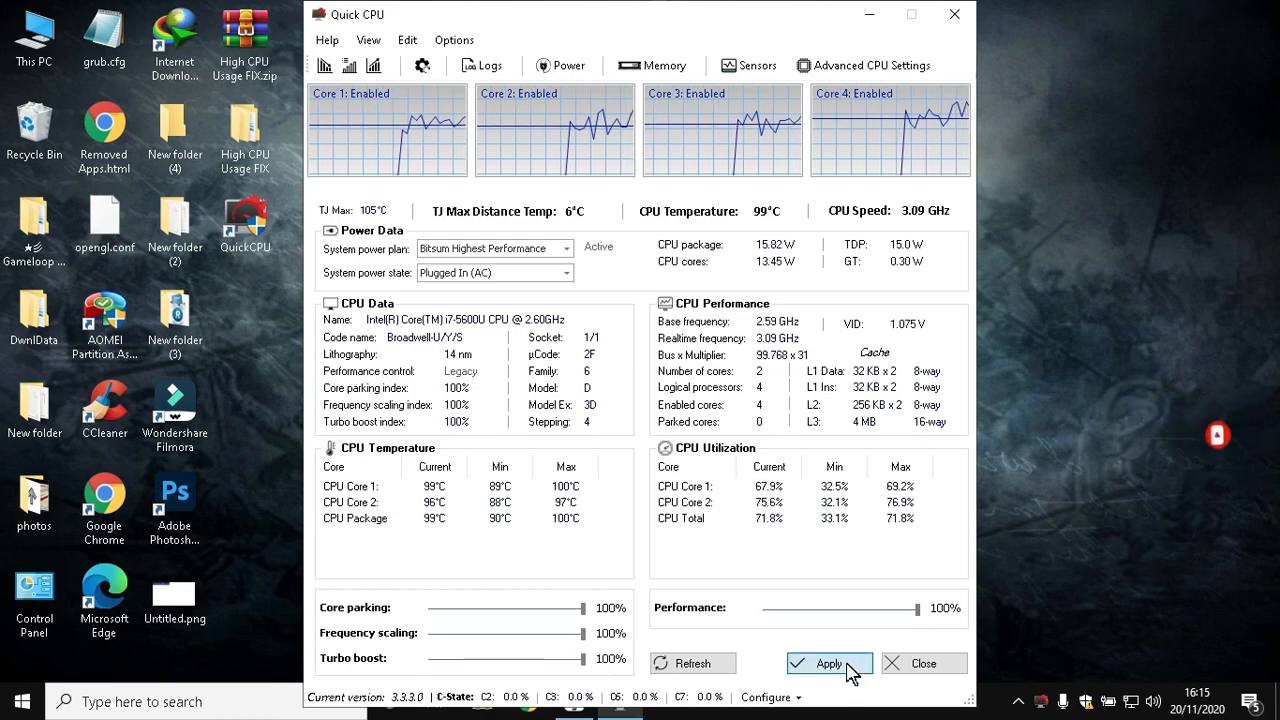
pyautogui.click(828, 663)
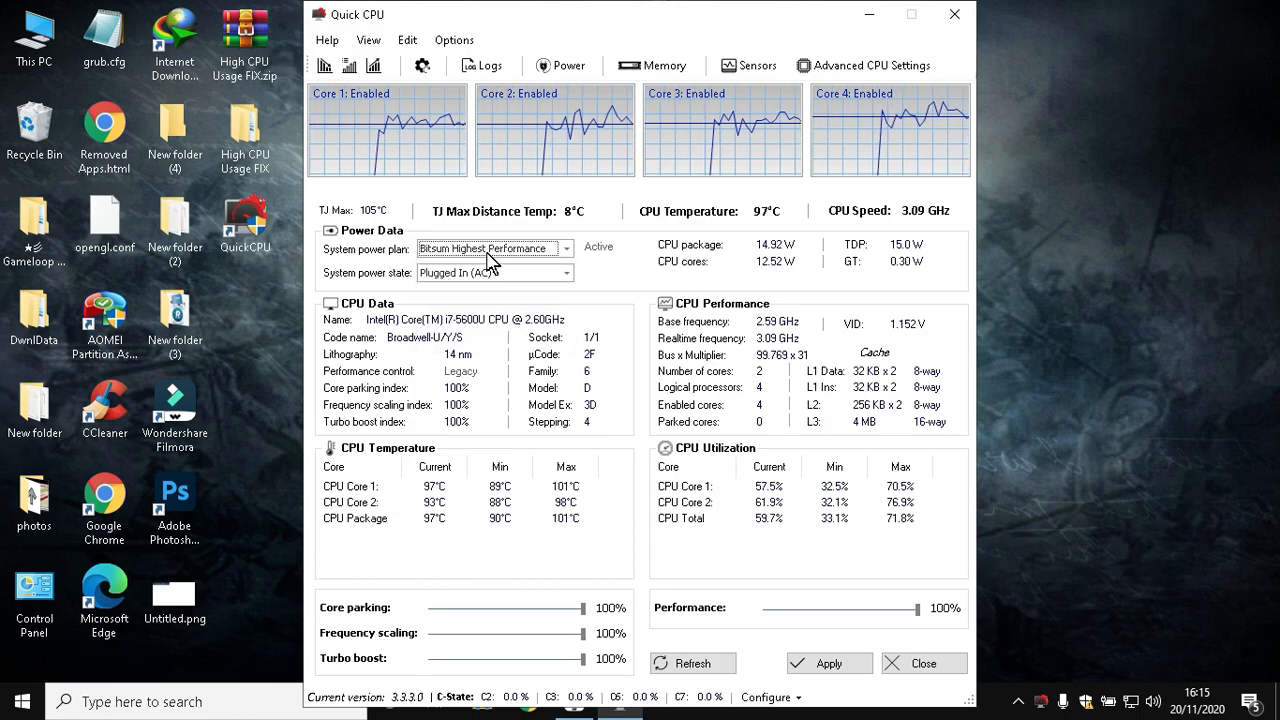
pyautogui.click(490, 248)
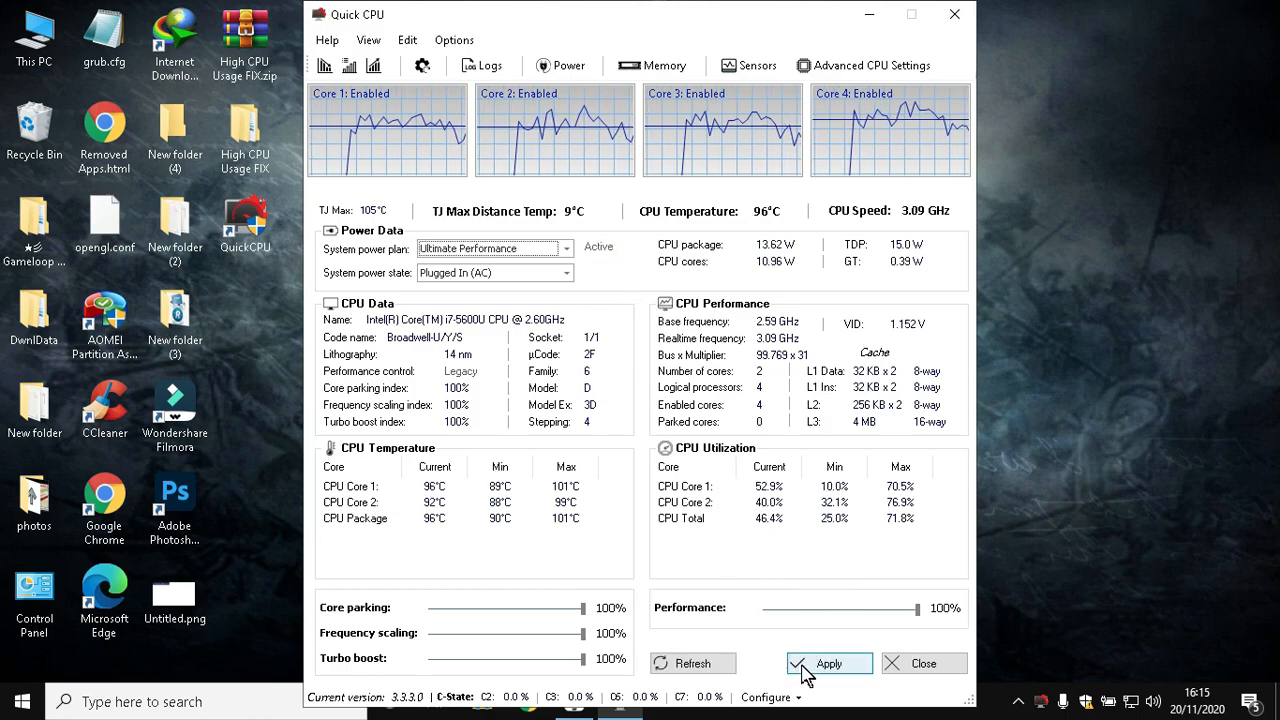
pyautogui.click(828, 663)
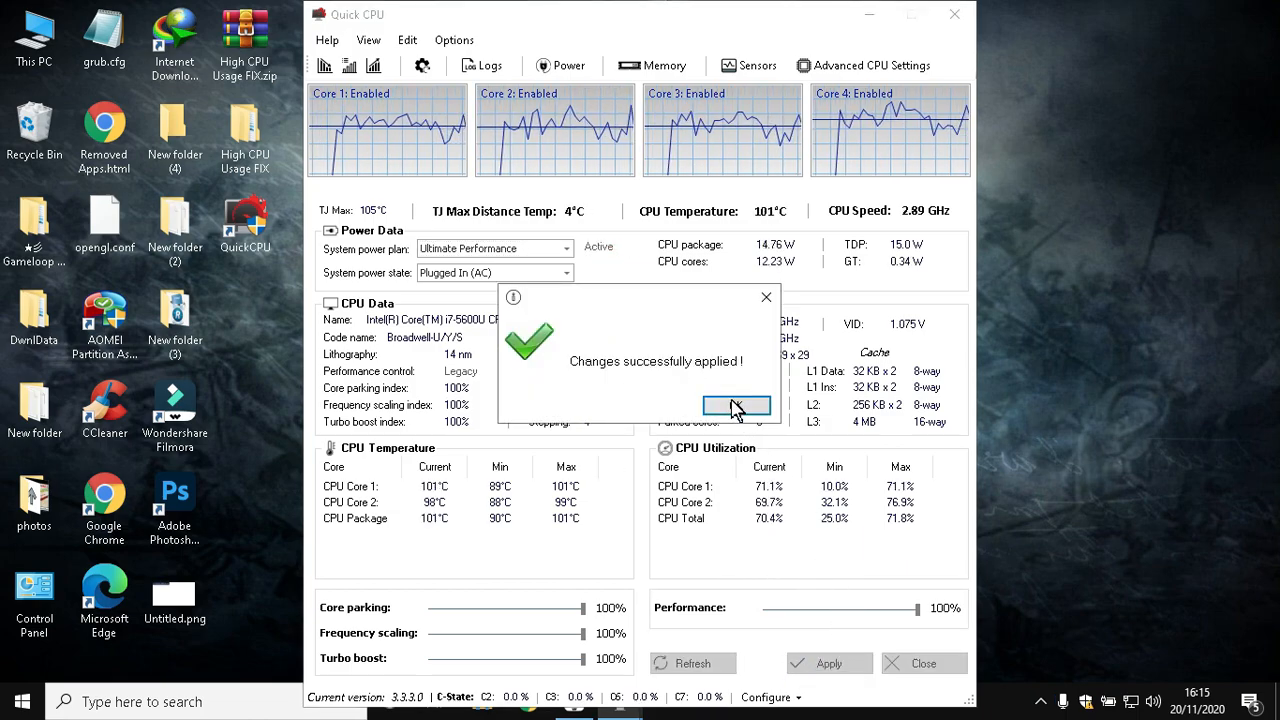
pyautogui.click(736, 405)
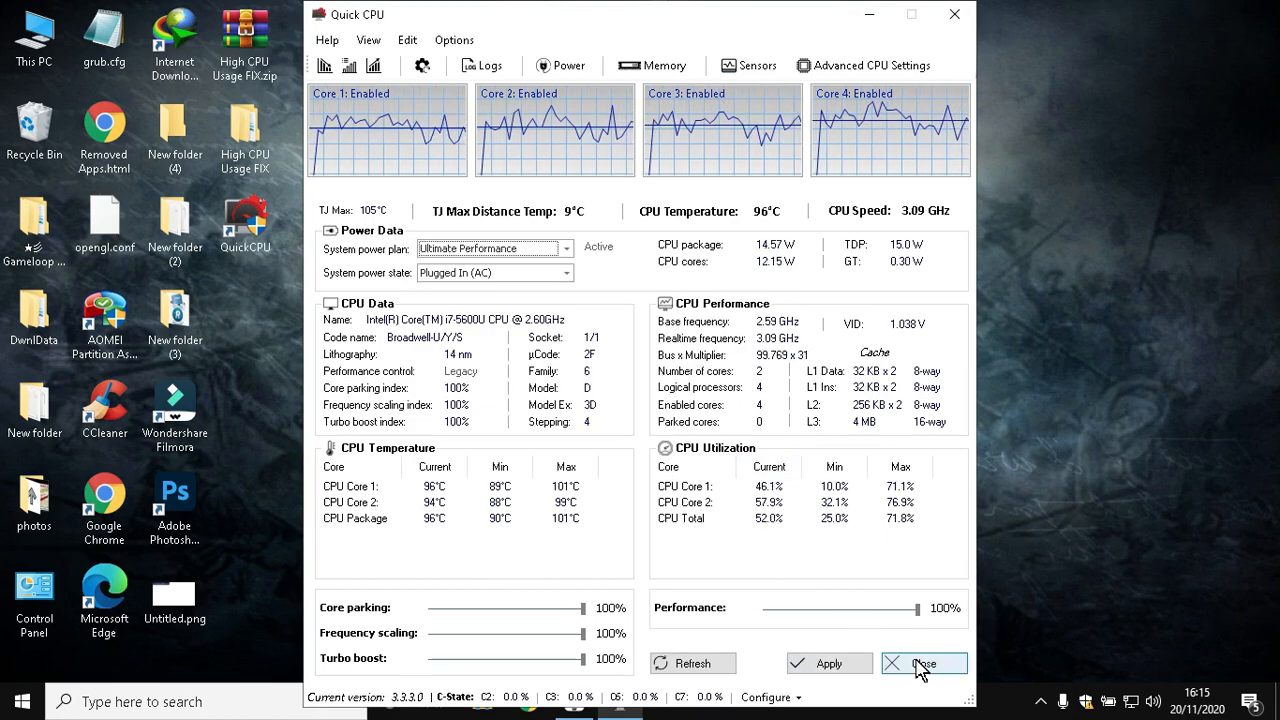
pyautogui.click(923, 663)
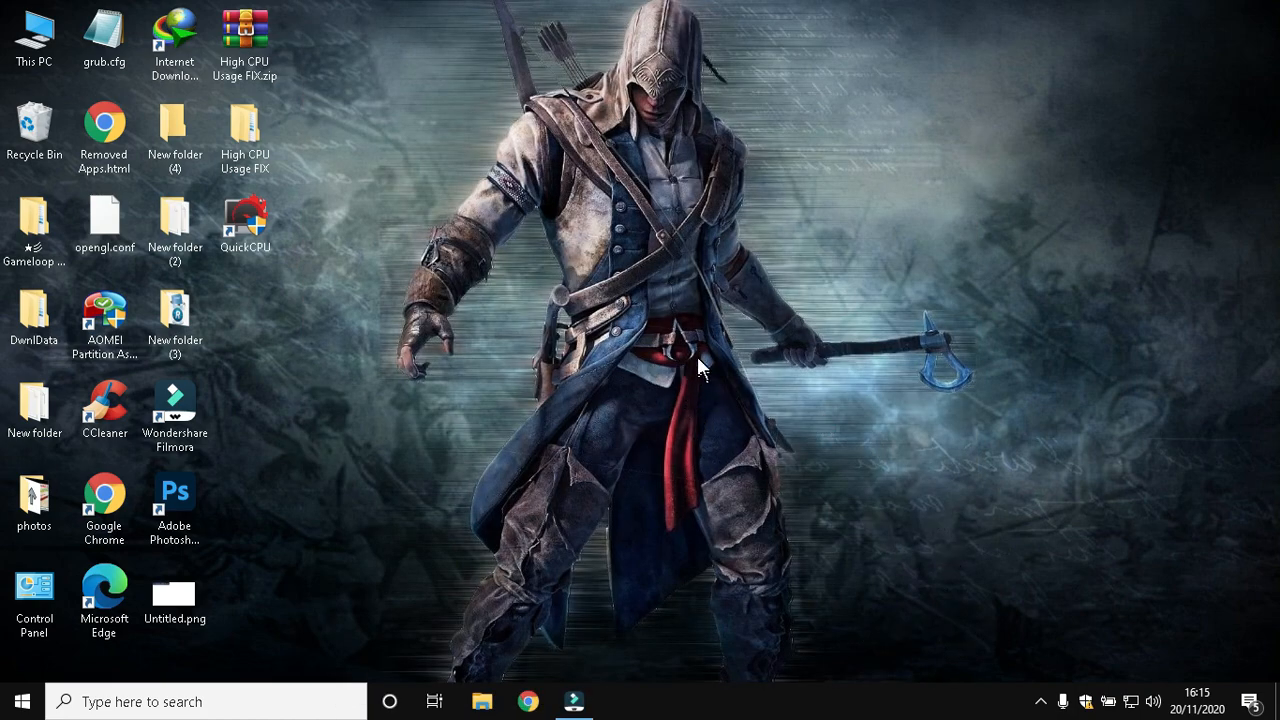
pyautogui.moveTo(280, 130)
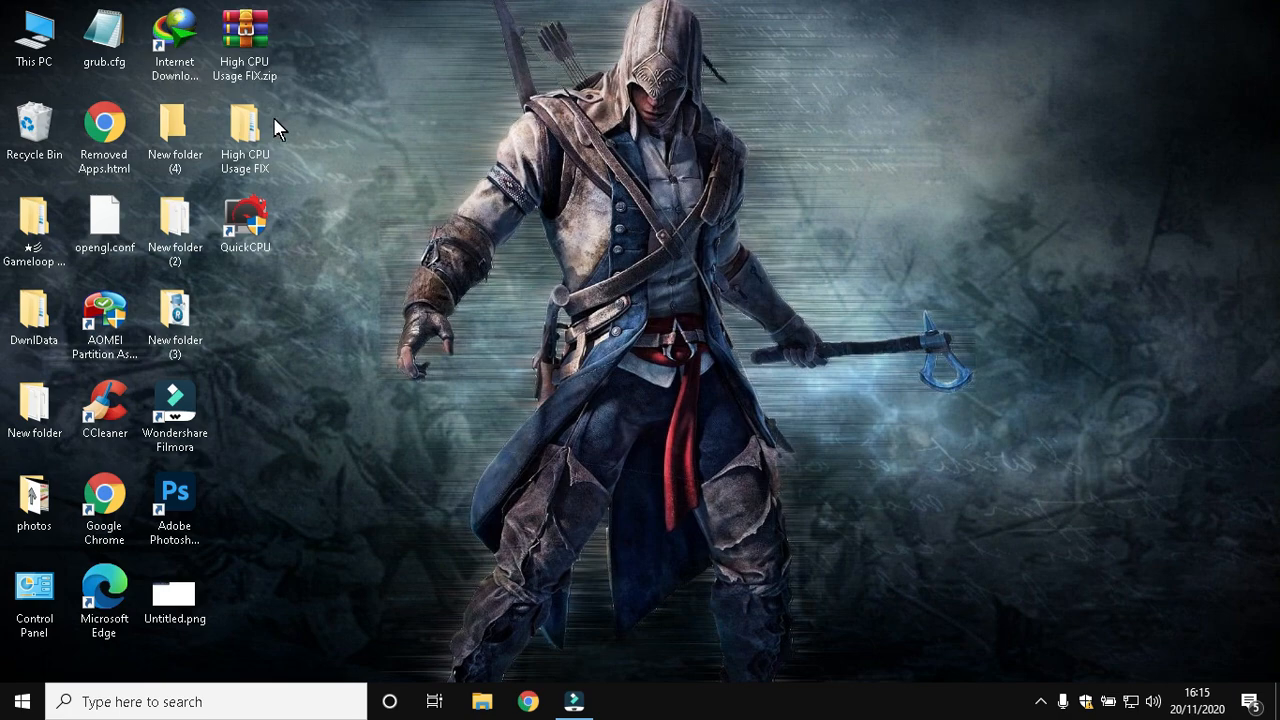
# Copy the PowerShell debloat command from quick debolat.txt in the Debloat folder, then close Notepad
pyautogui.doubleClick(245, 135)
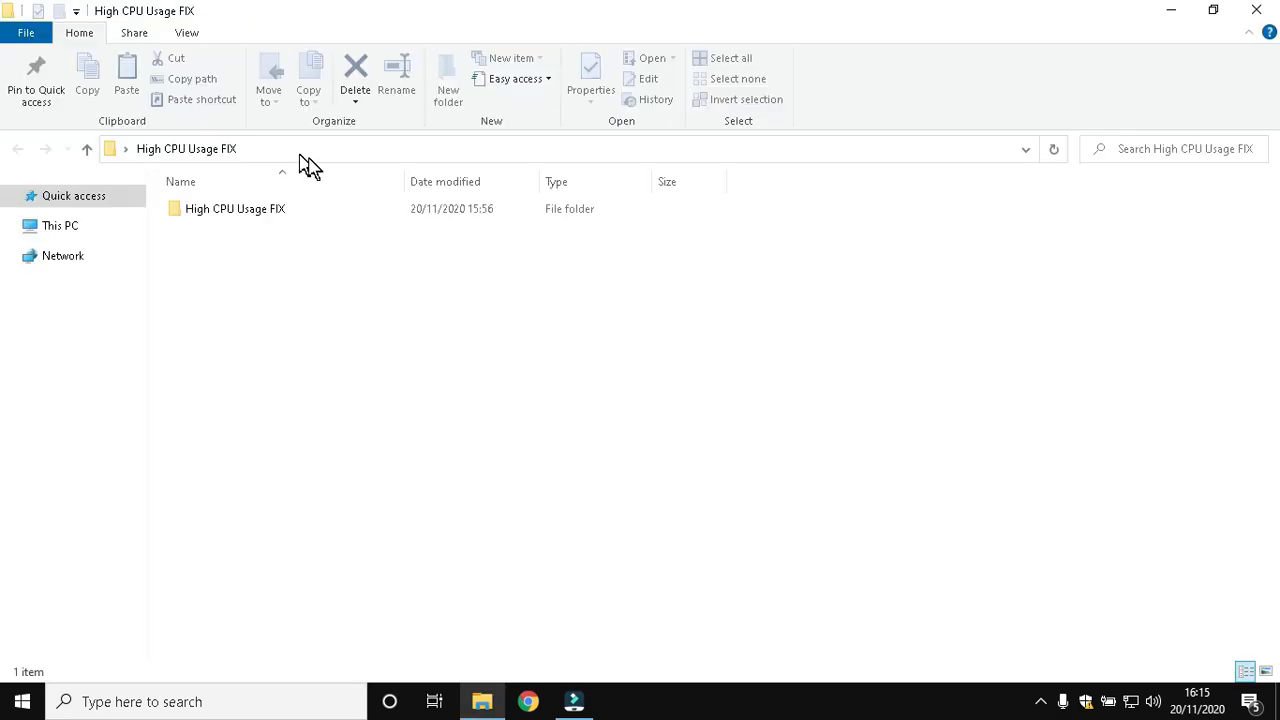
pyautogui.doubleClick(235, 208)
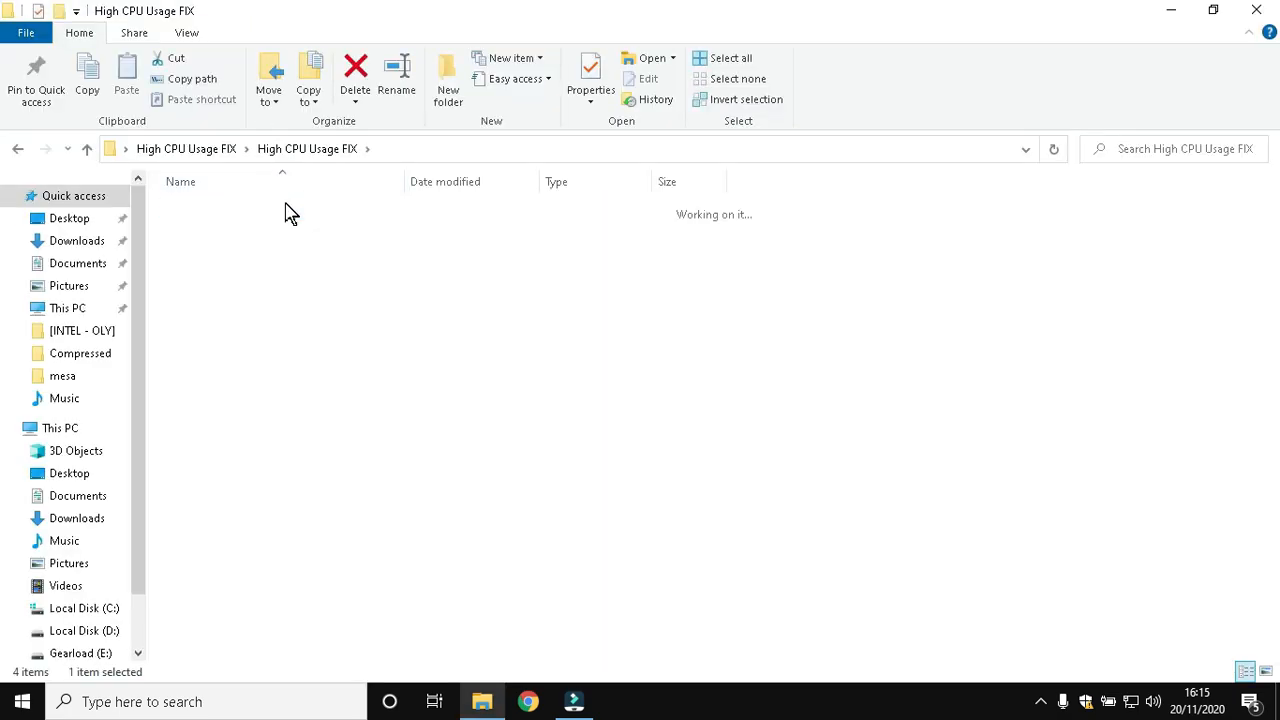
pyautogui.doubleClick(210, 208)
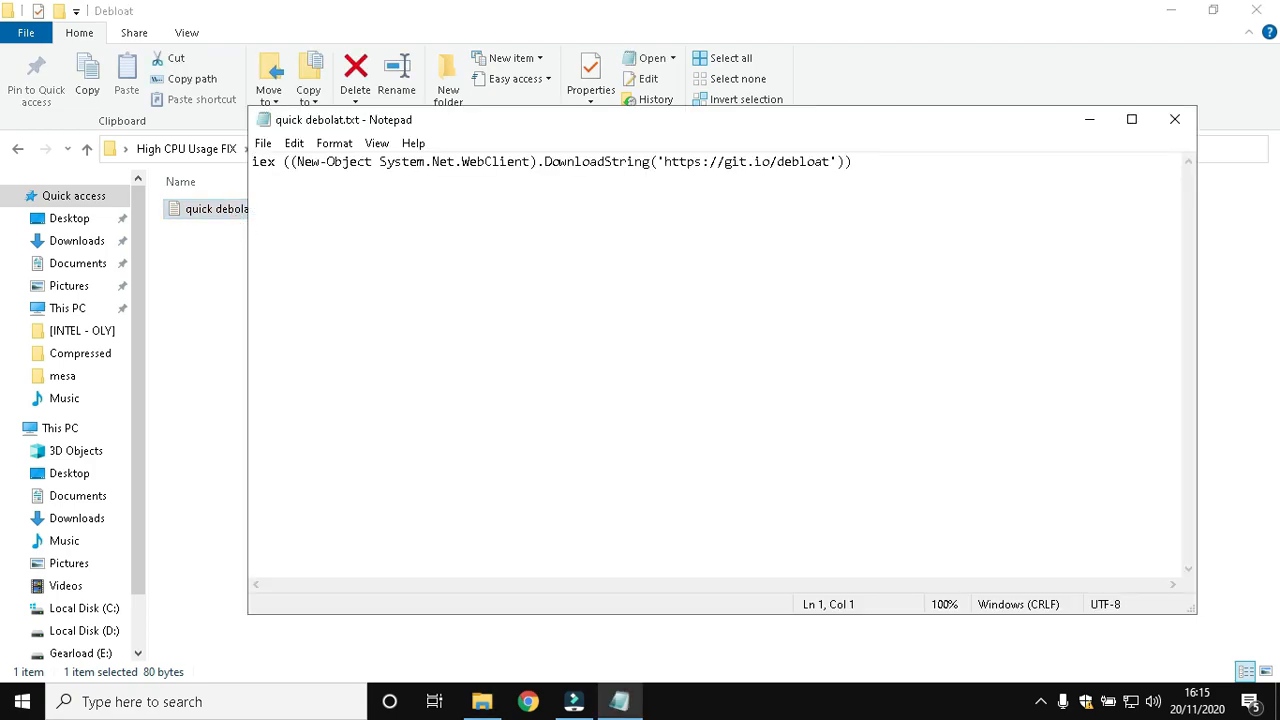
pyautogui.rightClick(330, 161)
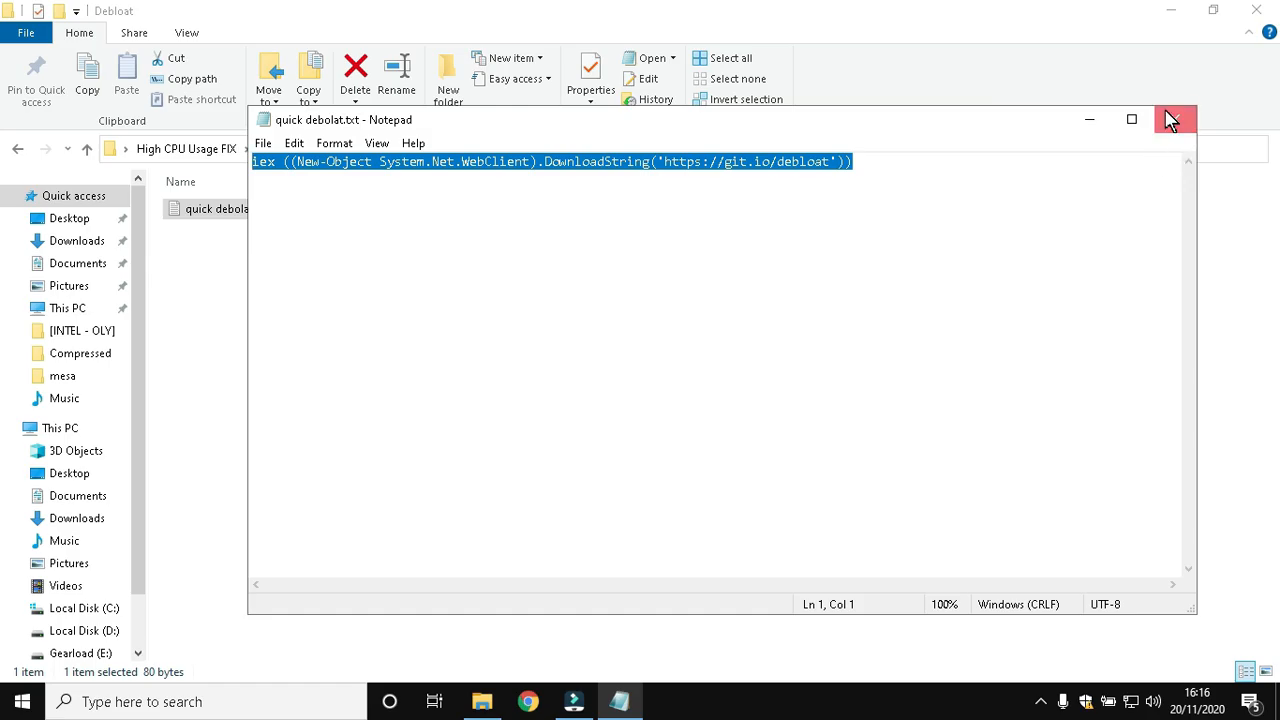
pyautogui.click(22, 701)
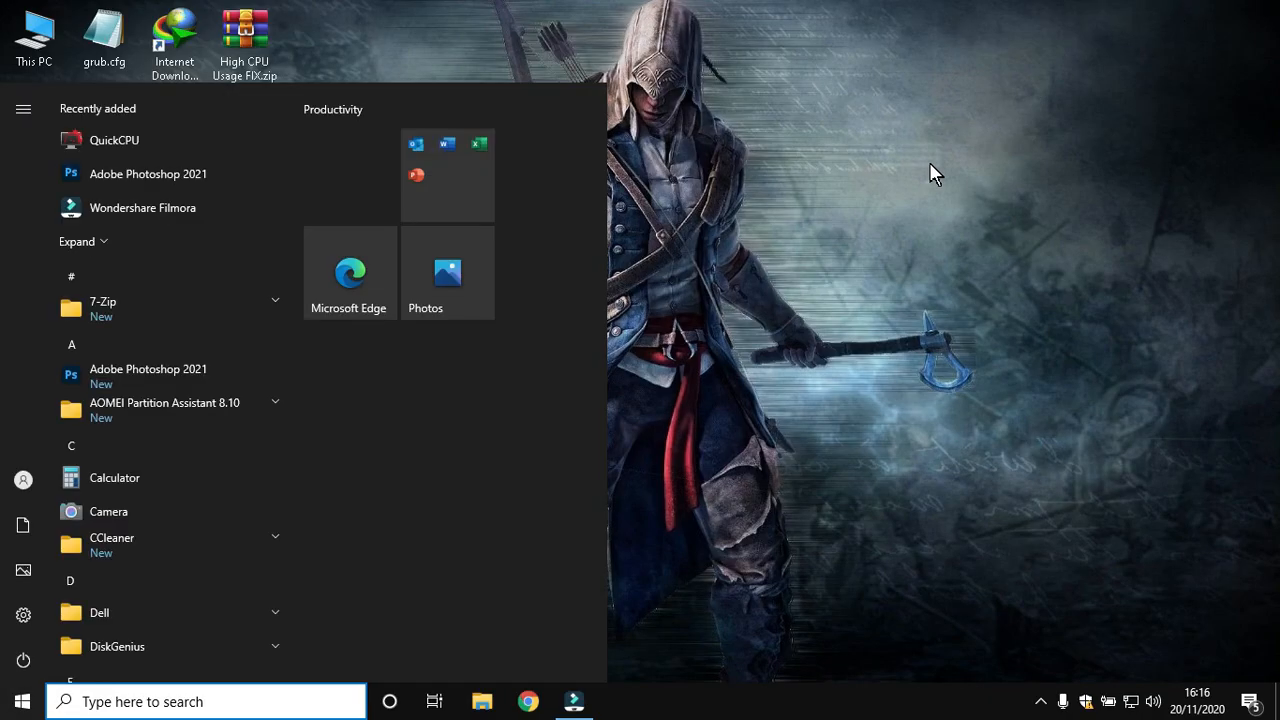
pyautogui.write('power & sleep settings')
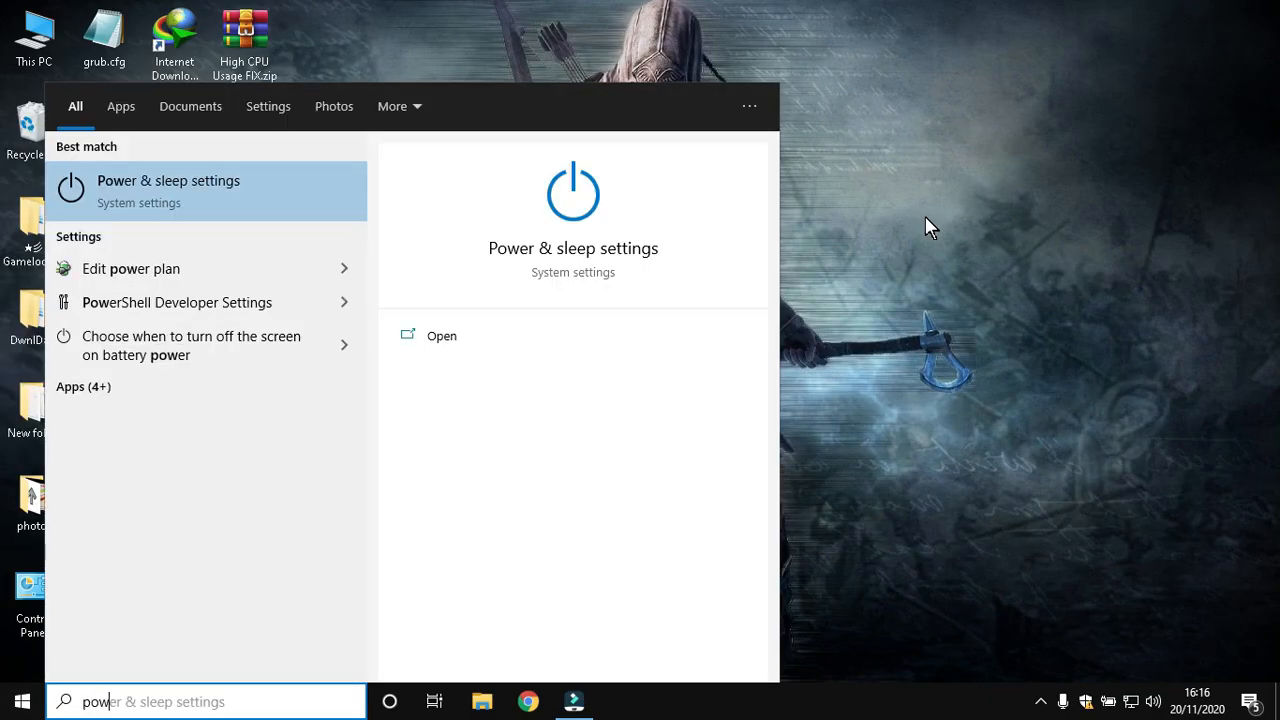
pyautogui.write('powershell')
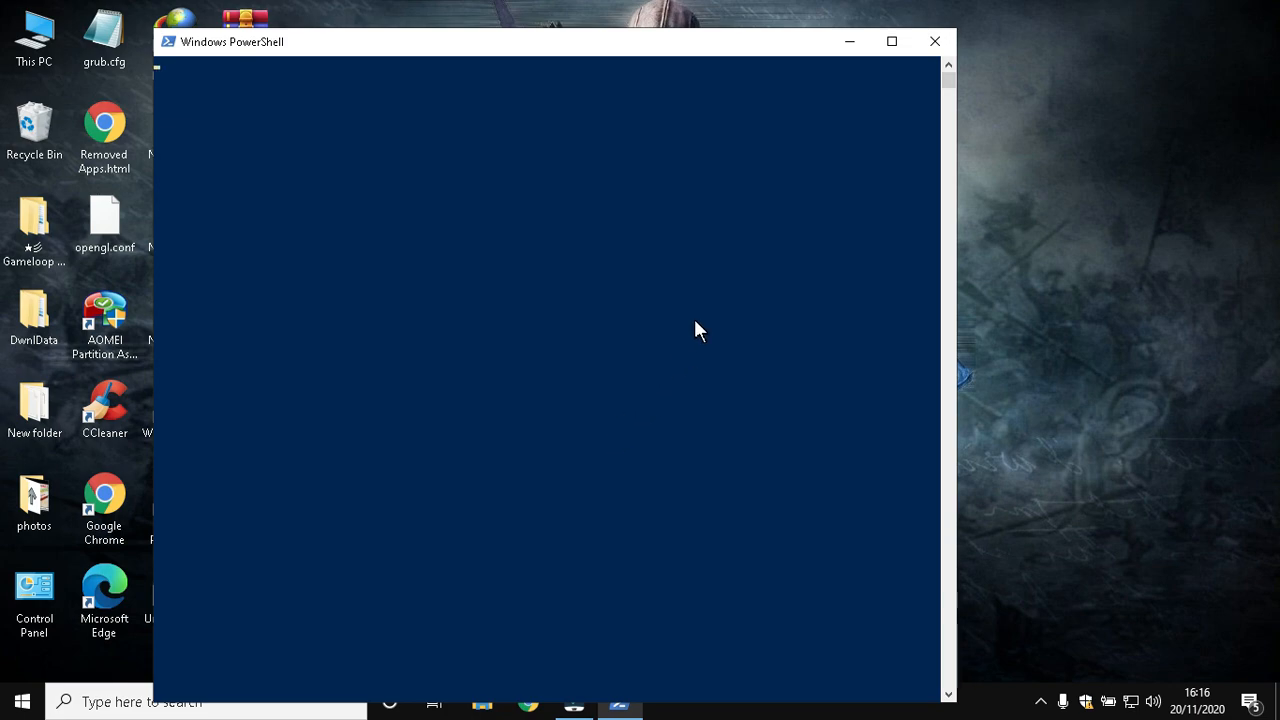
pyautogui.click(891, 41)
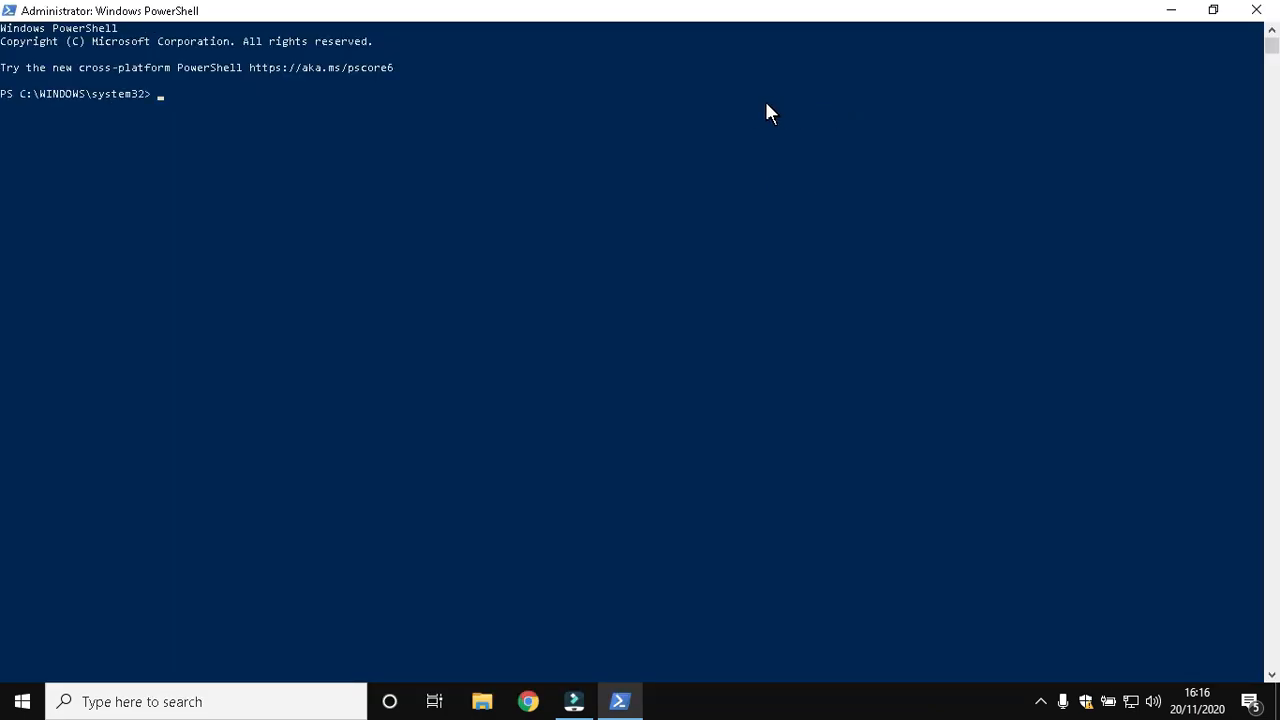
pyautogui.write("iex ((New-Object System.Net.WebClient).DownloadString('https://git.io/debloat'))")
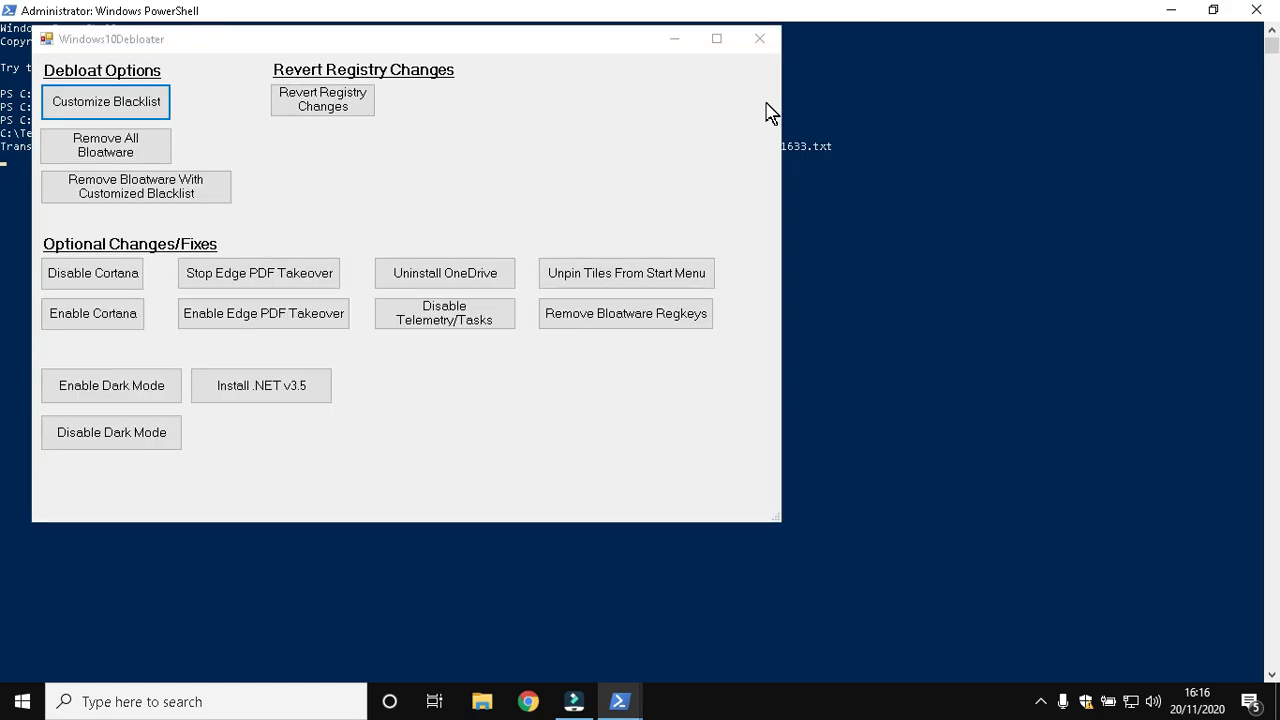
pyautogui.moveTo(267, 214)
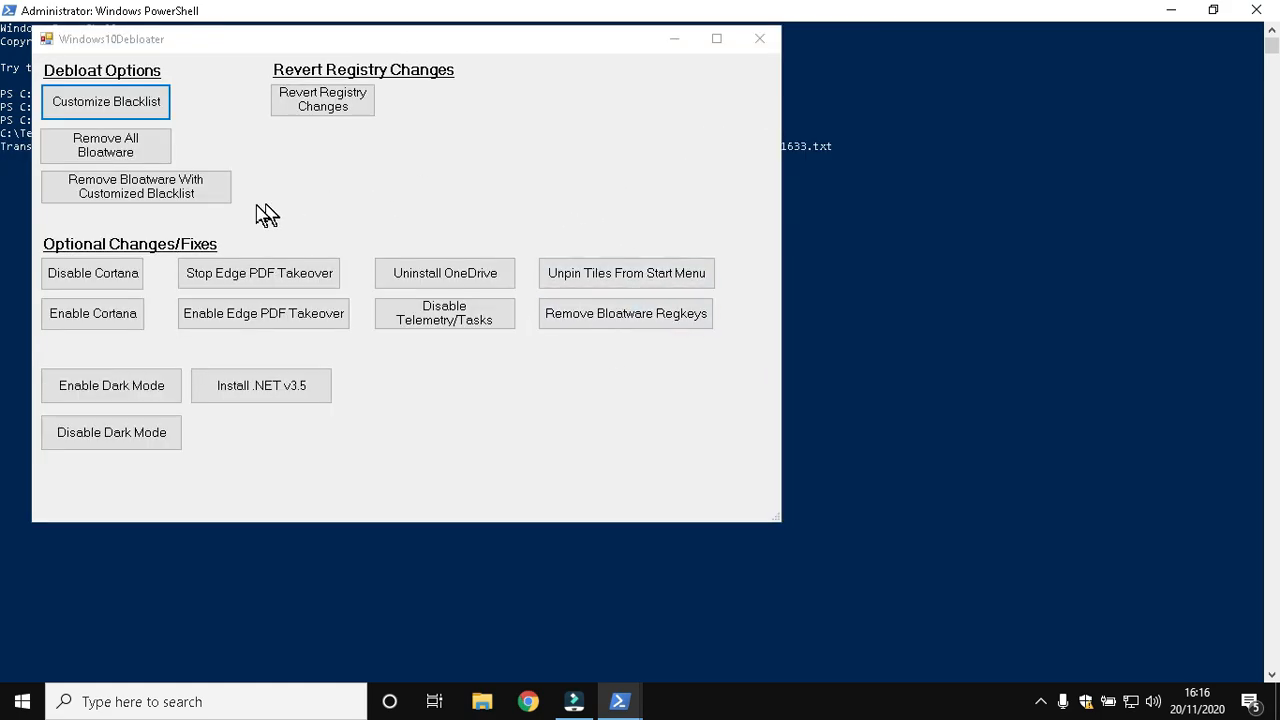
# Remove bloatware with the customized blacklist, disable Cortana, and uninstall OneDrive
pyautogui.click(136, 186)
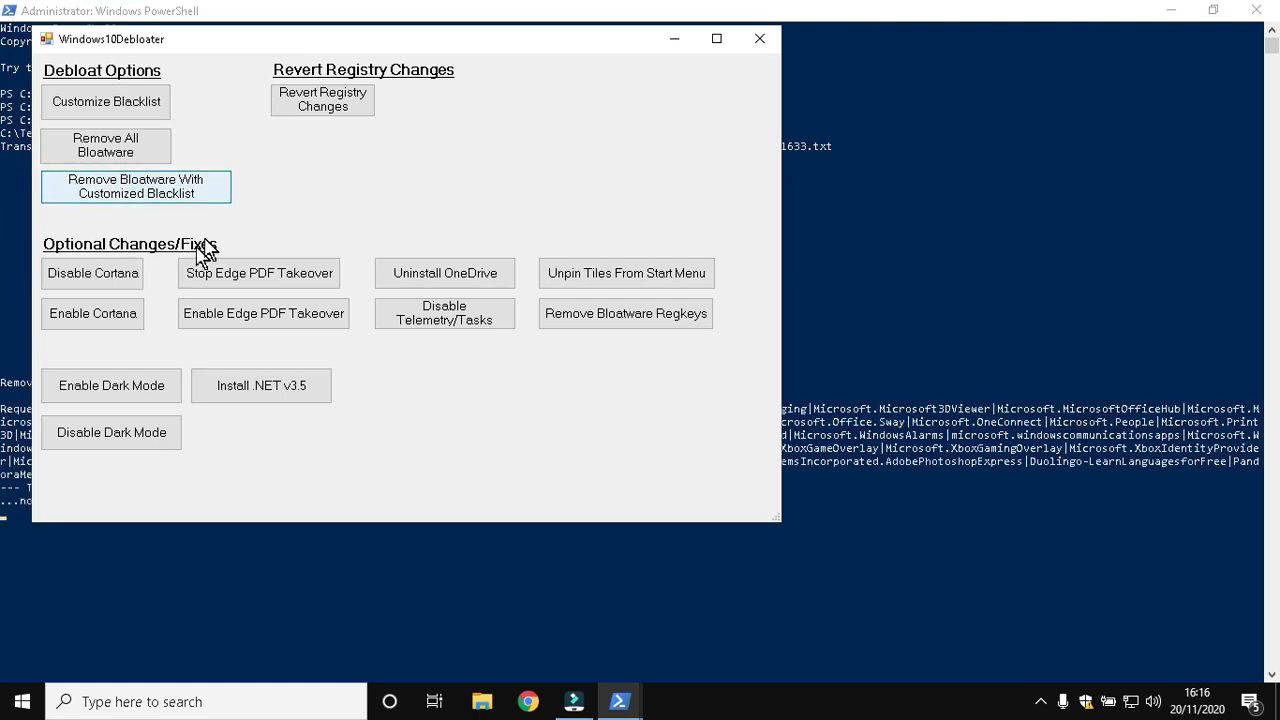
pyautogui.click(135, 186)
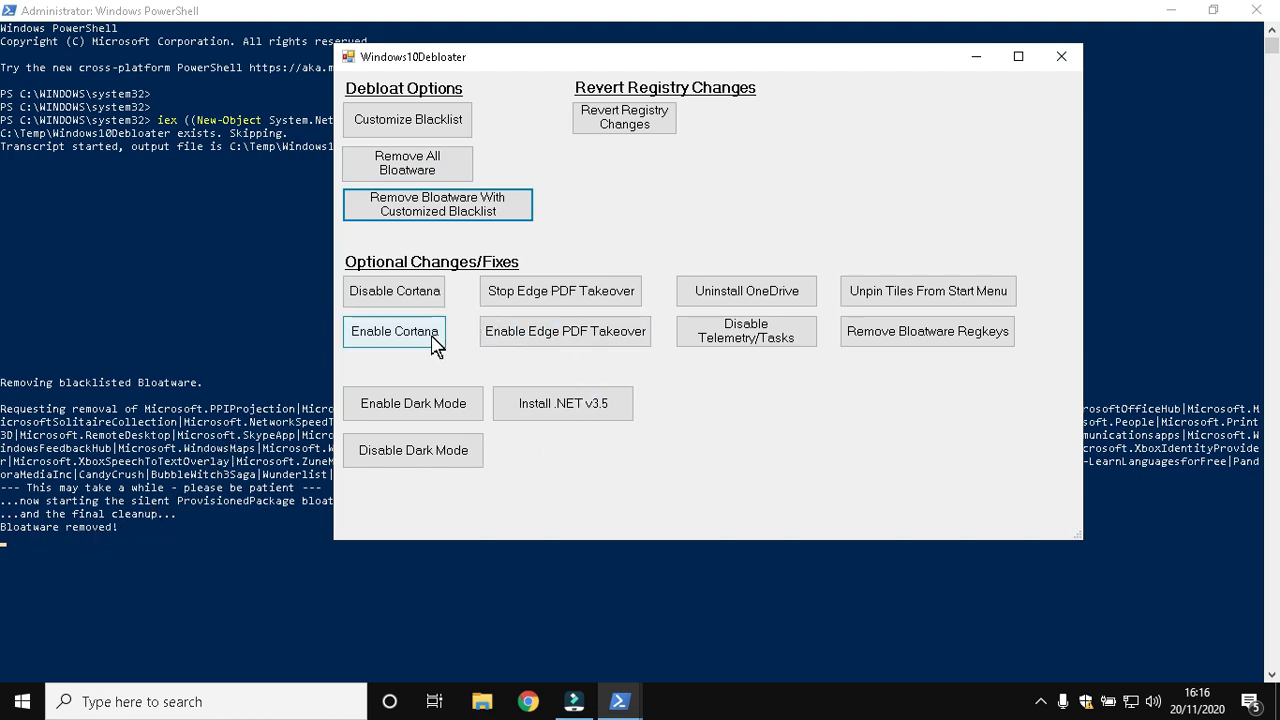
pyautogui.click(394, 291)
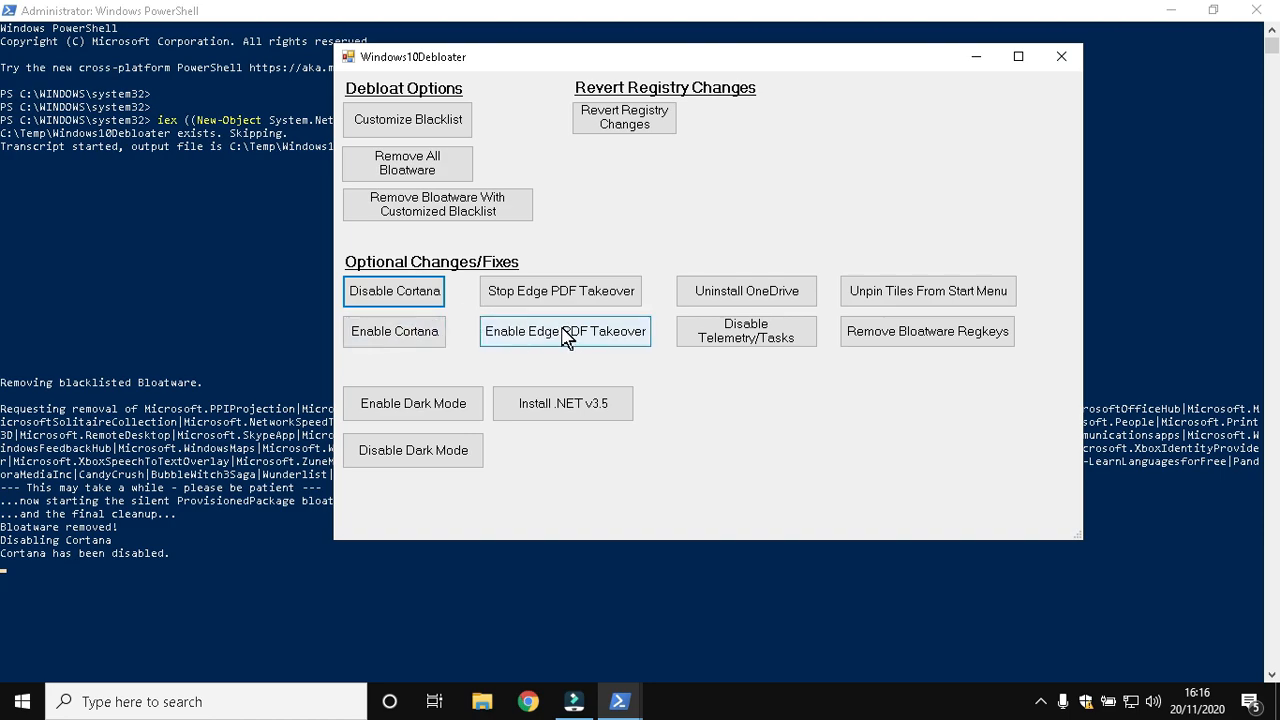
pyautogui.click(746, 291)
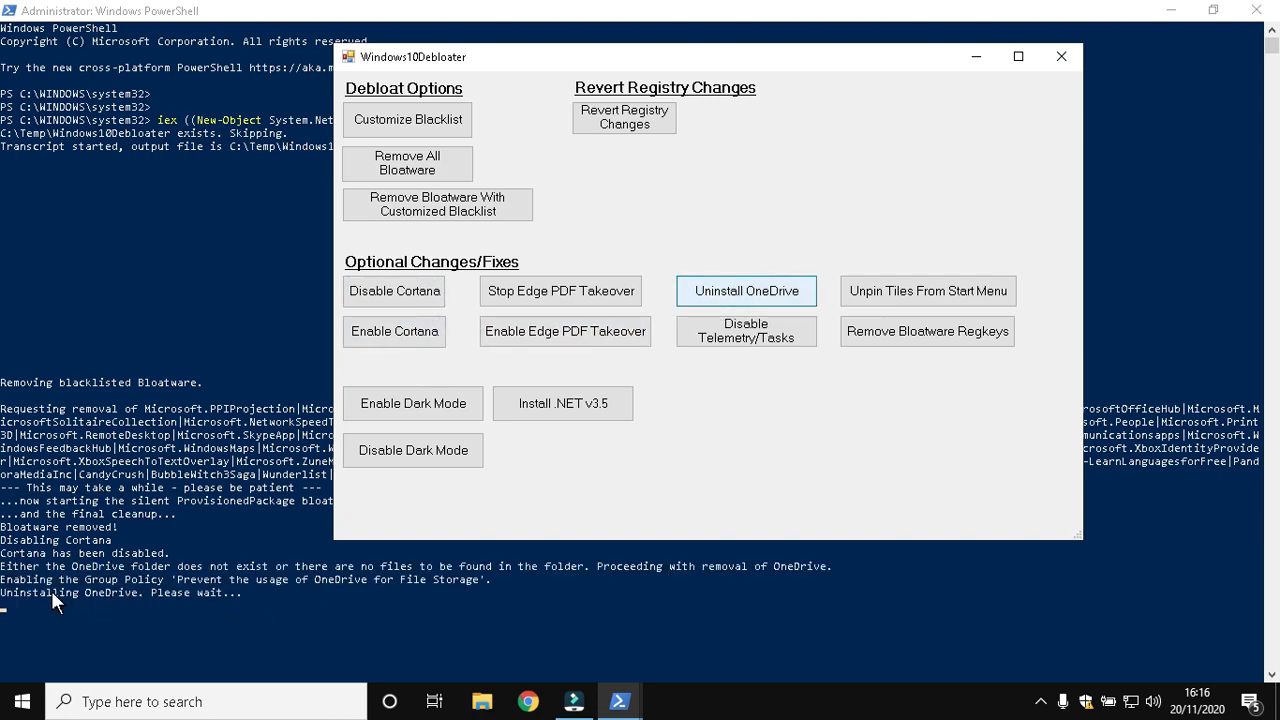
pyautogui.moveTo(710, 451)
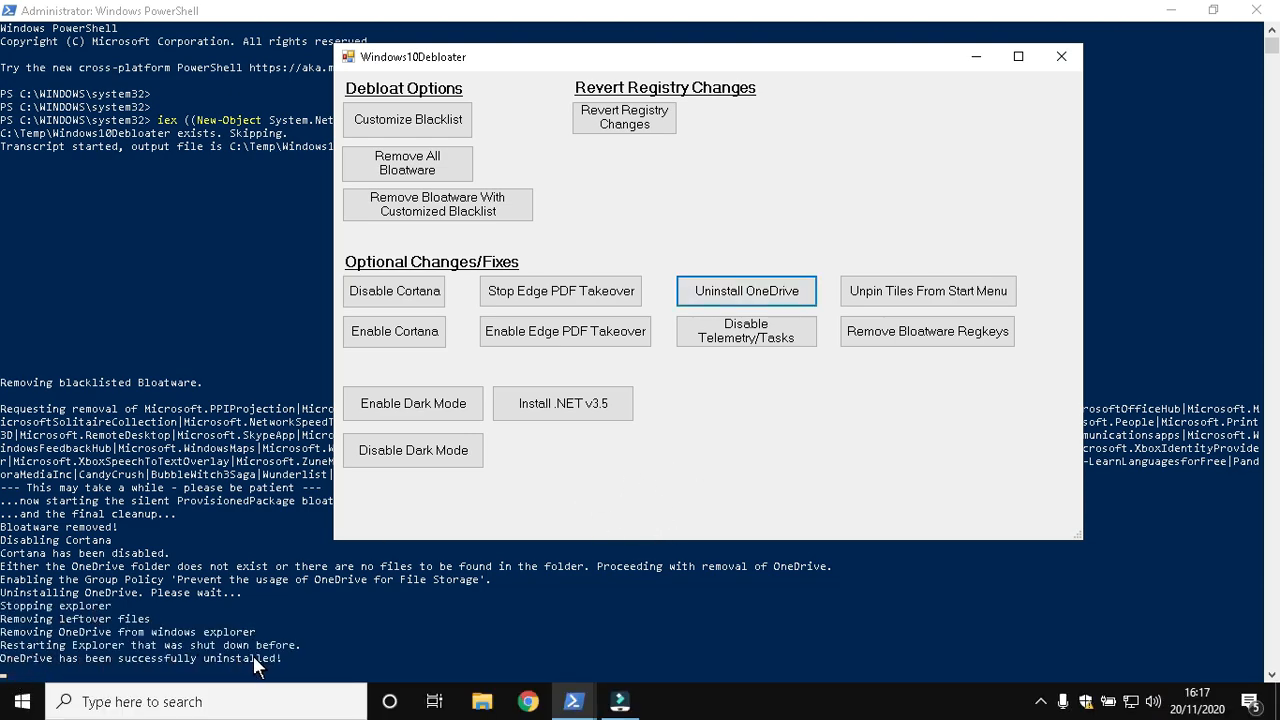
# Unpin Start menu tiles, disable telemetry and tasks, and remove bloatware registry keys
pyautogui.click(925, 291)
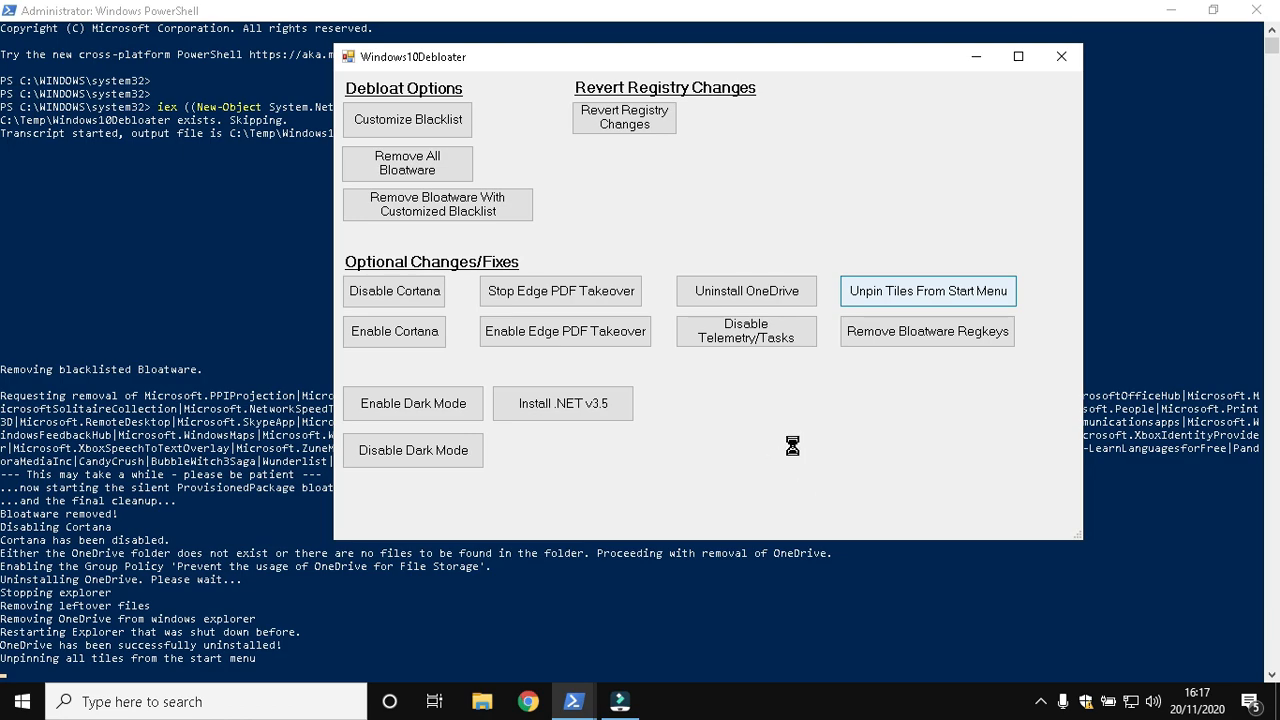
pyautogui.moveTo(748, 361)
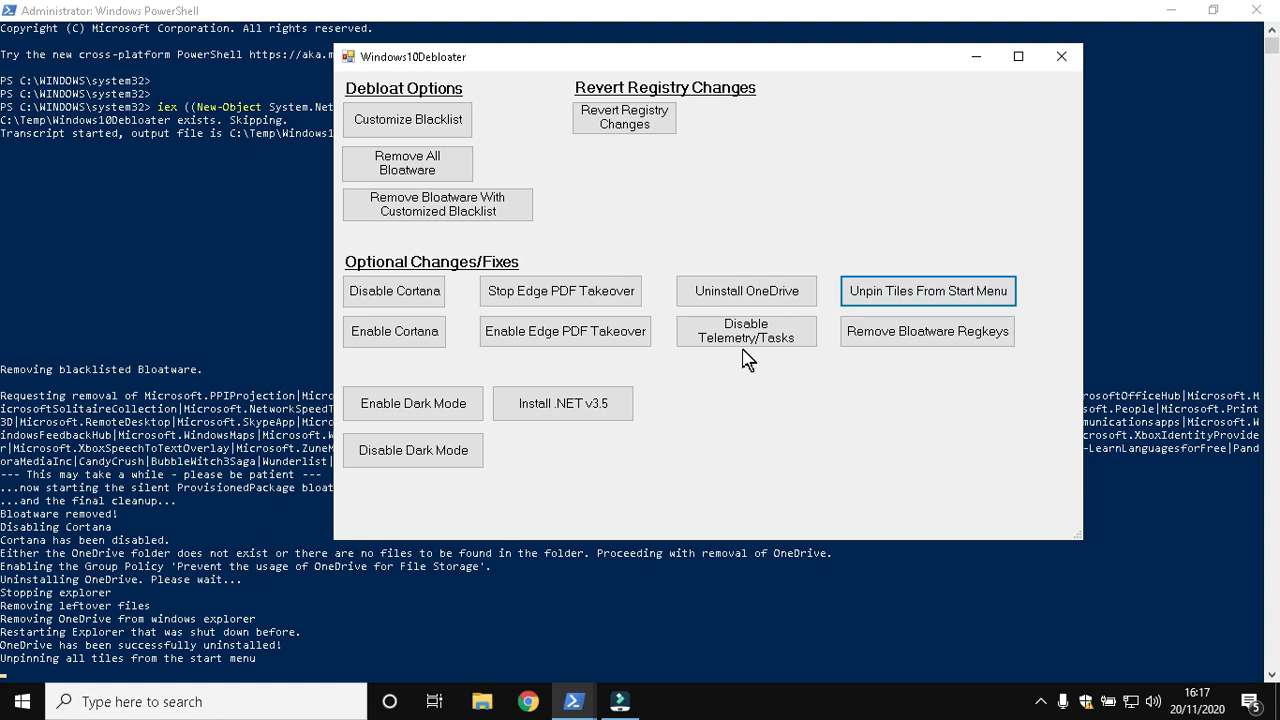
pyautogui.click(745, 331)
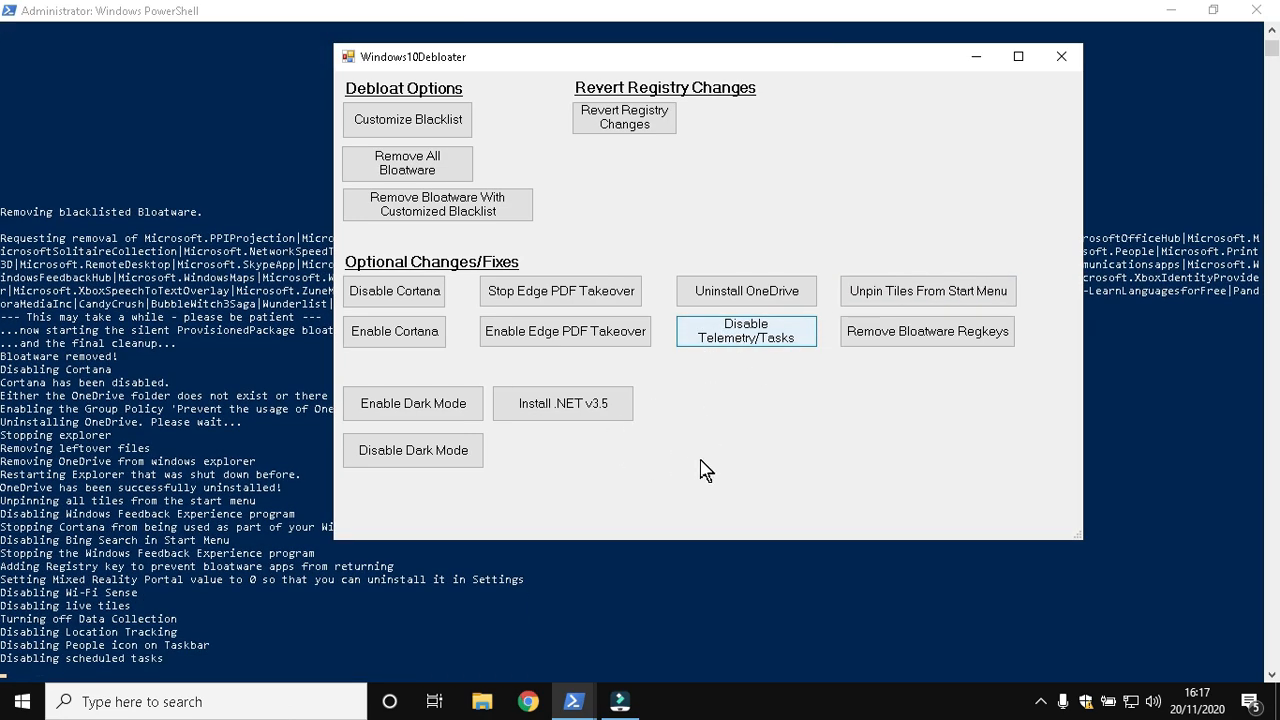
pyautogui.moveTo(791, 368)
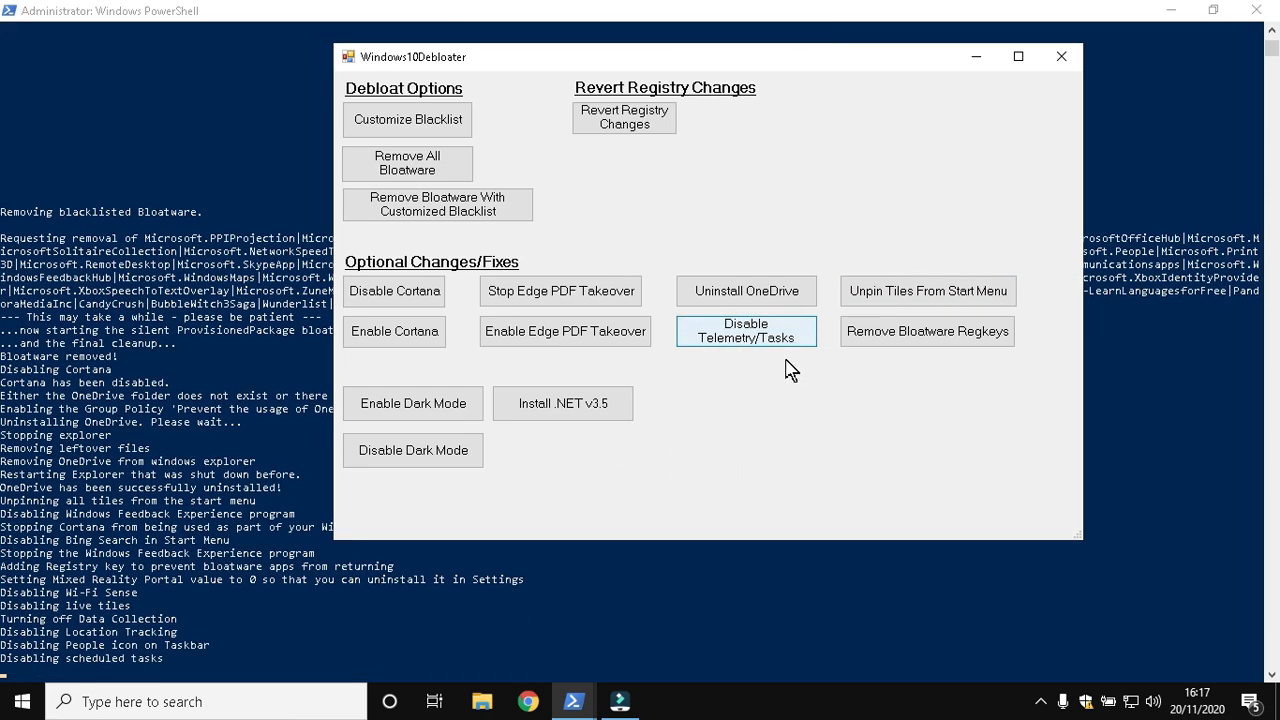
pyautogui.moveTo(715, 363)
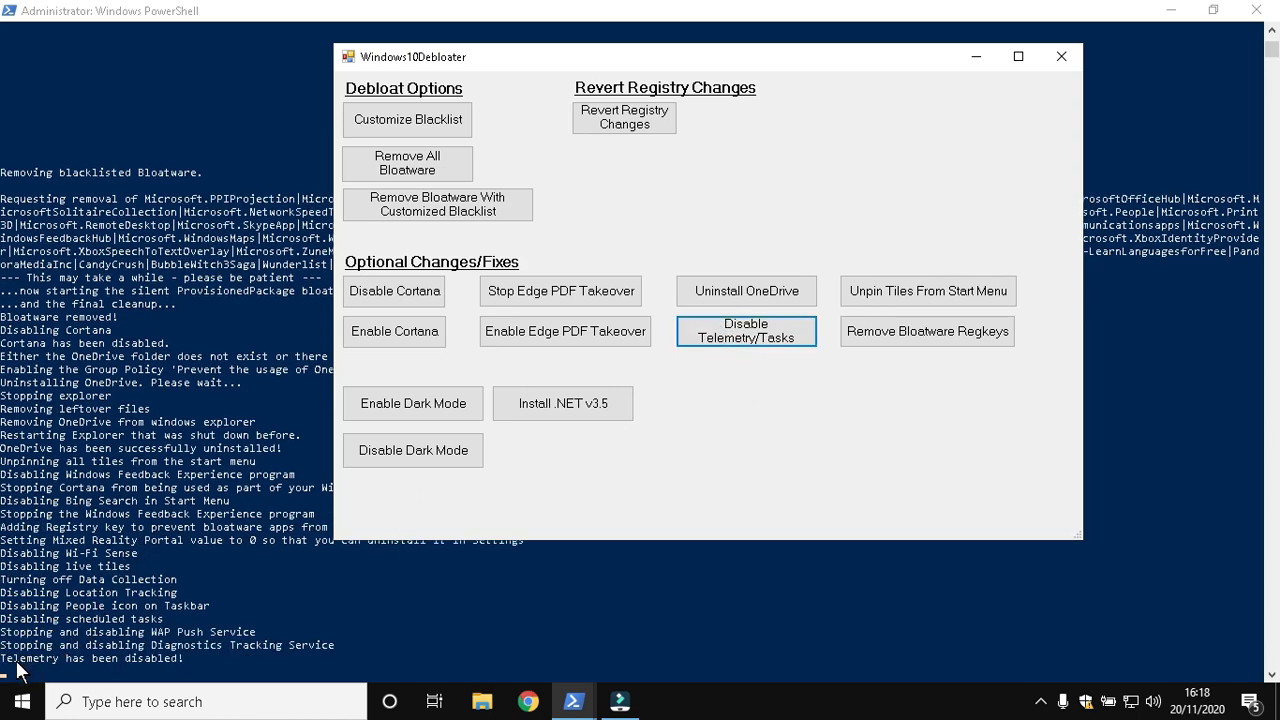
pyautogui.click(926, 331)
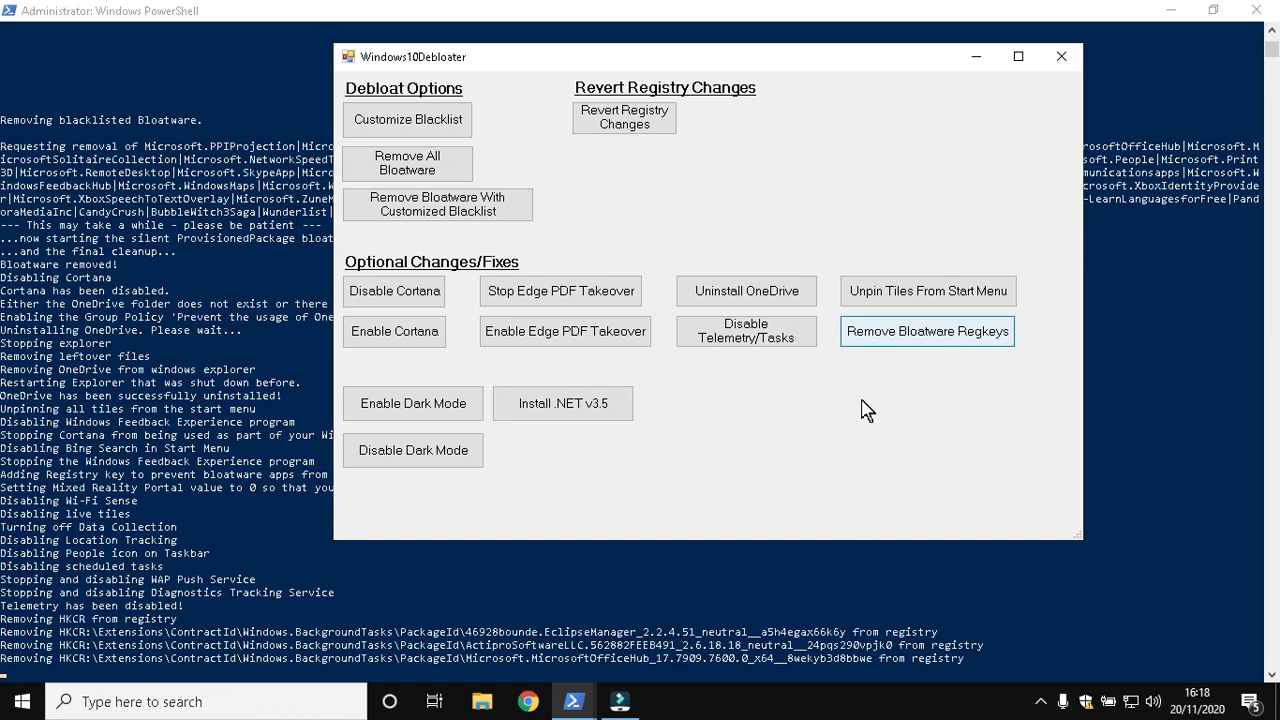
pyautogui.click(926, 331)
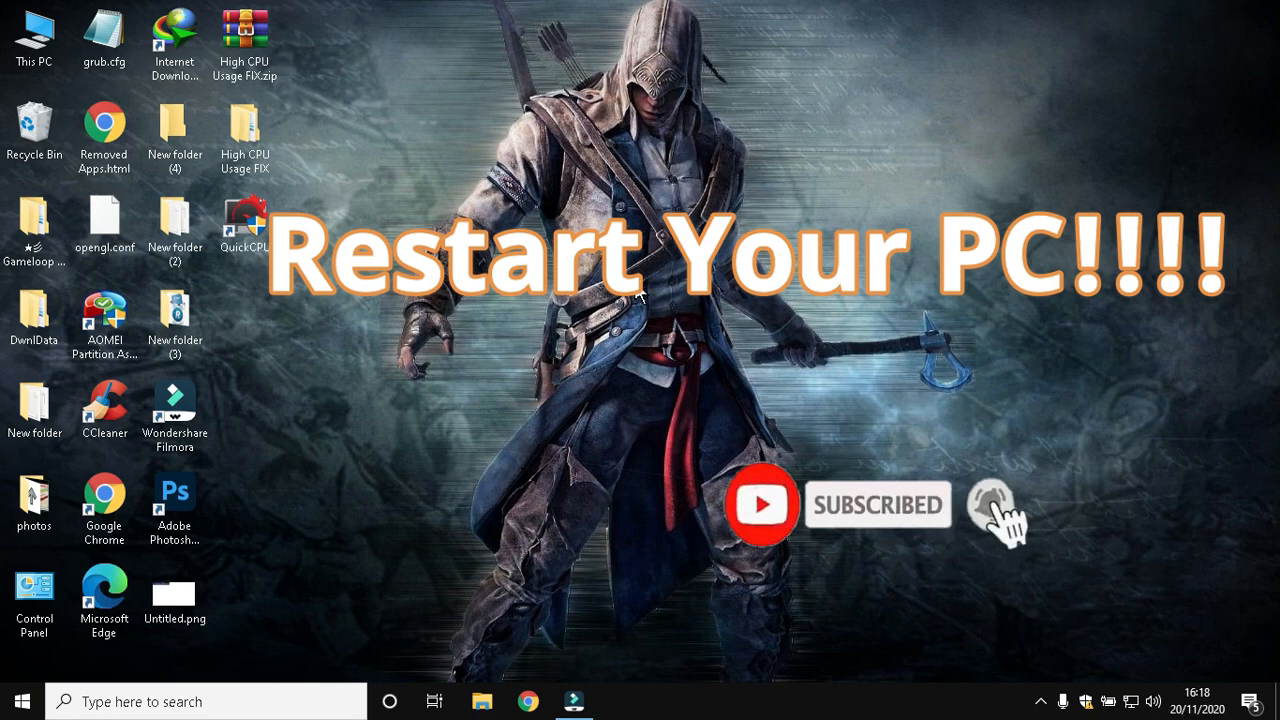
# Bring up the desktop's right-click menu on an empty area to refresh
pyautogui.rightClick(640, 300)
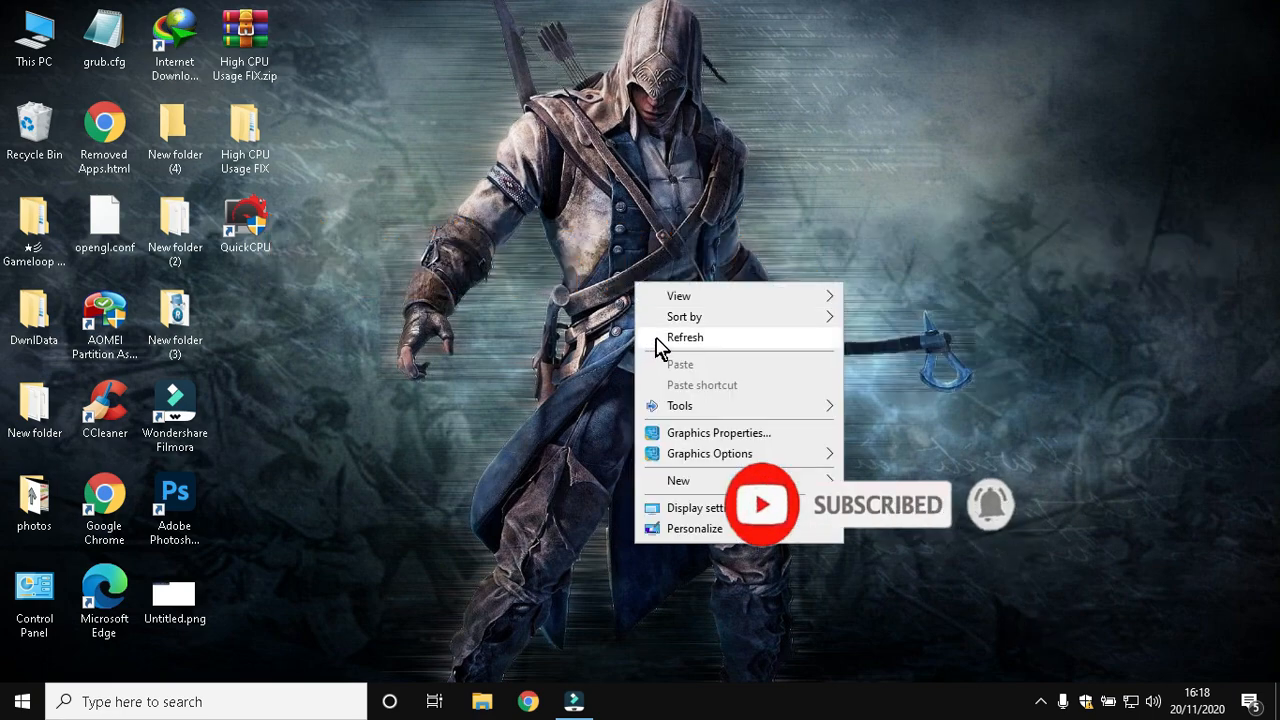